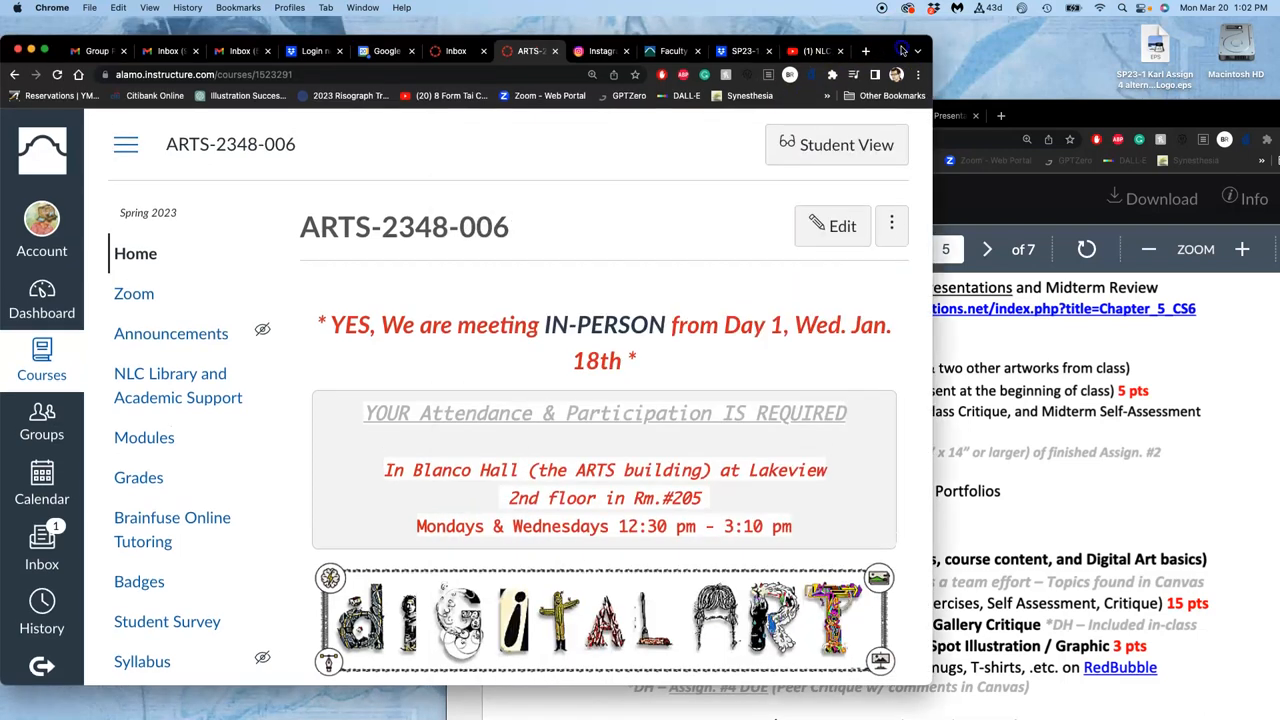
Start the NLC Arts Lab channel's free Assignment #4 vector logo playlist and move to its third video.
left_click(810, 52)
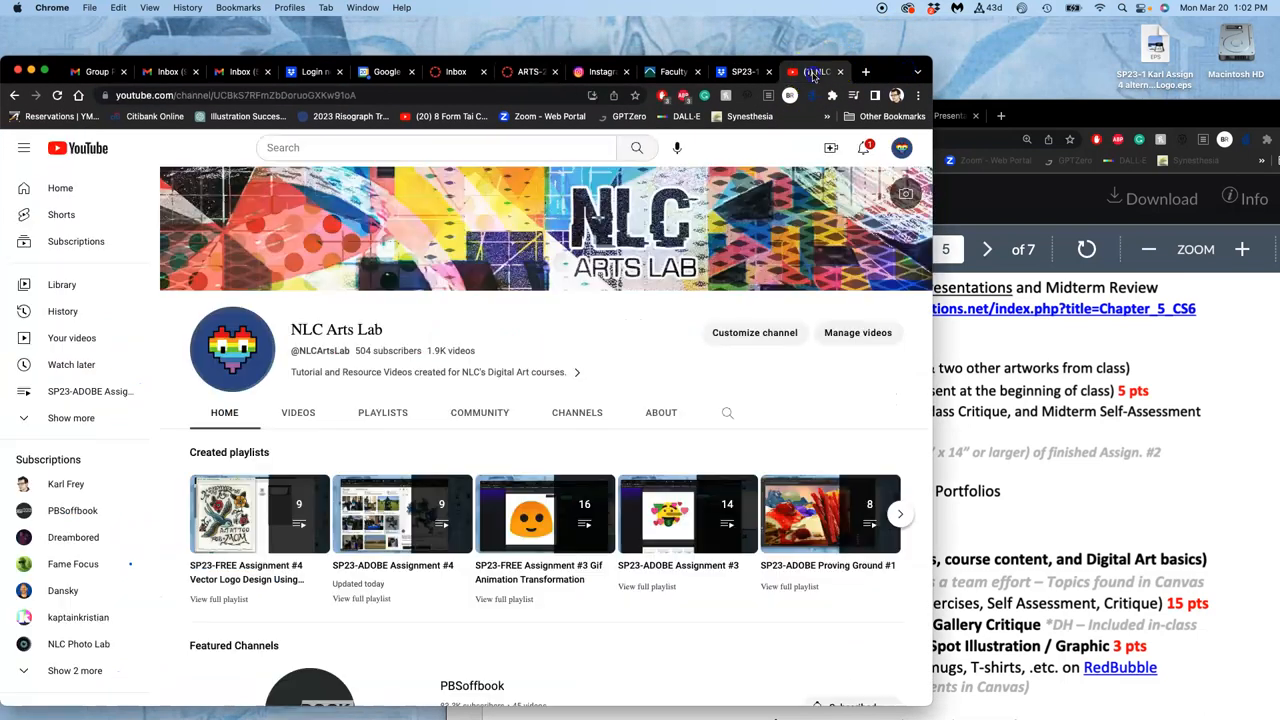
mouse_move(400, 512)
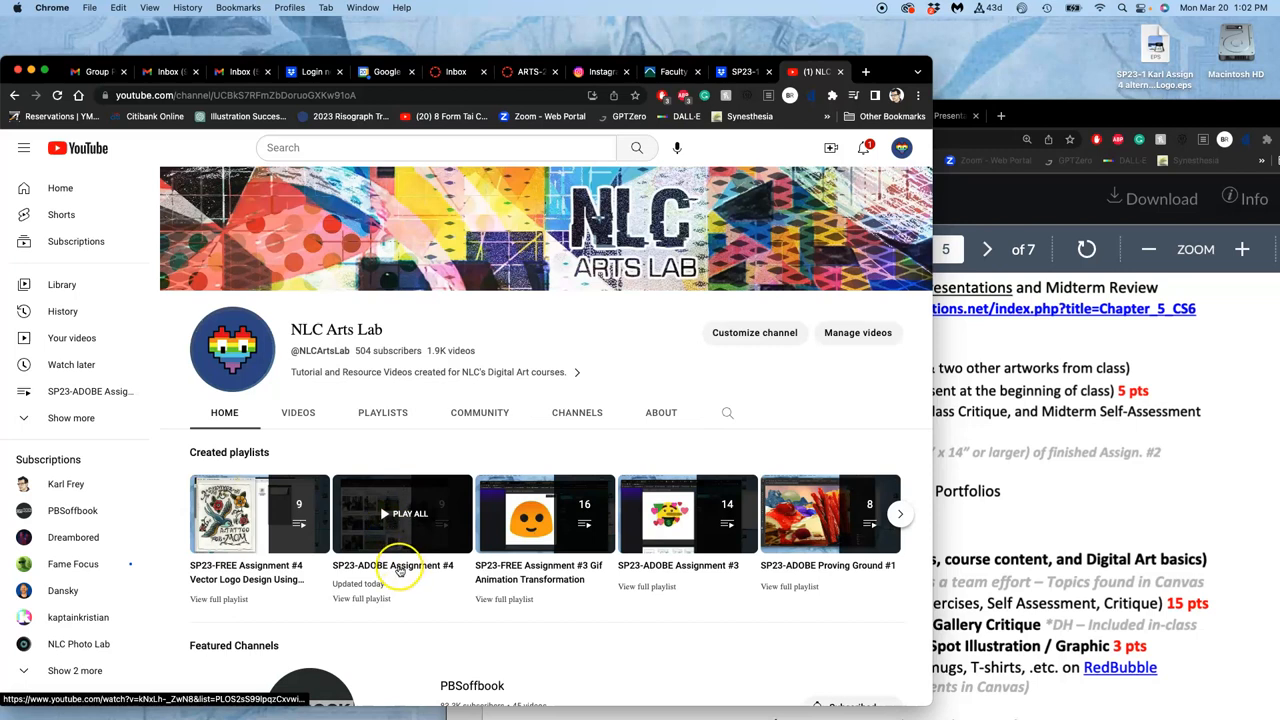
left_click(402, 512)
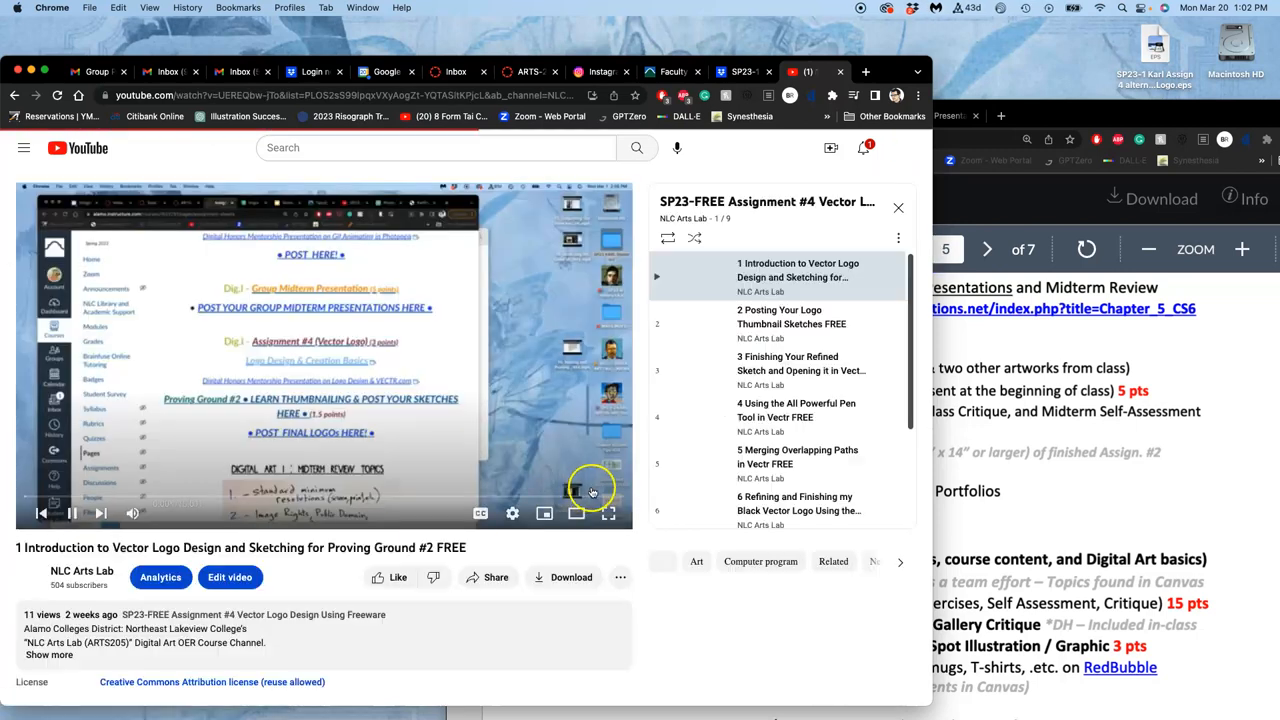
left_click(72, 512)
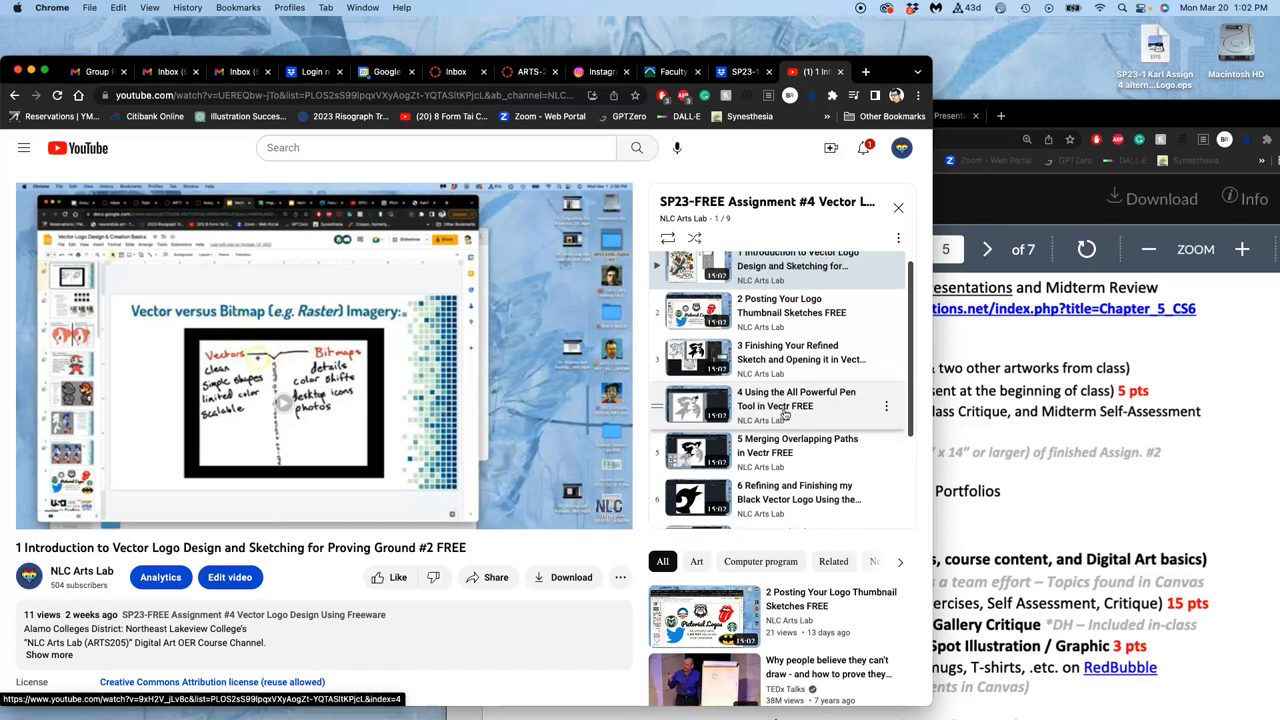
scroll("down", 3)
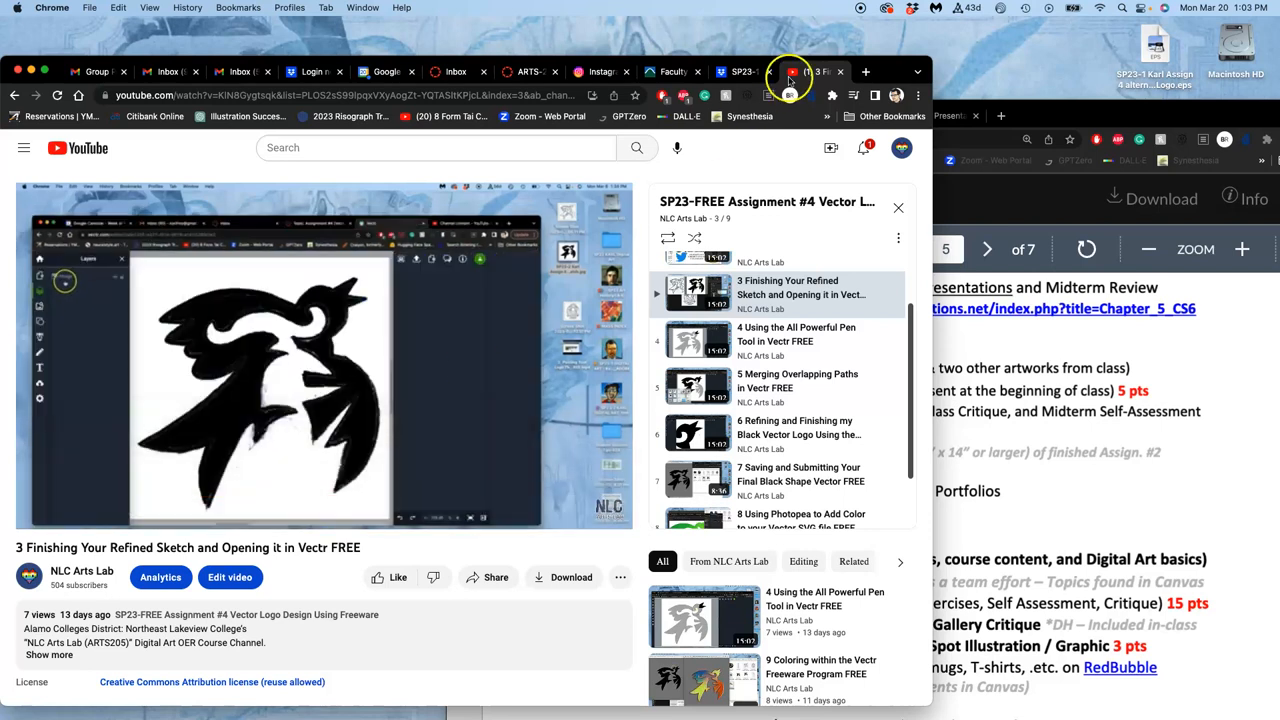
Load vectr.com in a fresh browser tab beside the tutorial.
left_click(864, 72)
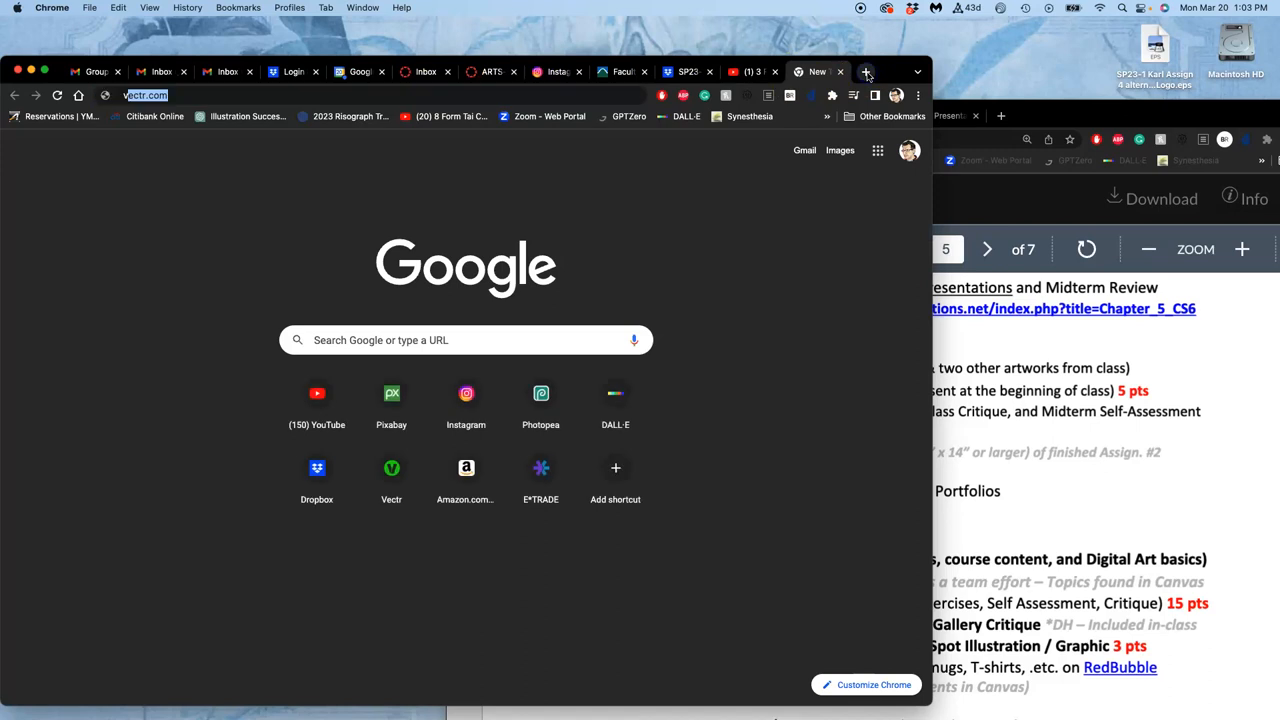
key("Return")
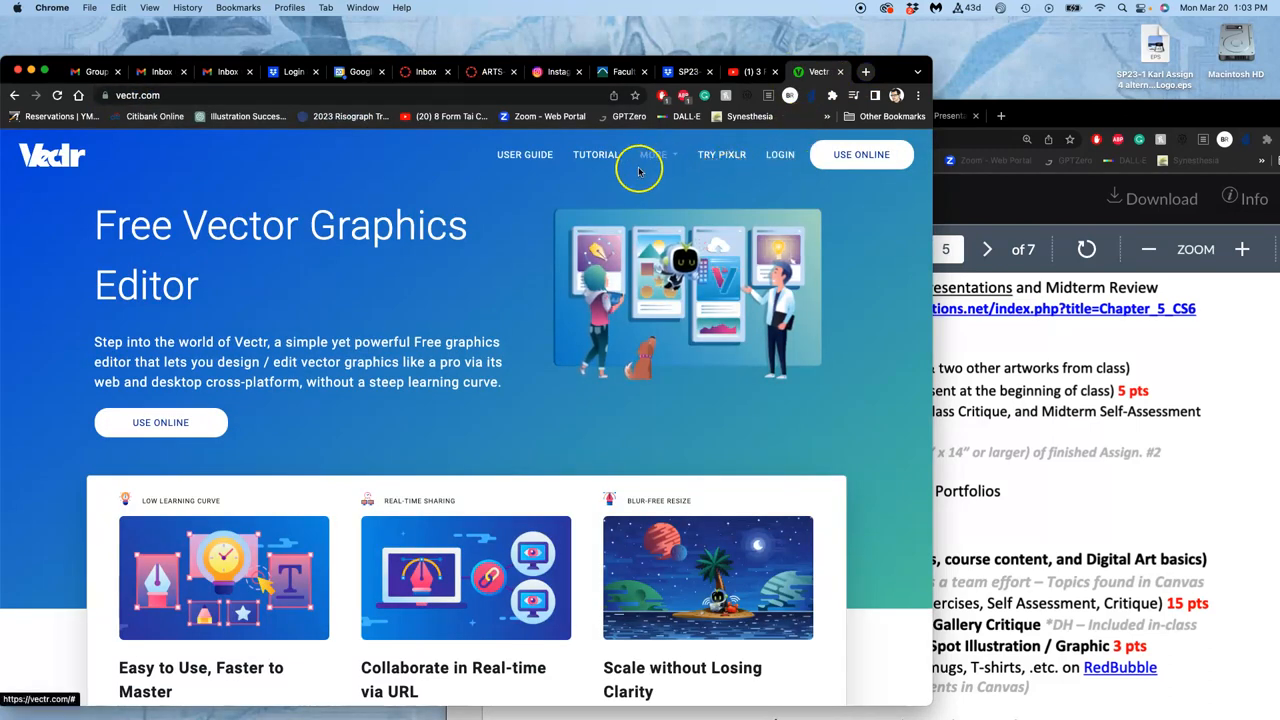
mouse_move(340, 338)
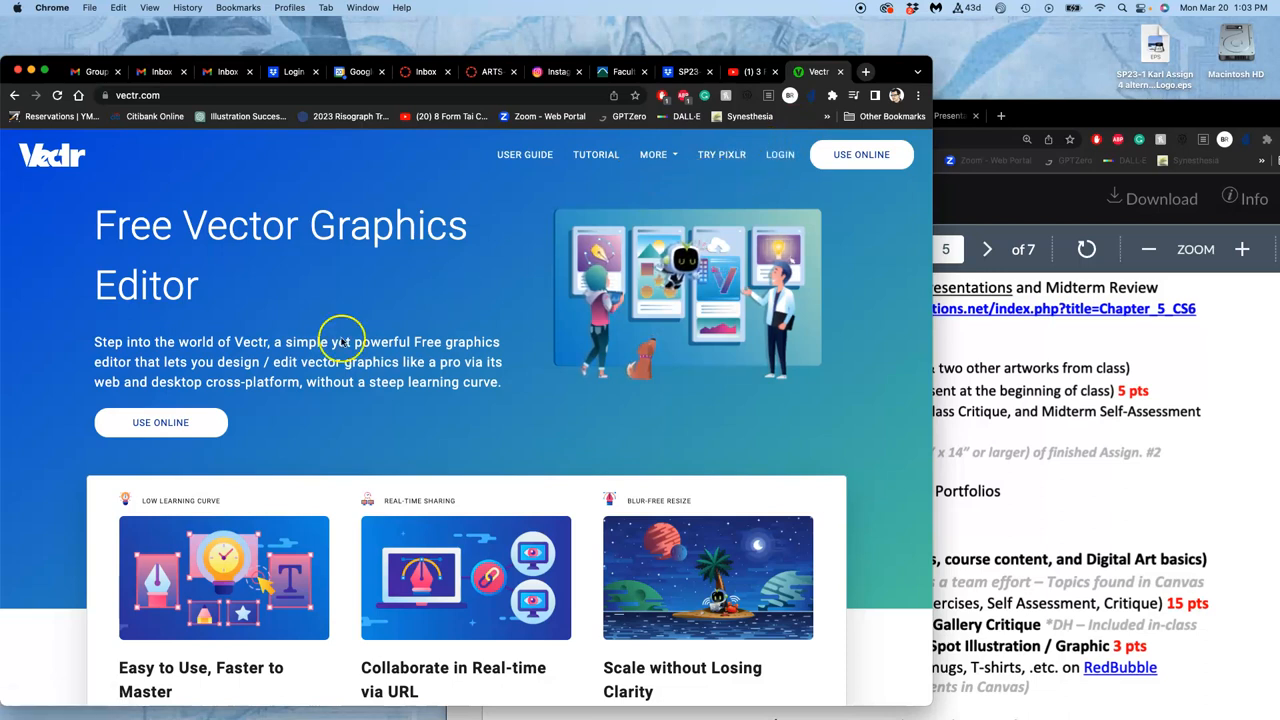
left_click(752, 72)
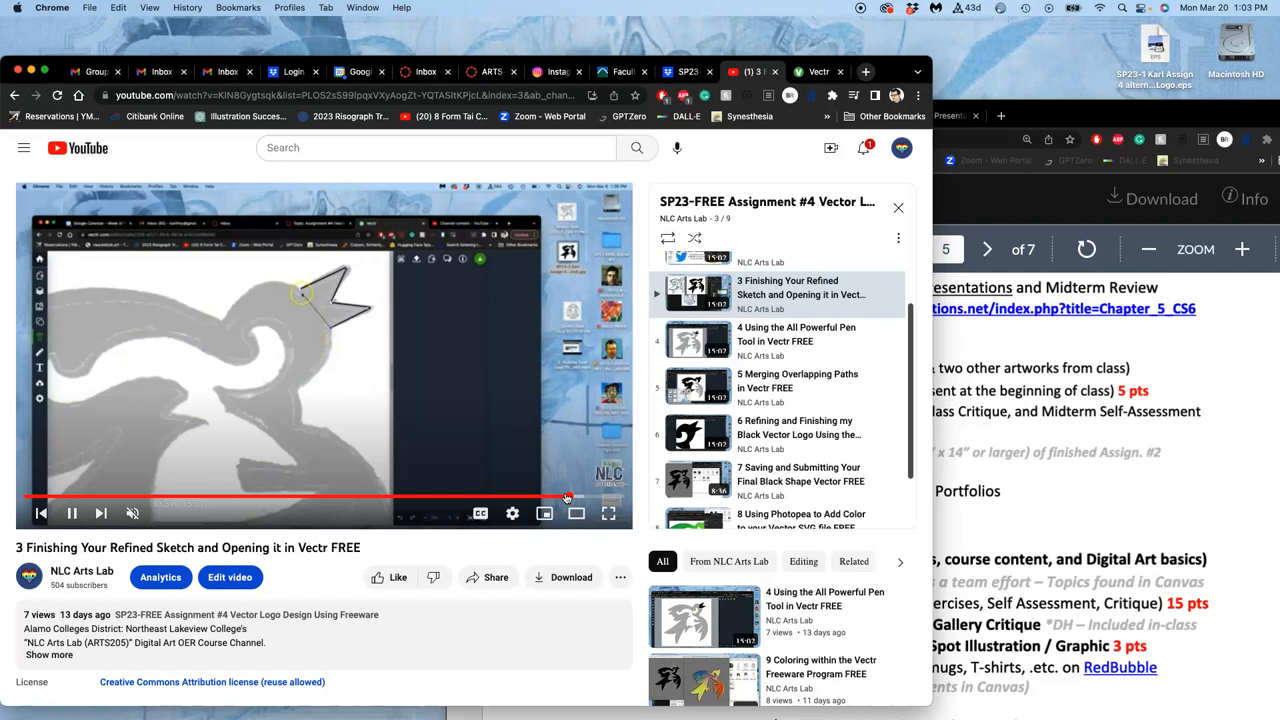
mouse_move(568, 496)
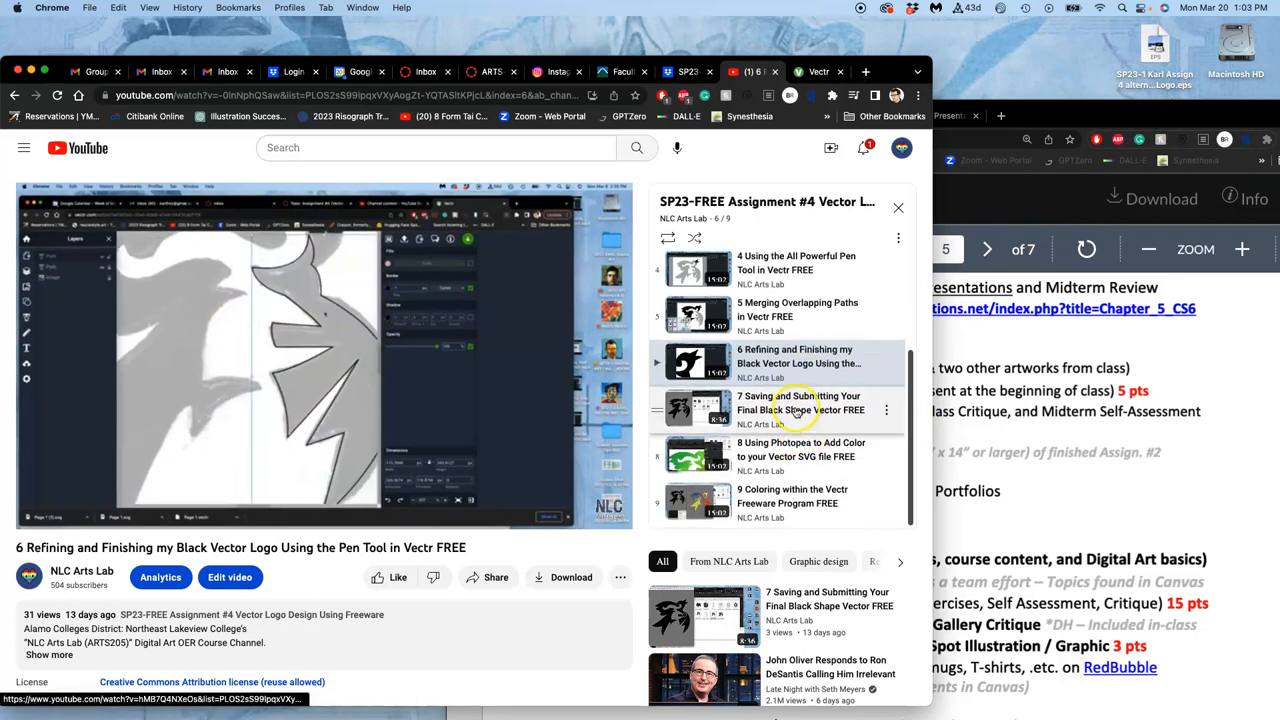
Skim playlist videos 7 to 9, ending on the coloring-within-Vectr video scrubbed forward.
left_click(780, 410)
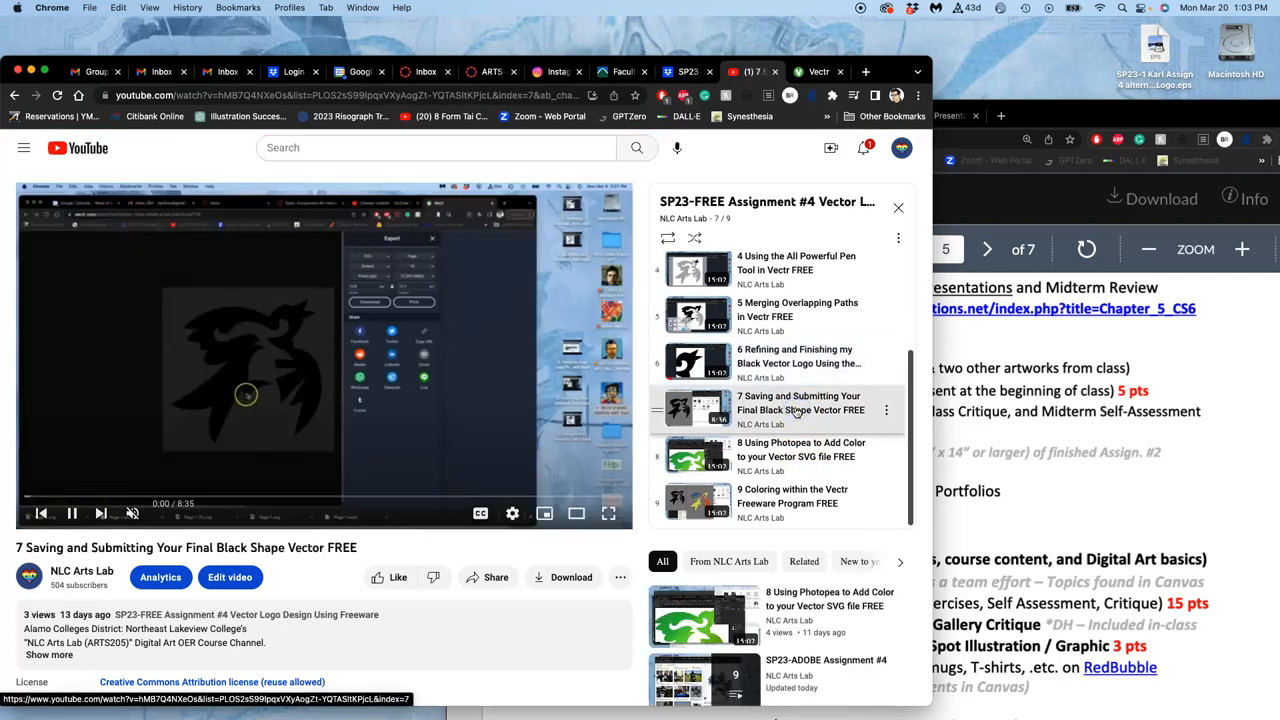
left_click(796, 448)
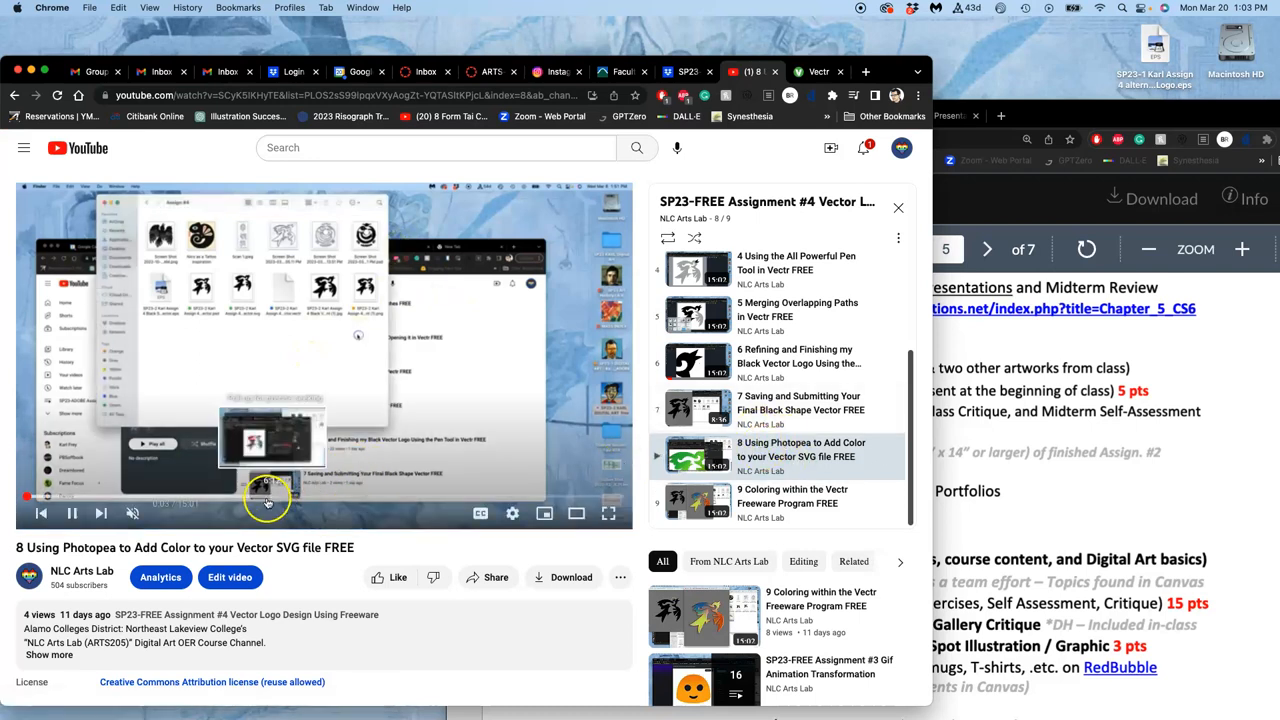
left_click(264, 496)
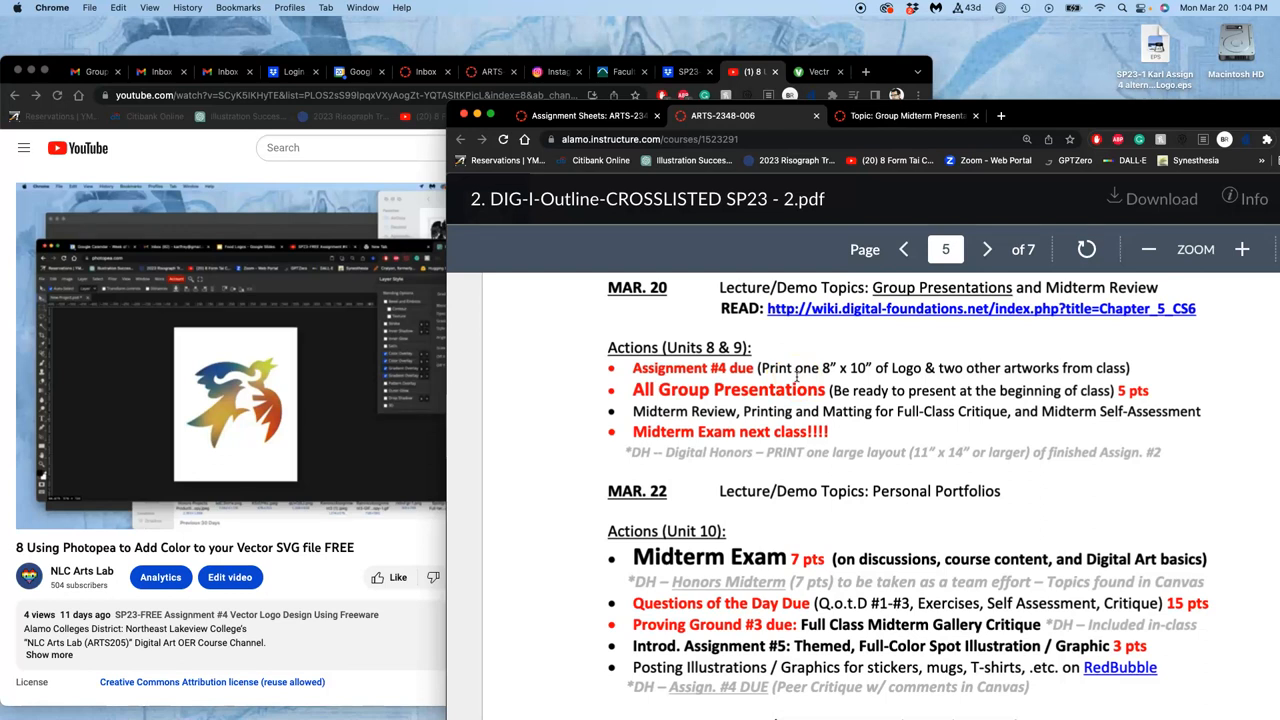
mouse_move(1004, 344)
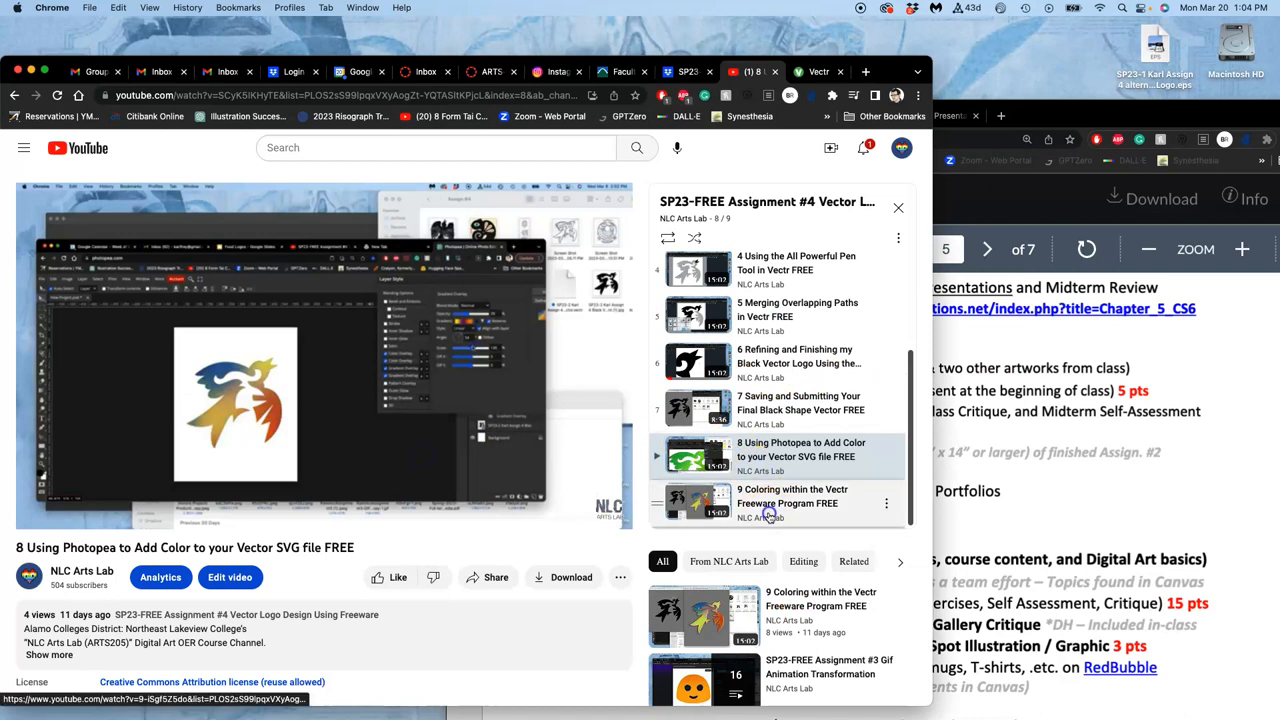
left_click(790, 504)
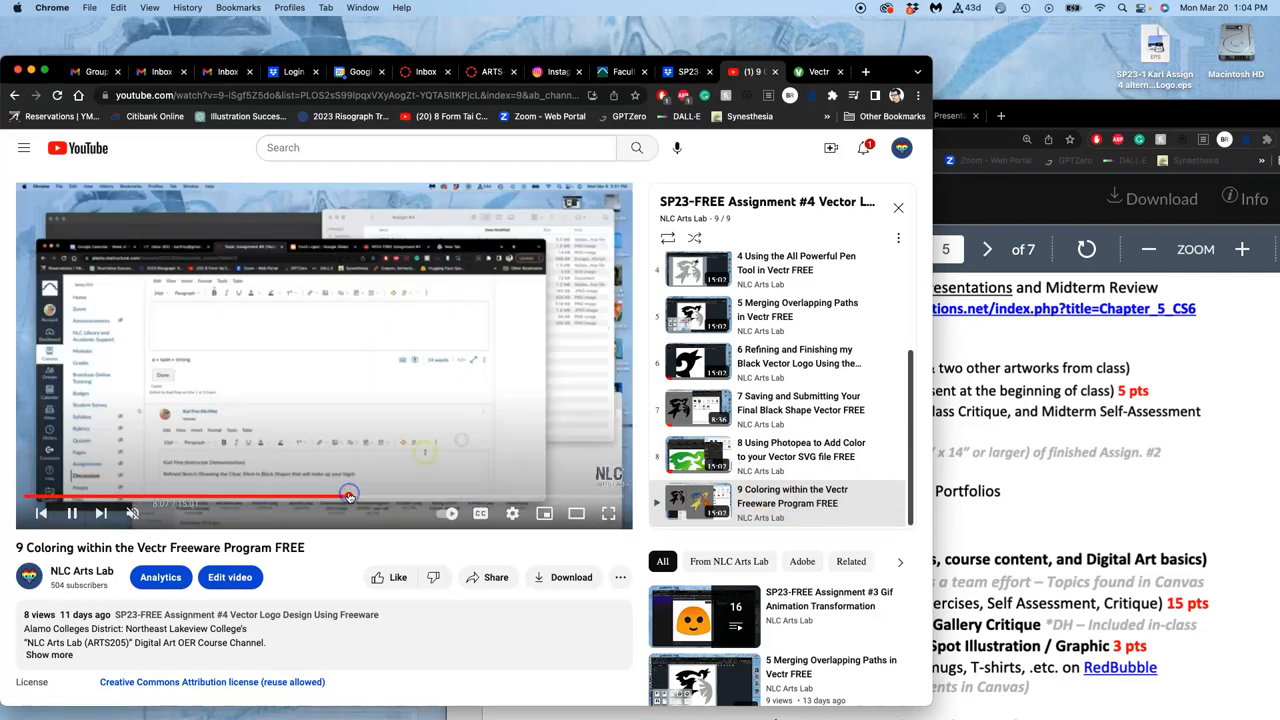
left_click_drag(350, 496, 422, 496)
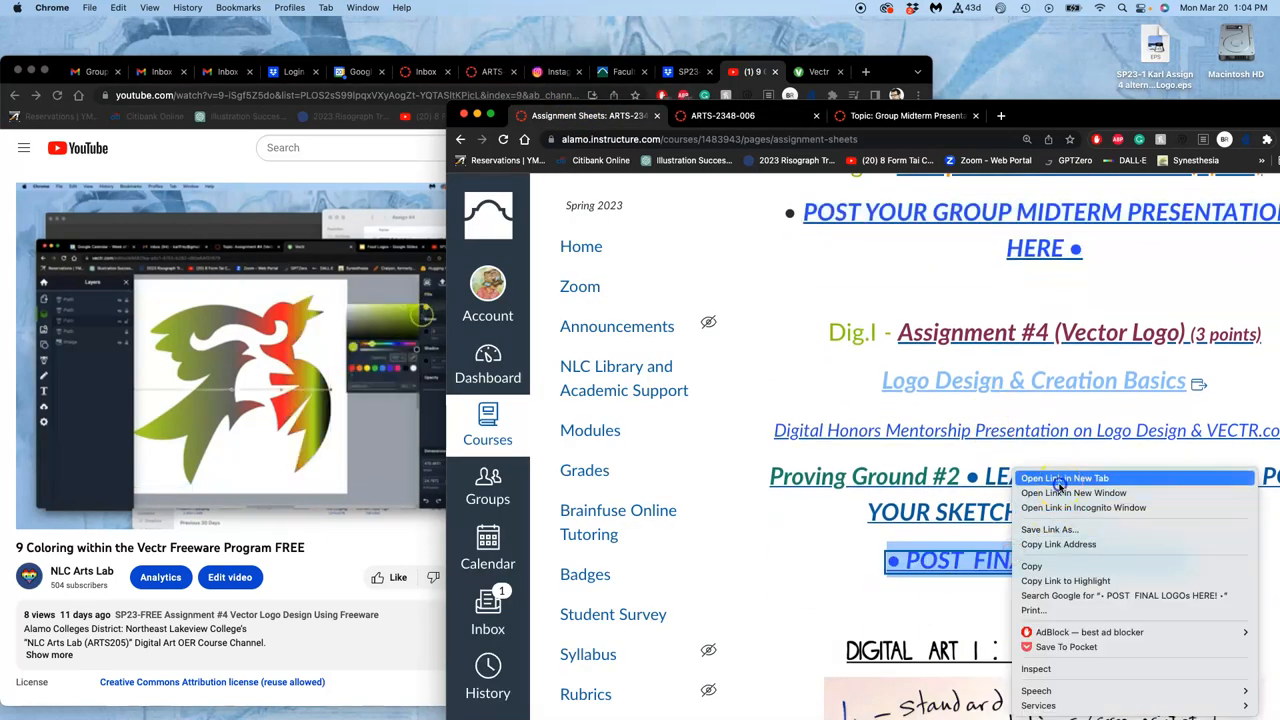
Open the final logo posting page separately, then the course's assignment sheets scrolled to Assignment #4.
left_click(1064, 478)
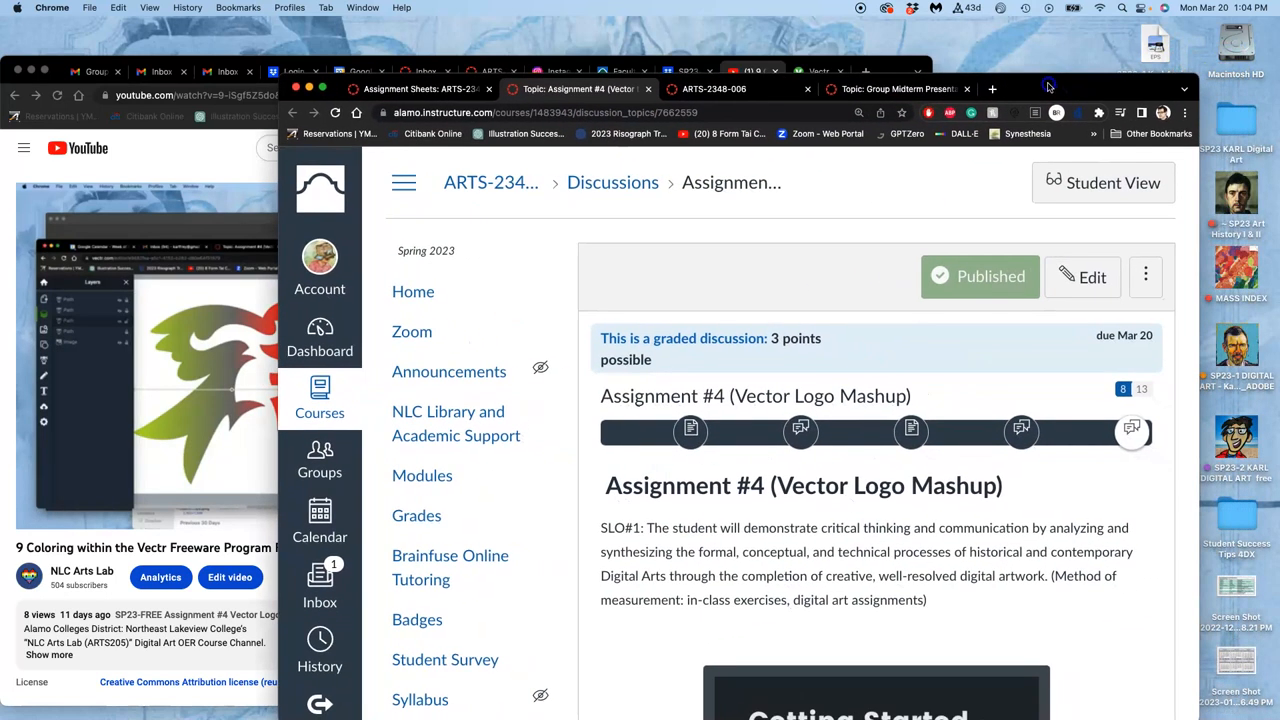
scroll("down", 3)
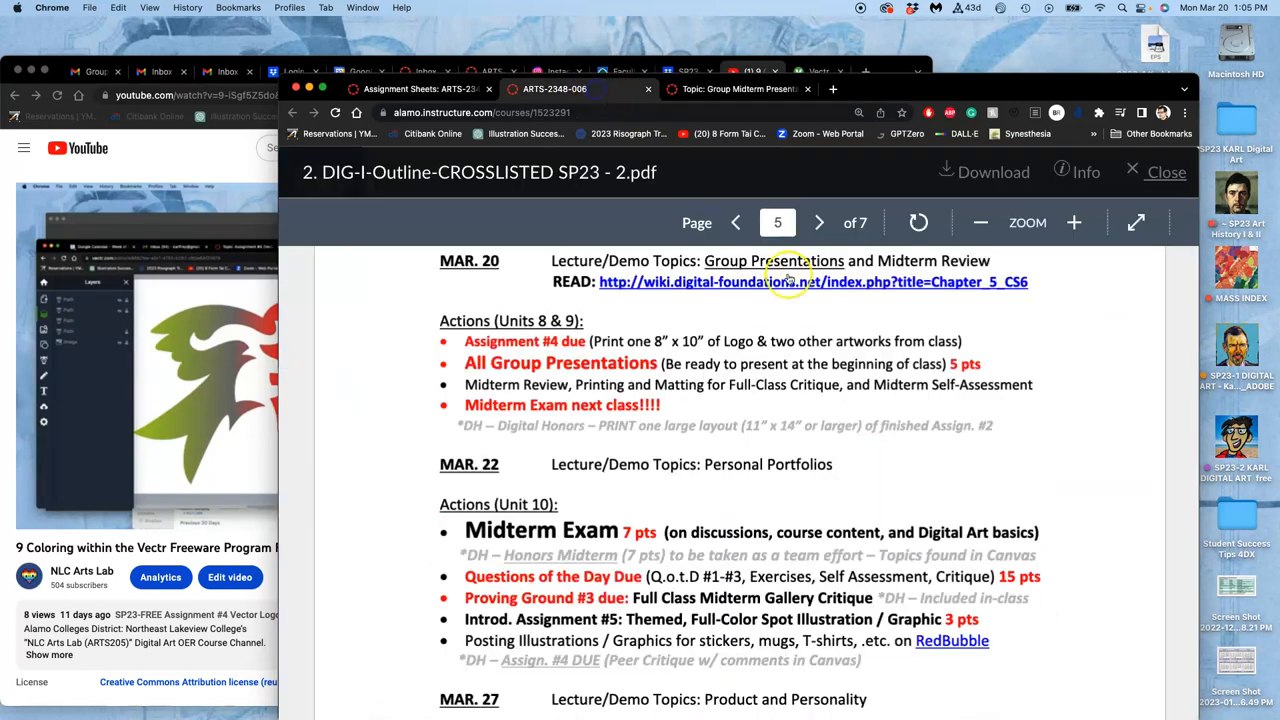
left_click(1164, 172)
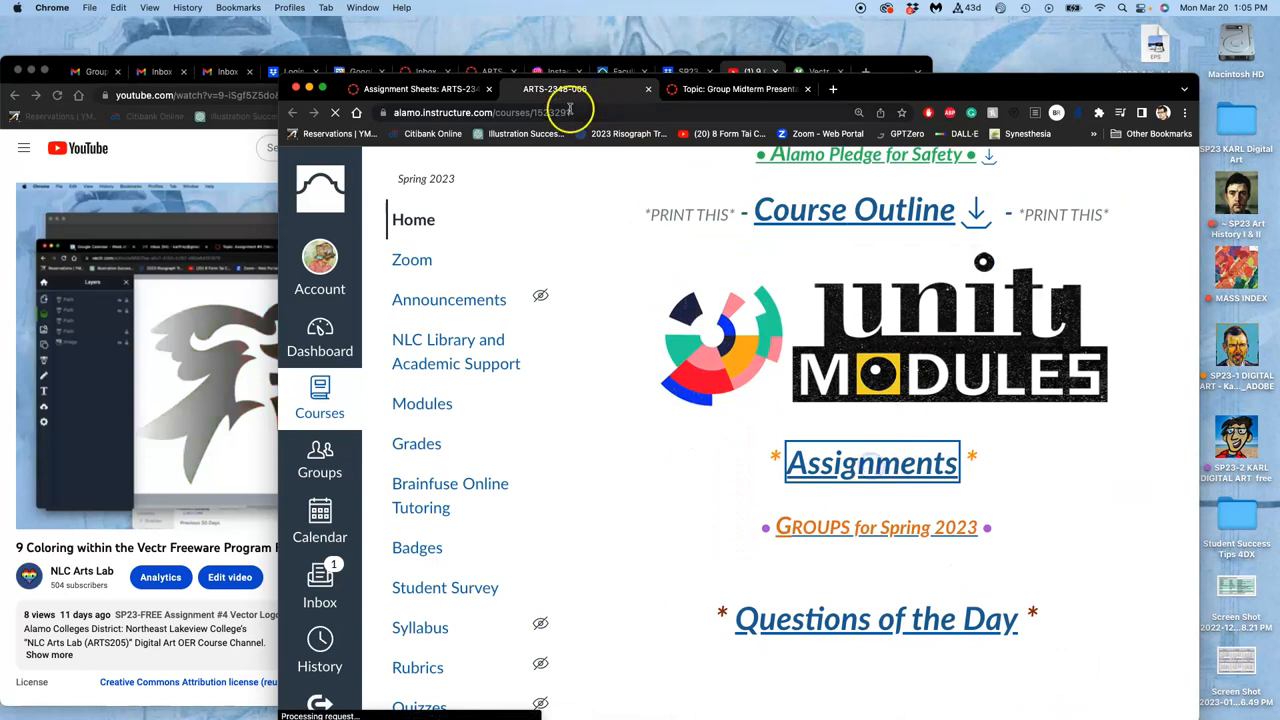
left_click(872, 462)
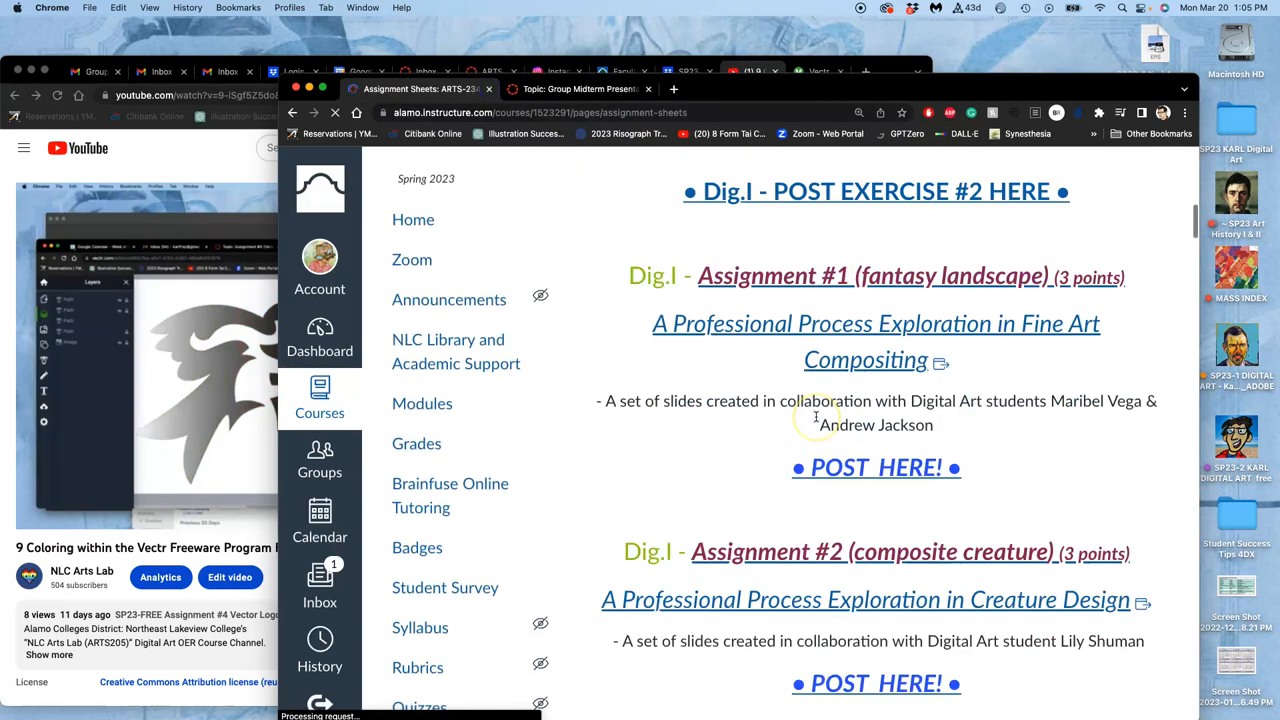
scroll("down", 3)
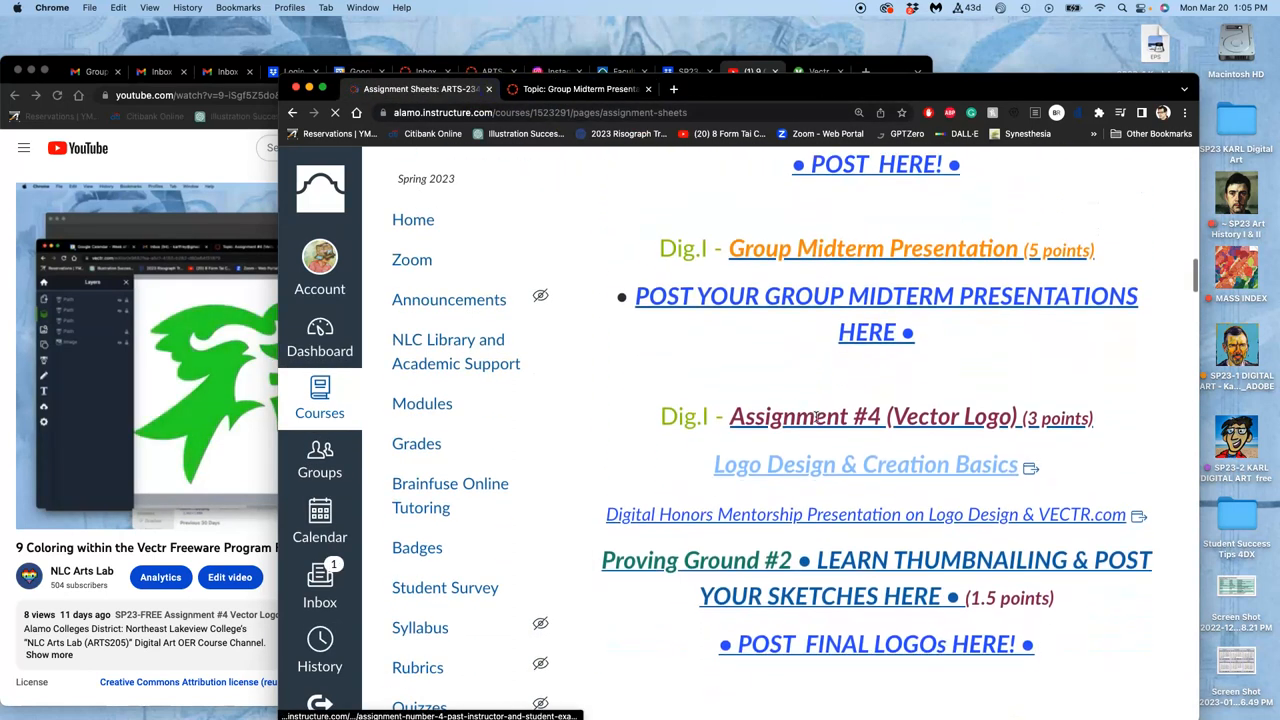
scroll("down", 3)
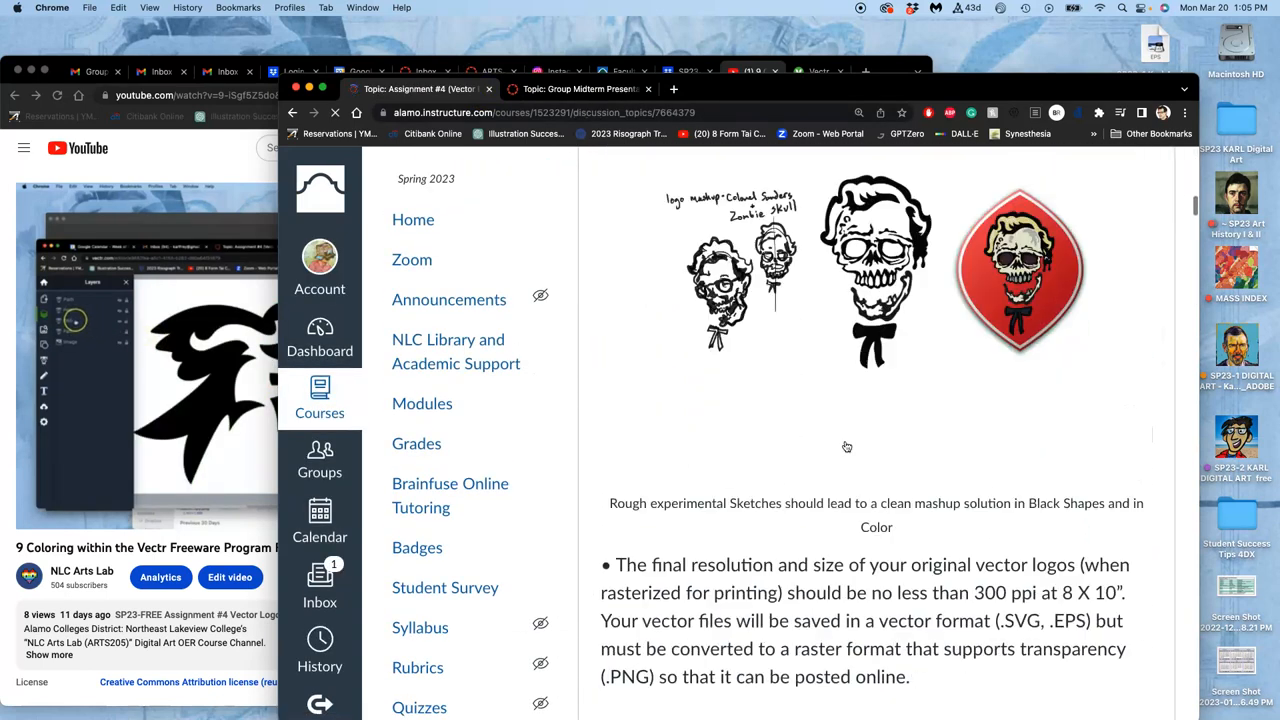
Scroll the assignment discussion down to the example multicolour gradient bird logo.
scroll("down", 3)
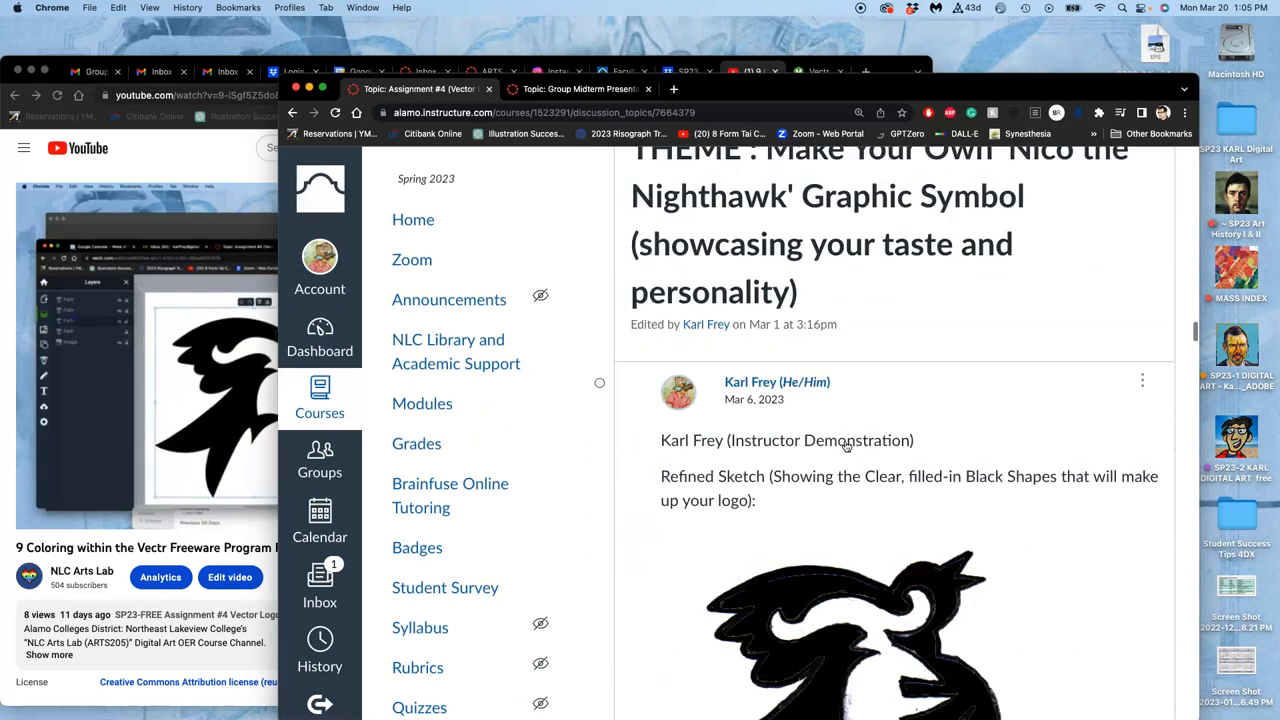
scroll("down", 3)
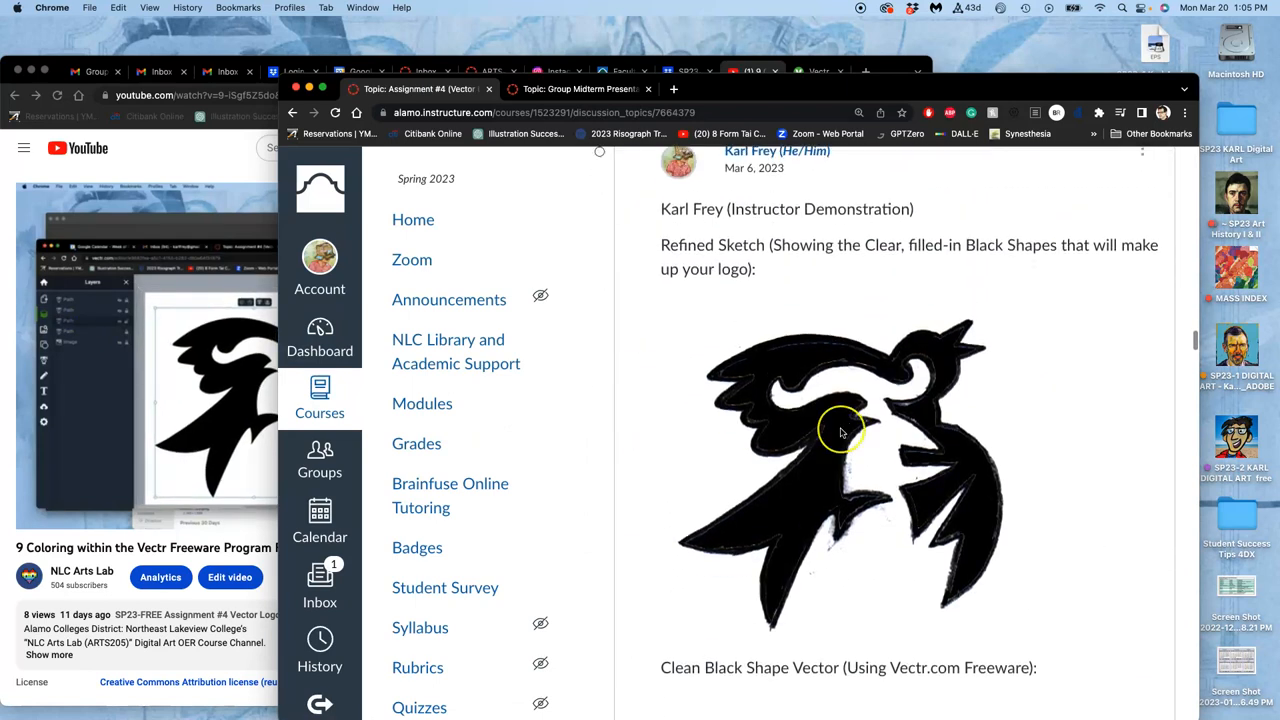
scroll("down", 3)
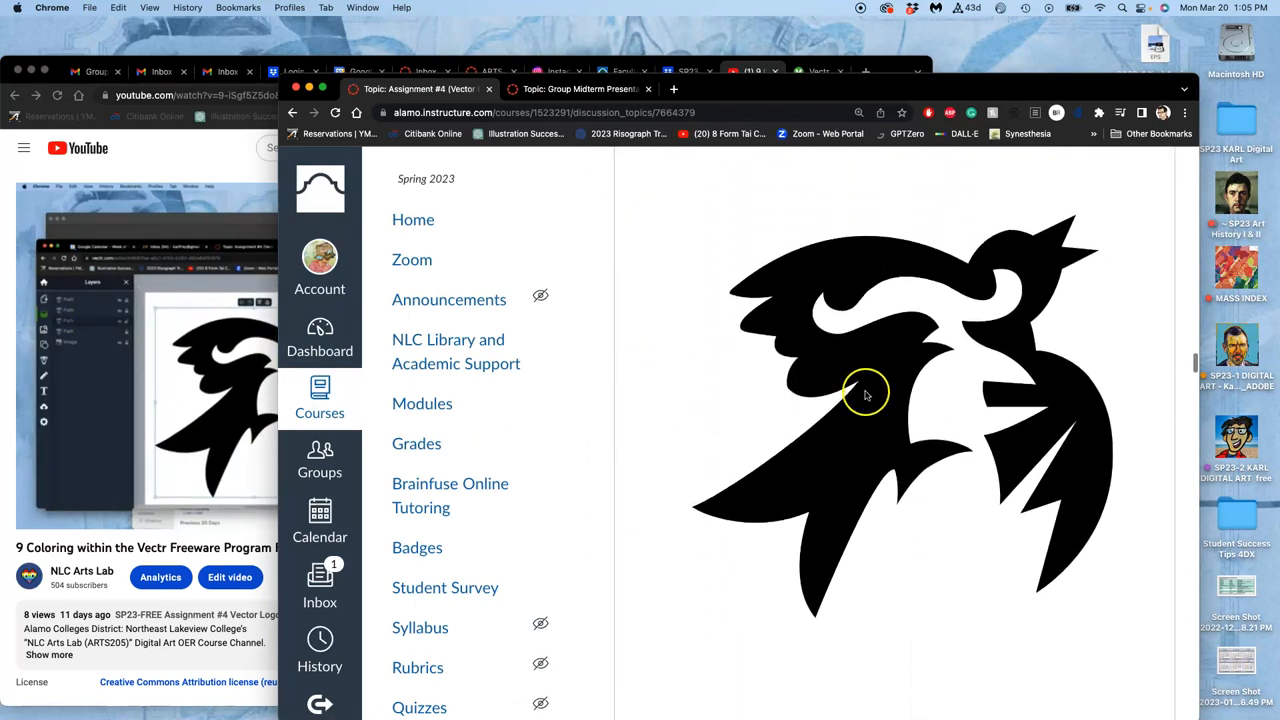
scroll("down", 3)
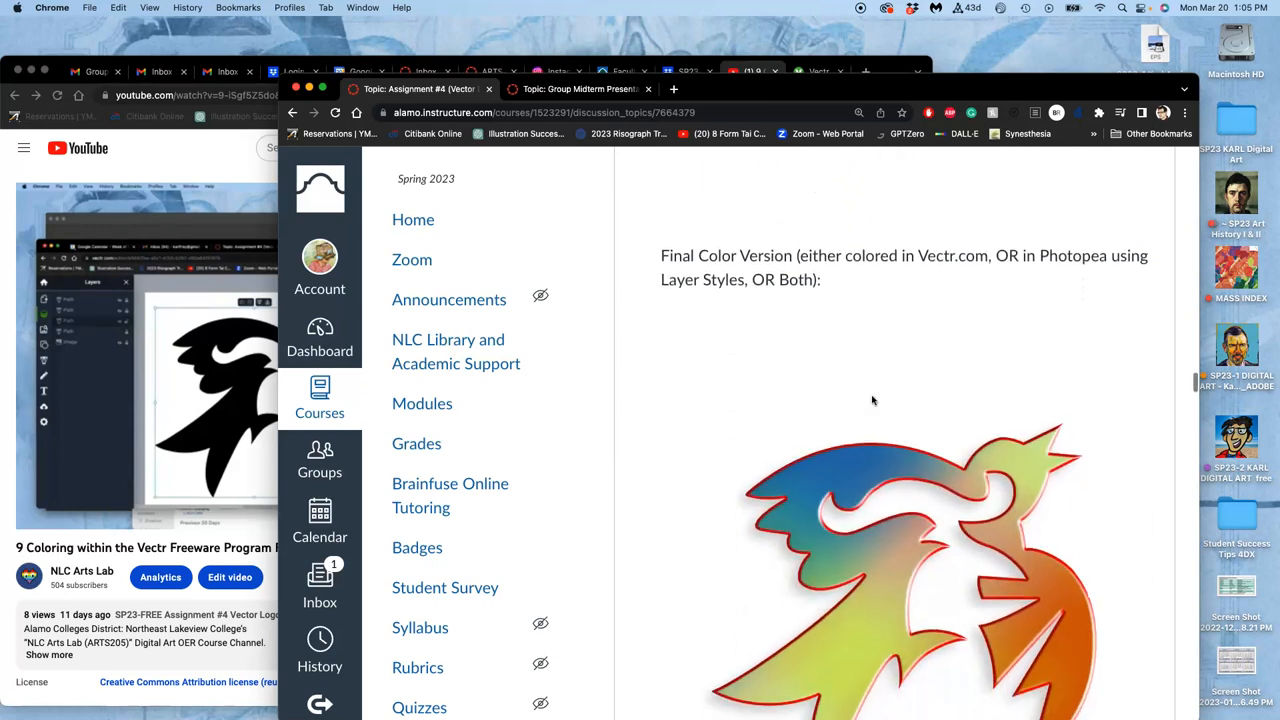
scroll("down", 3)
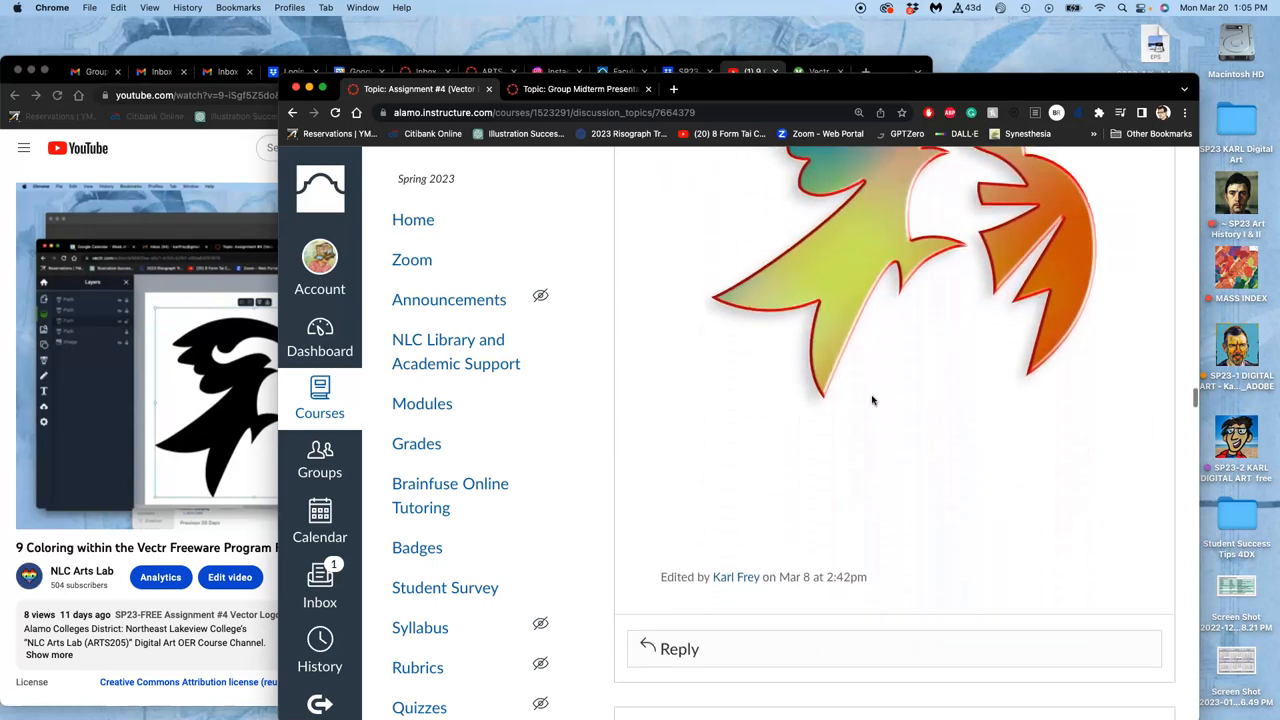
scroll("down", 3)
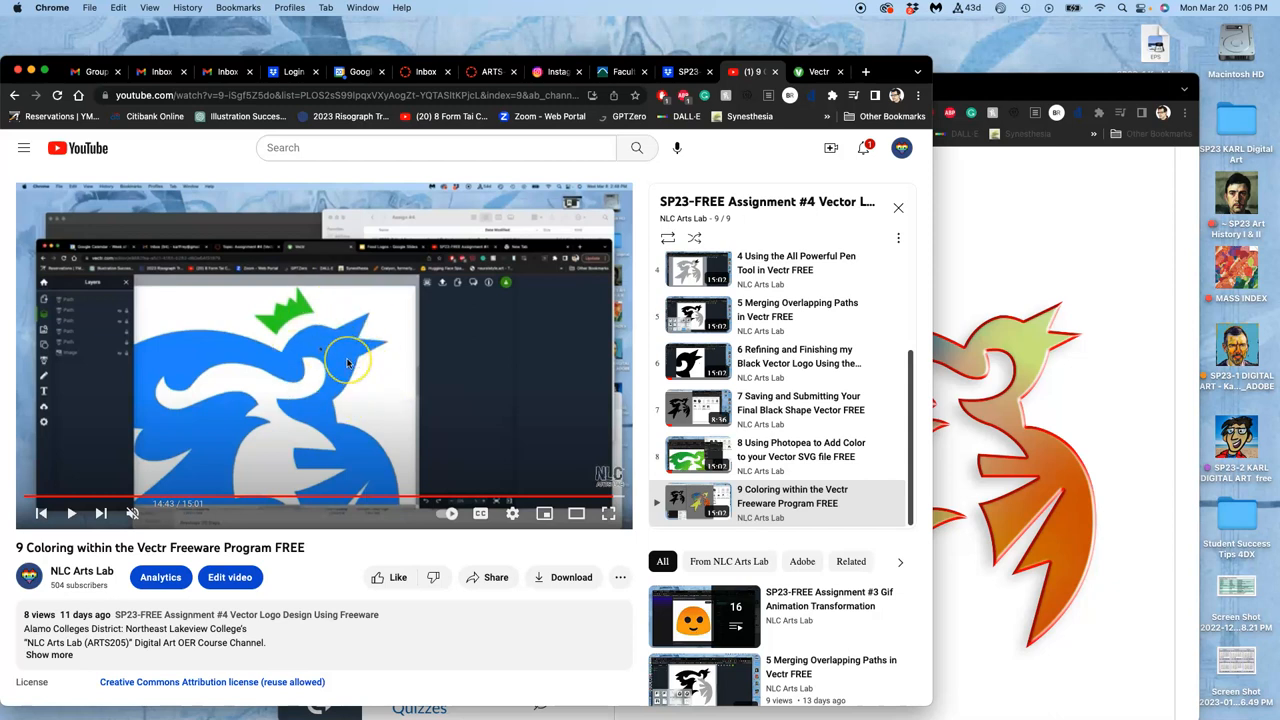
mouse_move(358, 332)
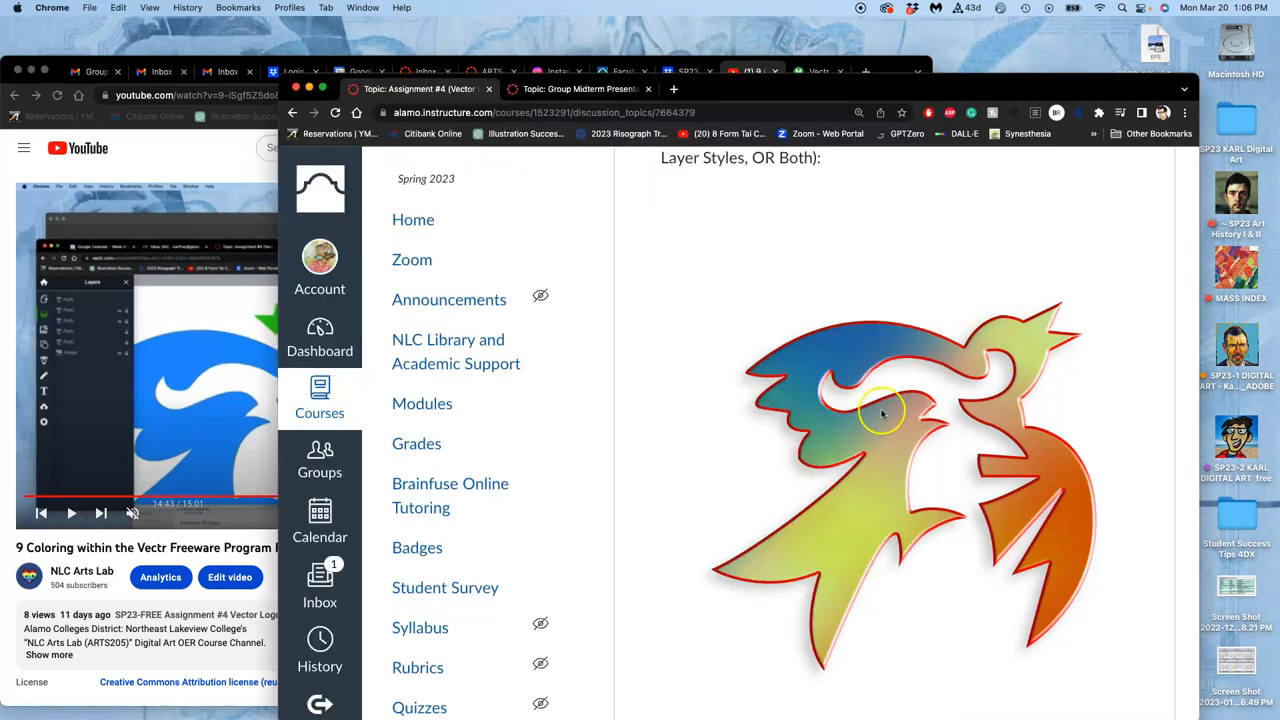
mouse_move(912, 498)
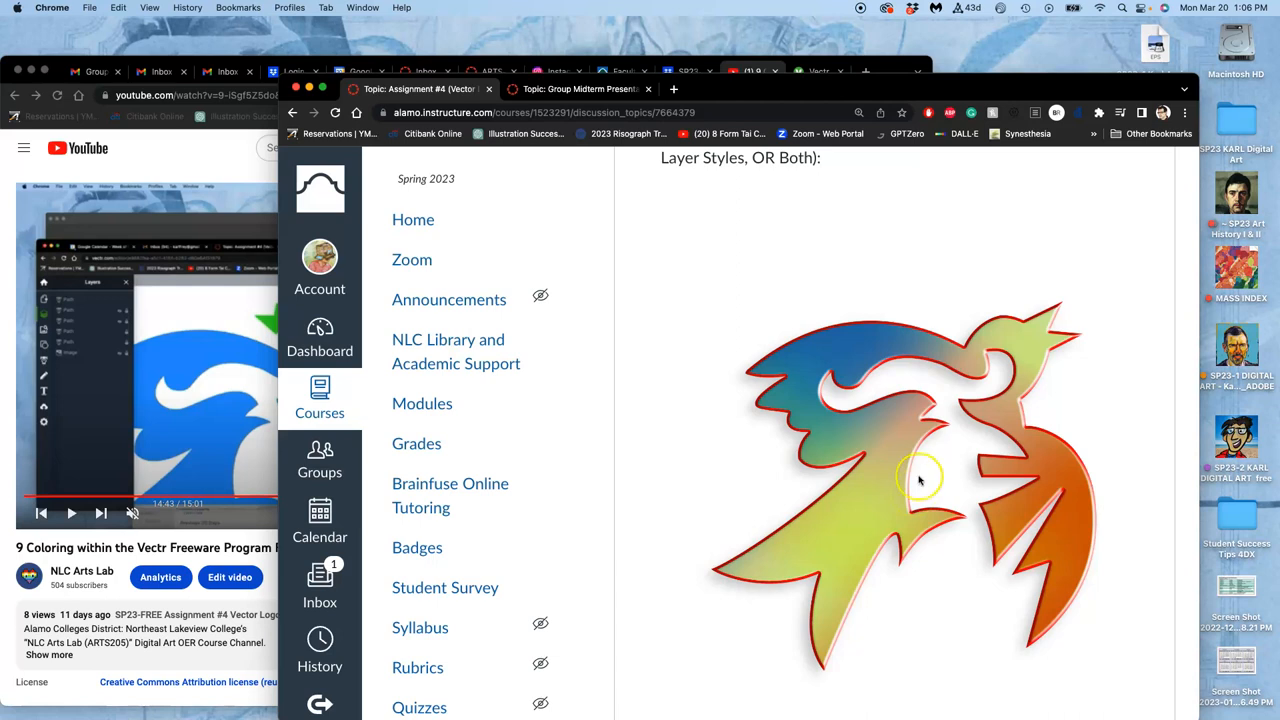
mouse_move(880, 480)
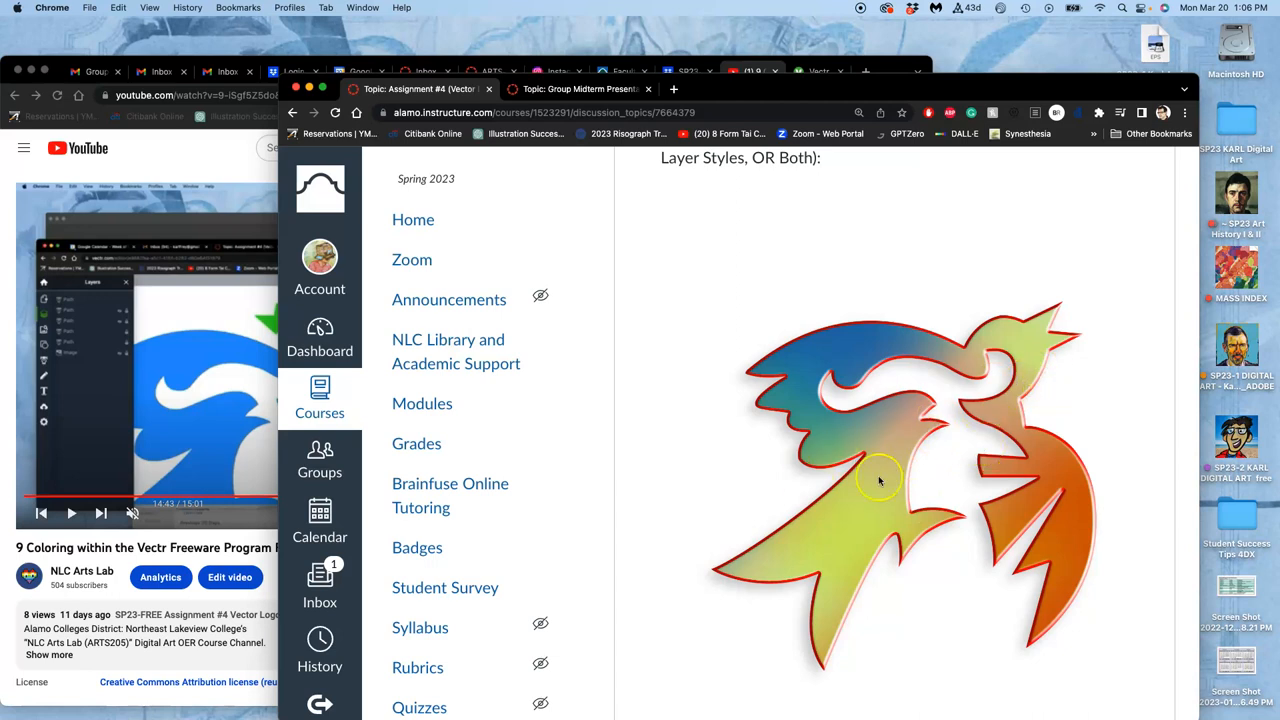
mouse_move(920, 476)
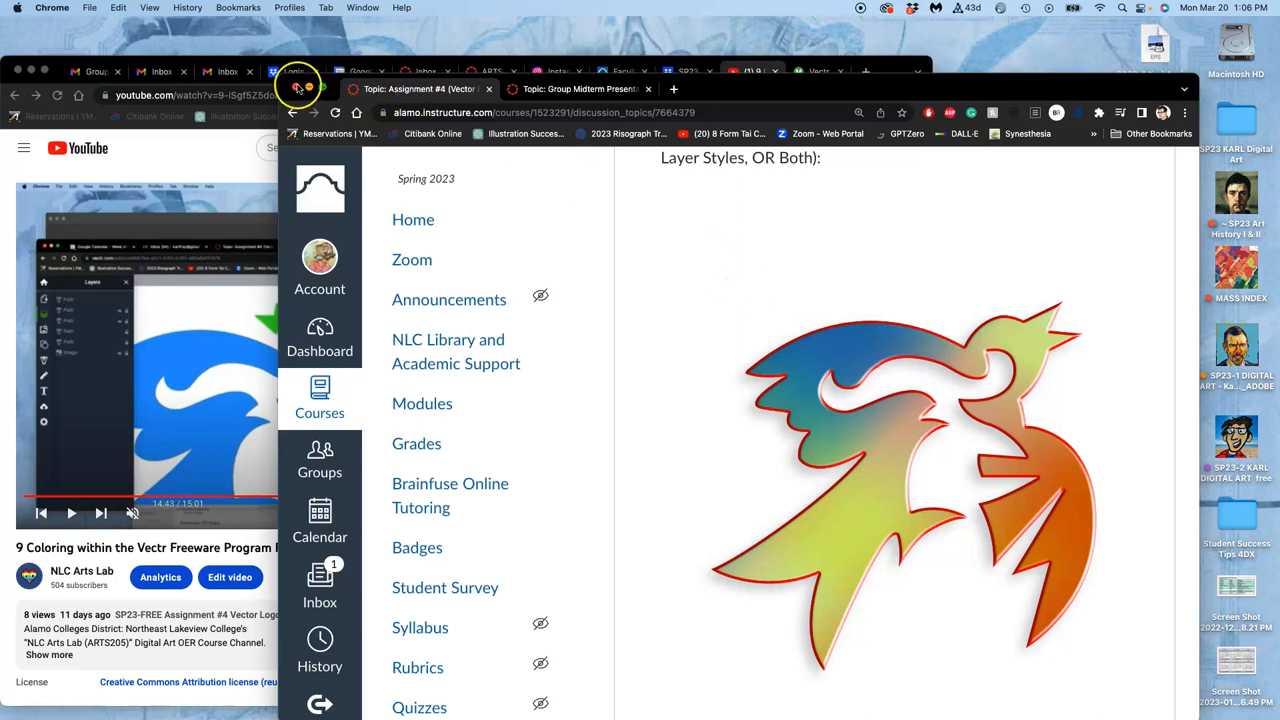
mouse_move(416, 88)
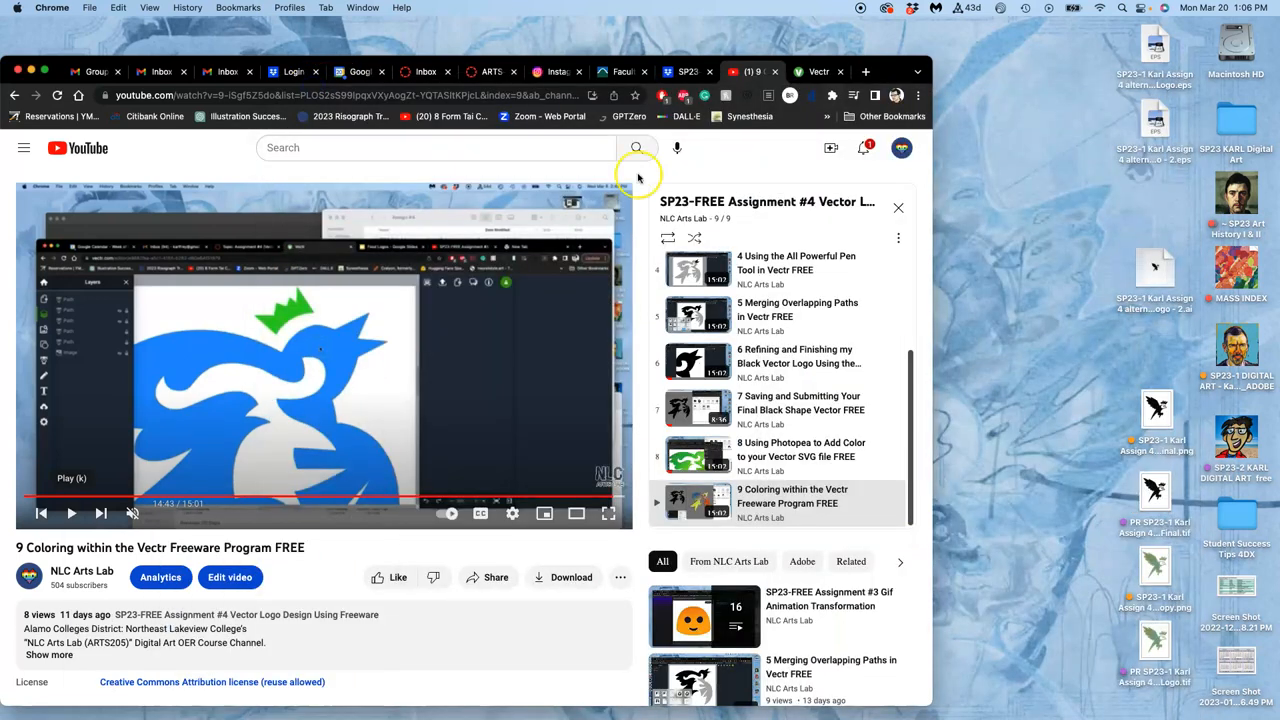
mouse_move(1118, 166)
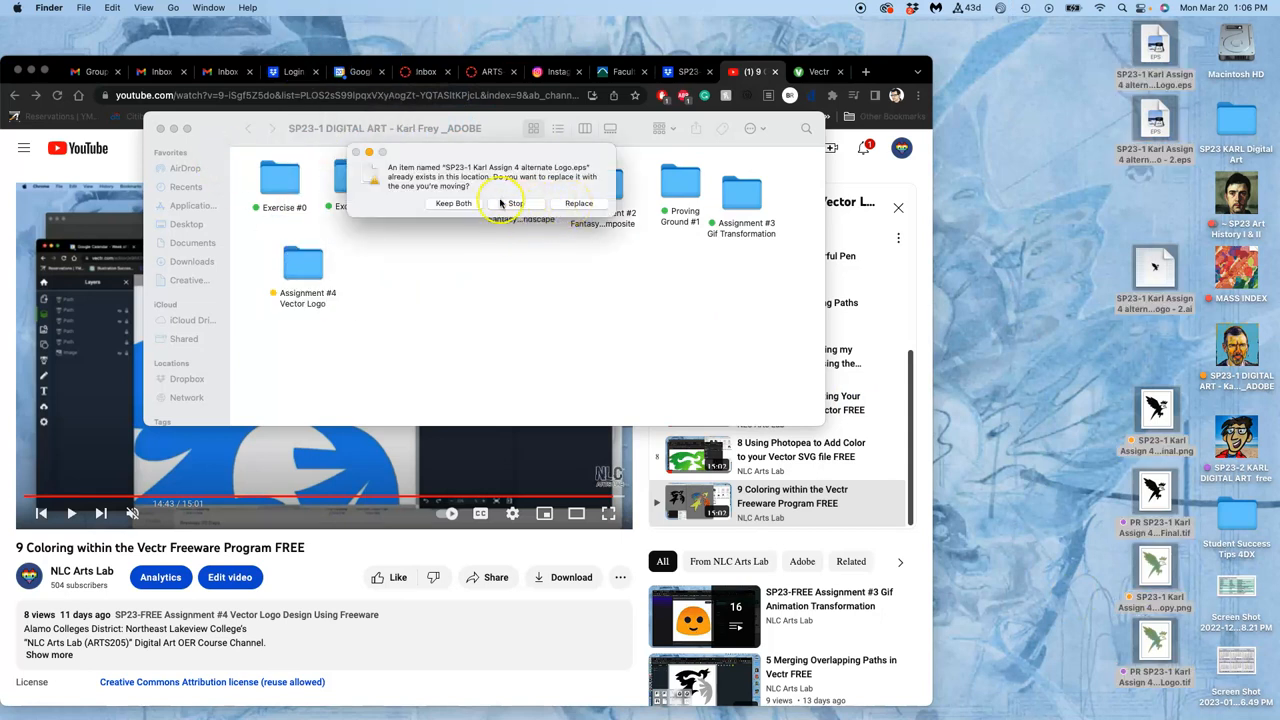
Resolve the 'item already exists' conflict and open the Assign #4 folder in Finder.
left_click(514, 204)
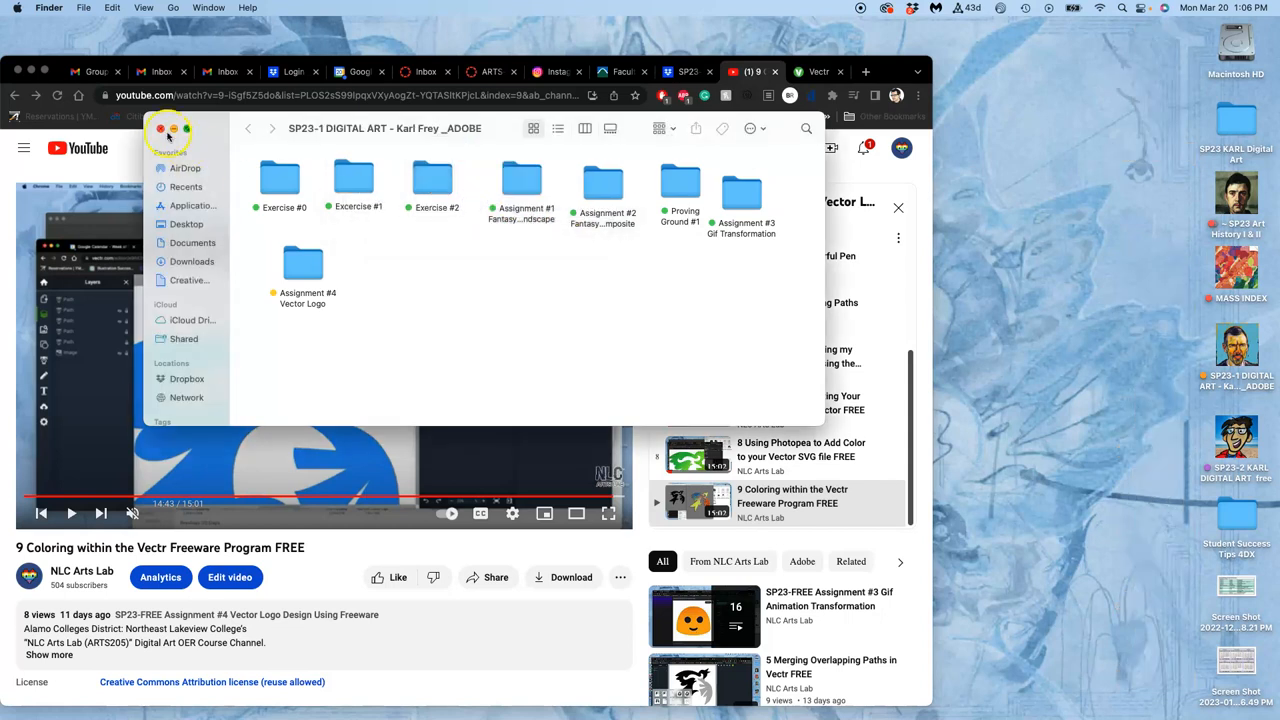
double_click(302, 262)
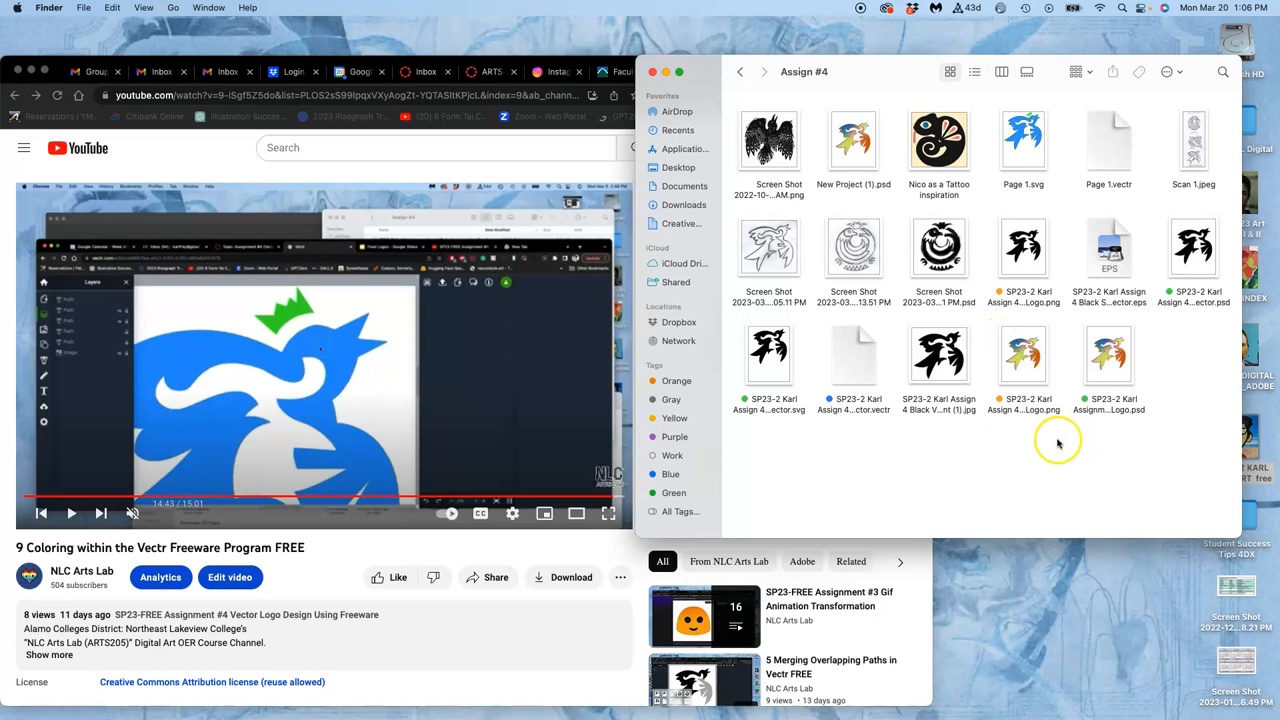
mouse_move(884, 414)
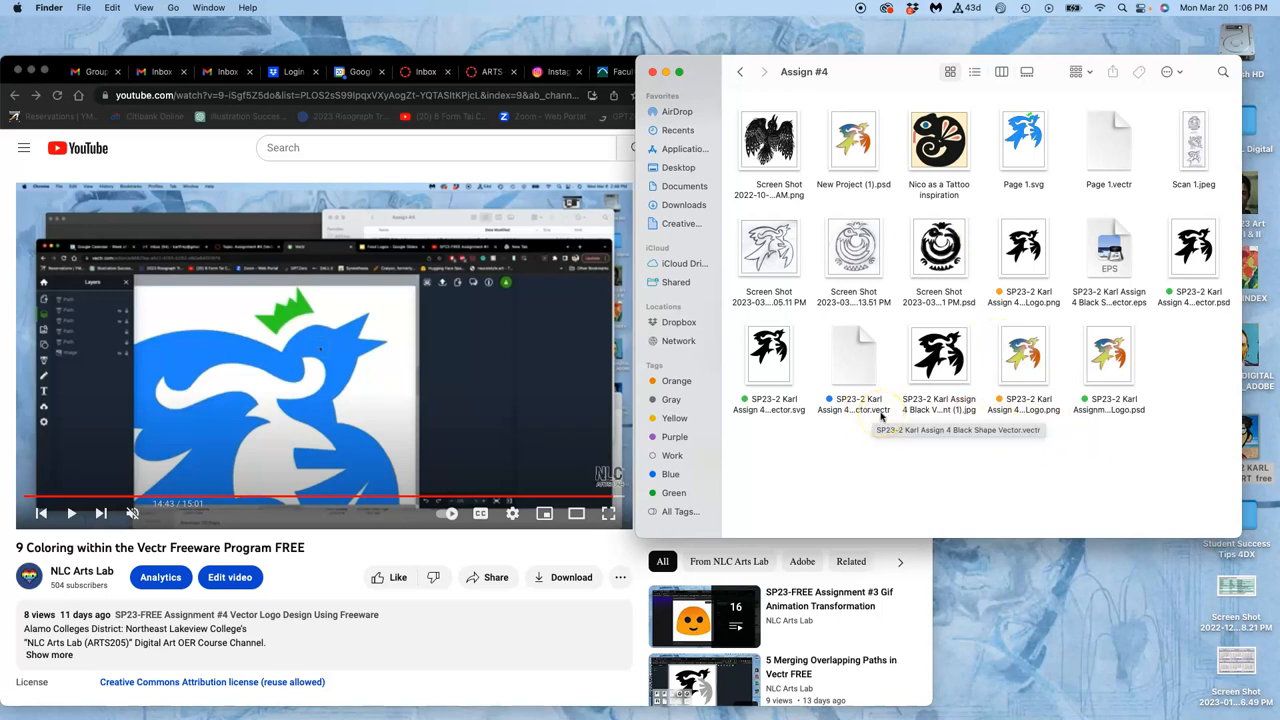
mouse_move(540, 130)
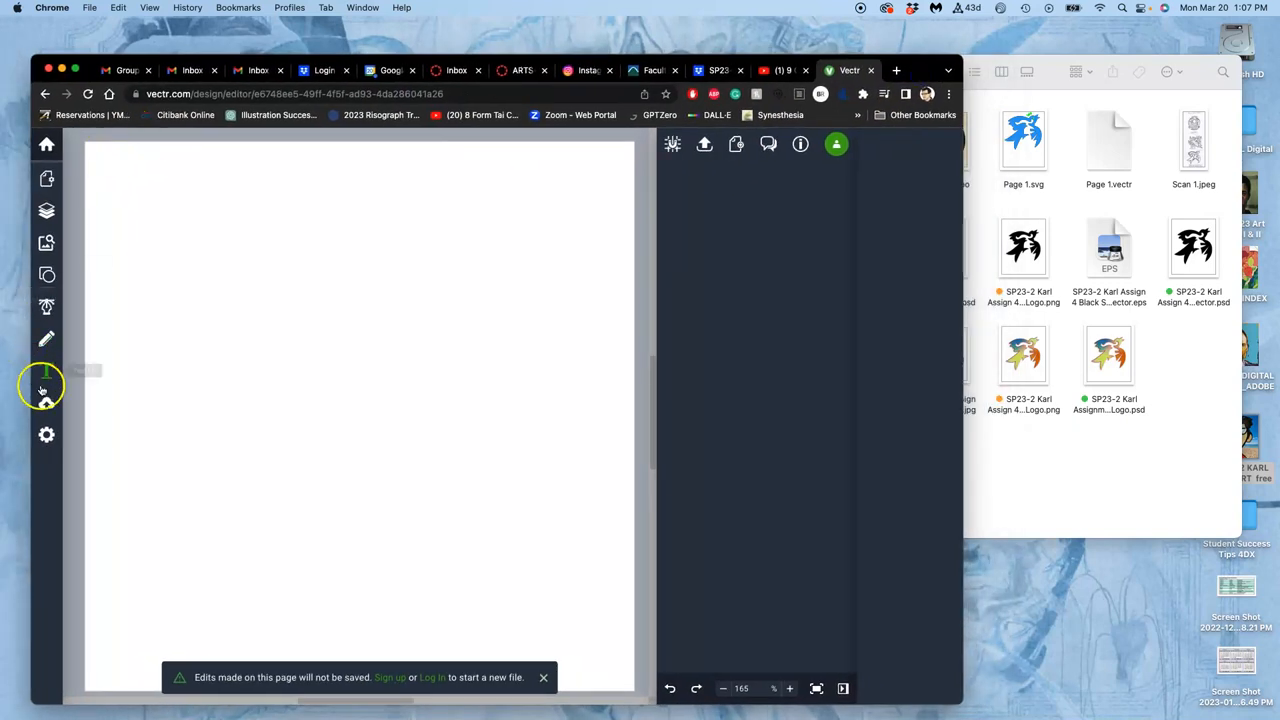
Browse the image upload chooser through Desktop and the digital art class folder into Assign #4.
left_click(46, 404)
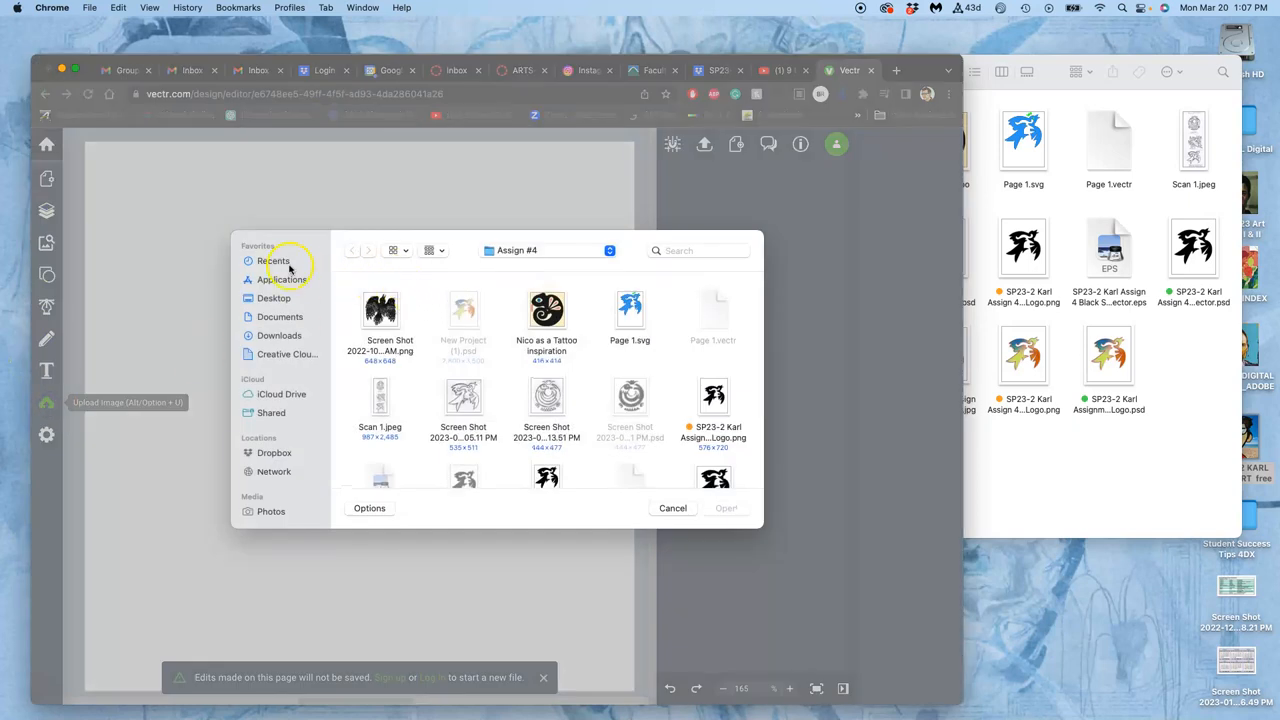
left_click(272, 298)
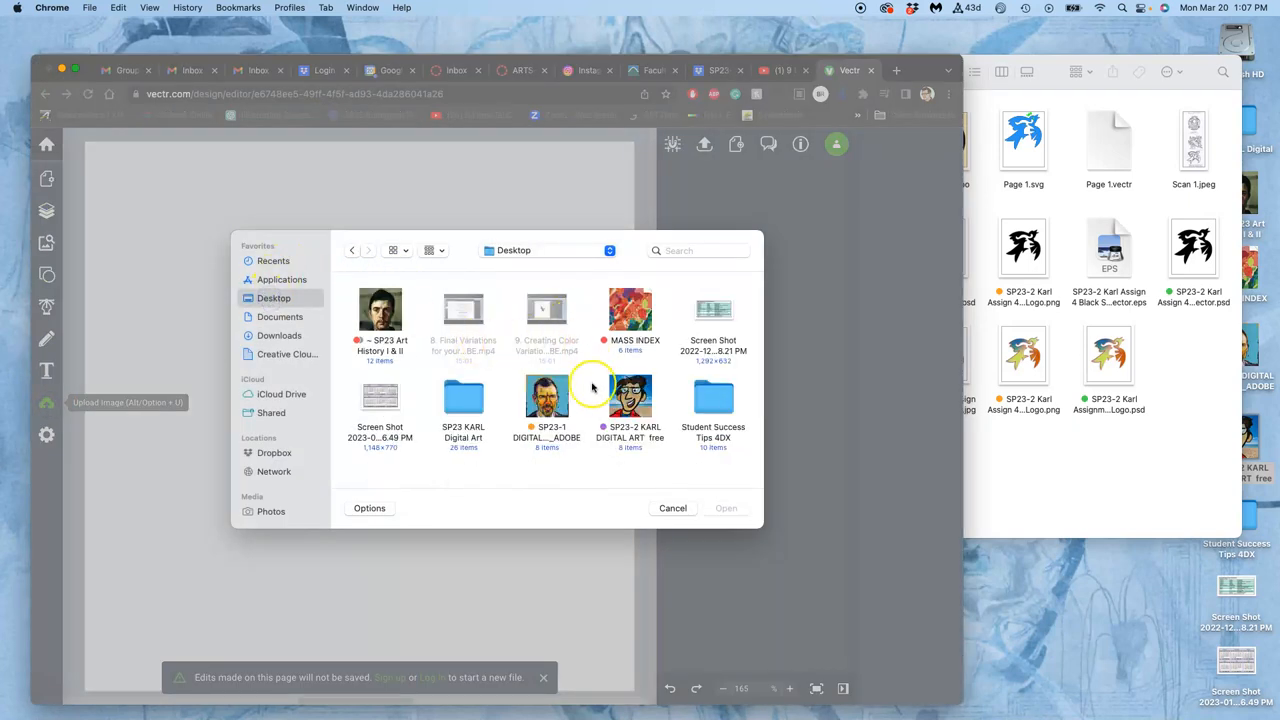
double_click(548, 396)
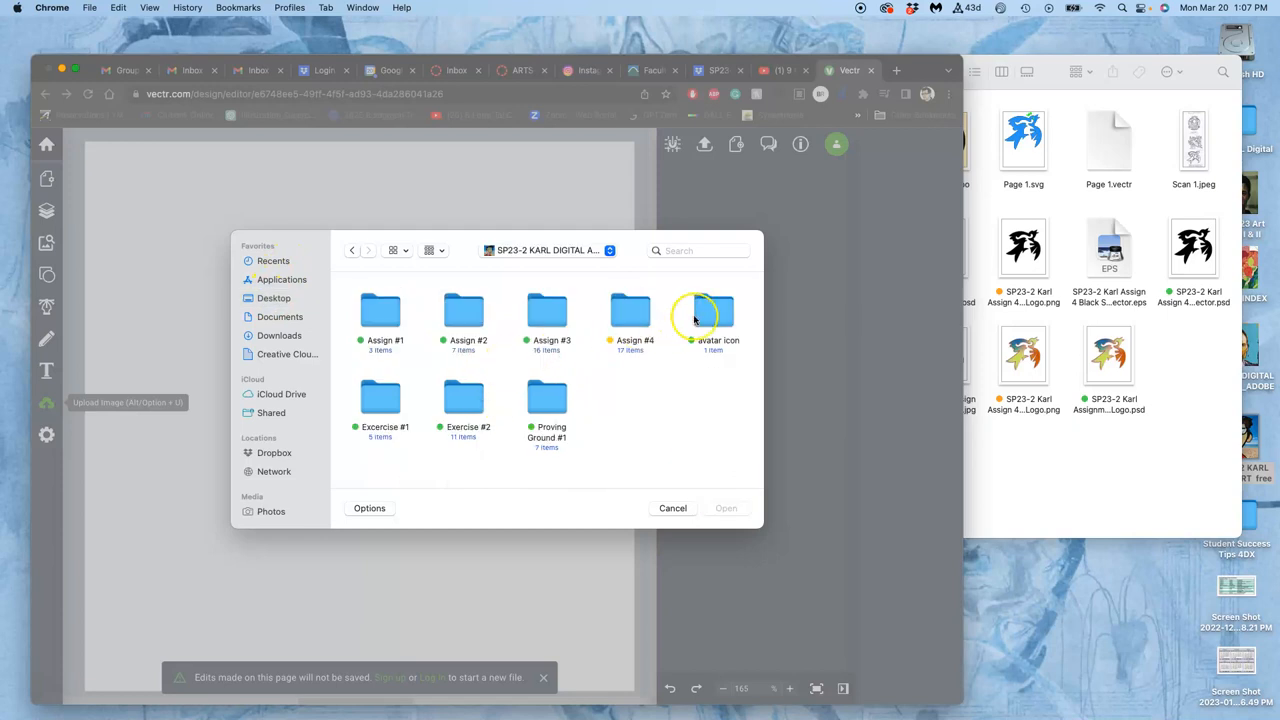
double_click(630, 310)
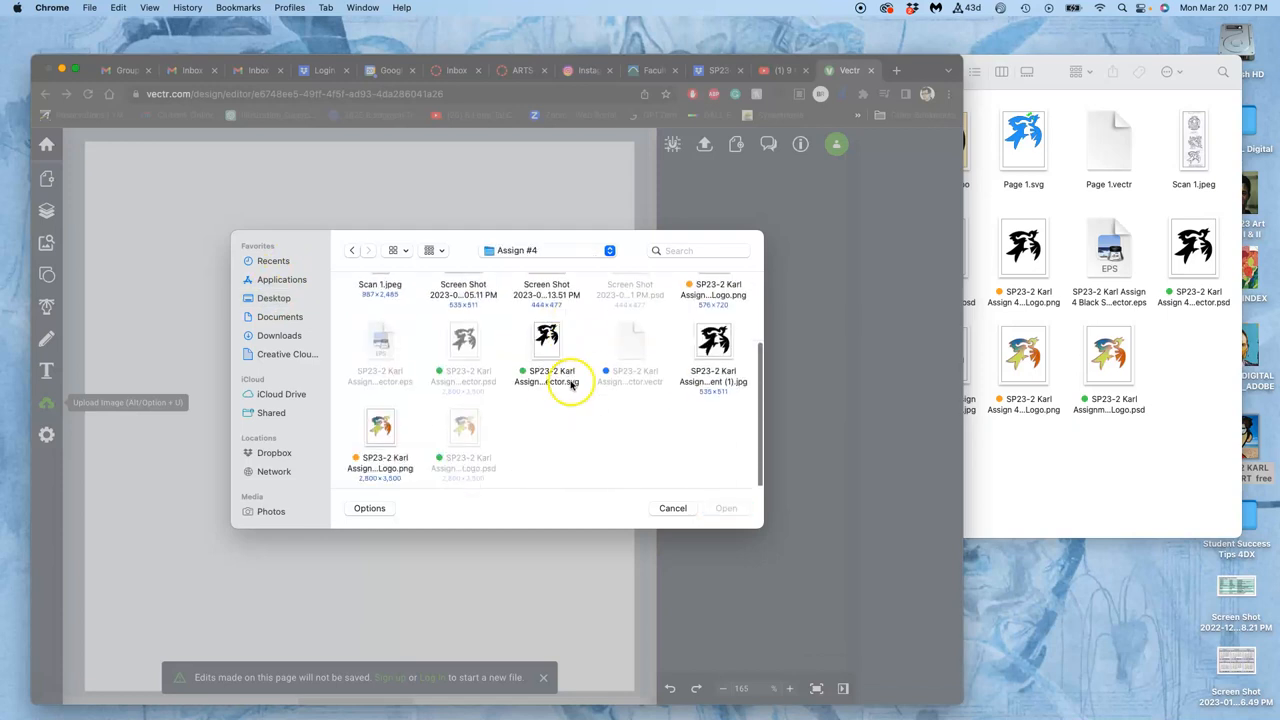
mouse_move(544, 428)
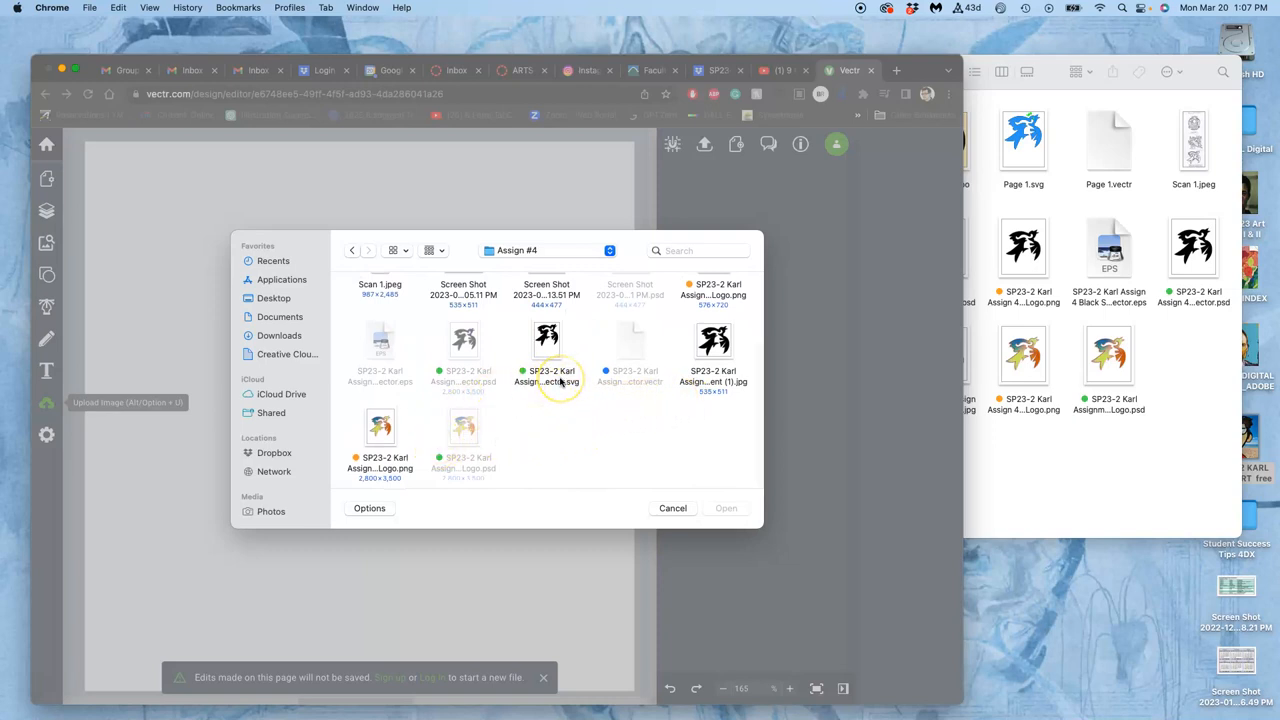
scroll("down", 3)
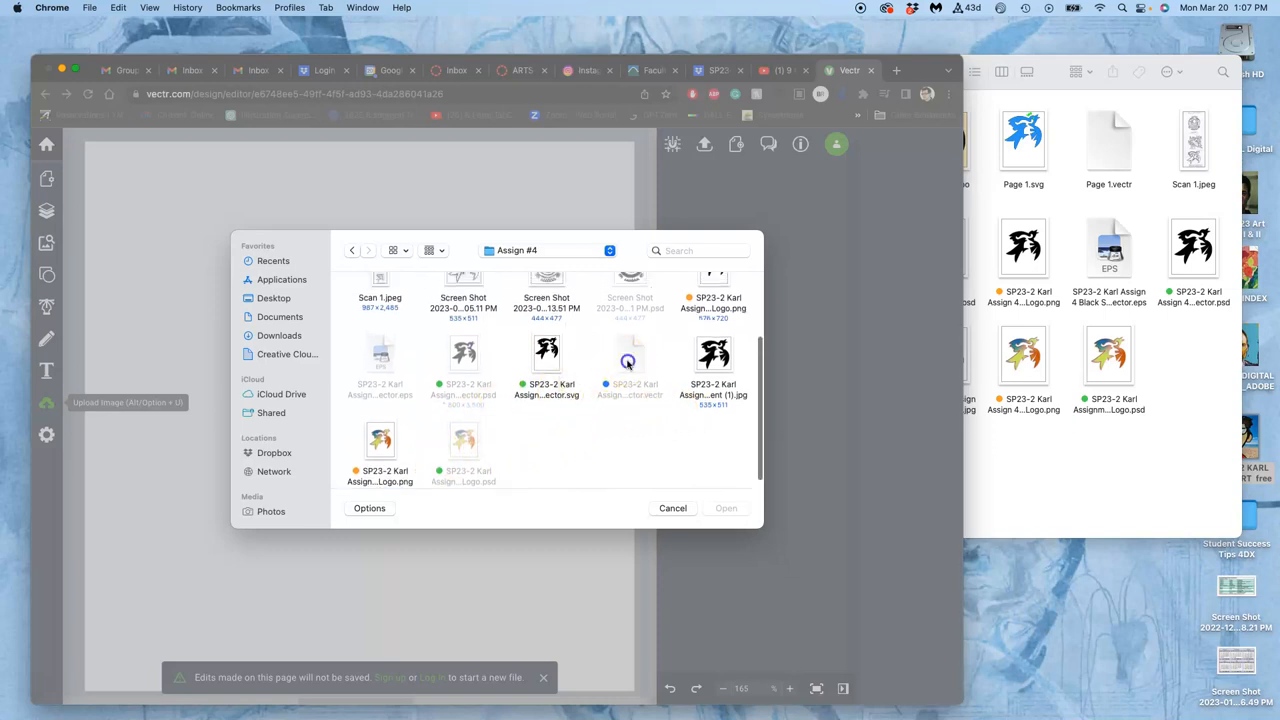
scroll("down", 3)
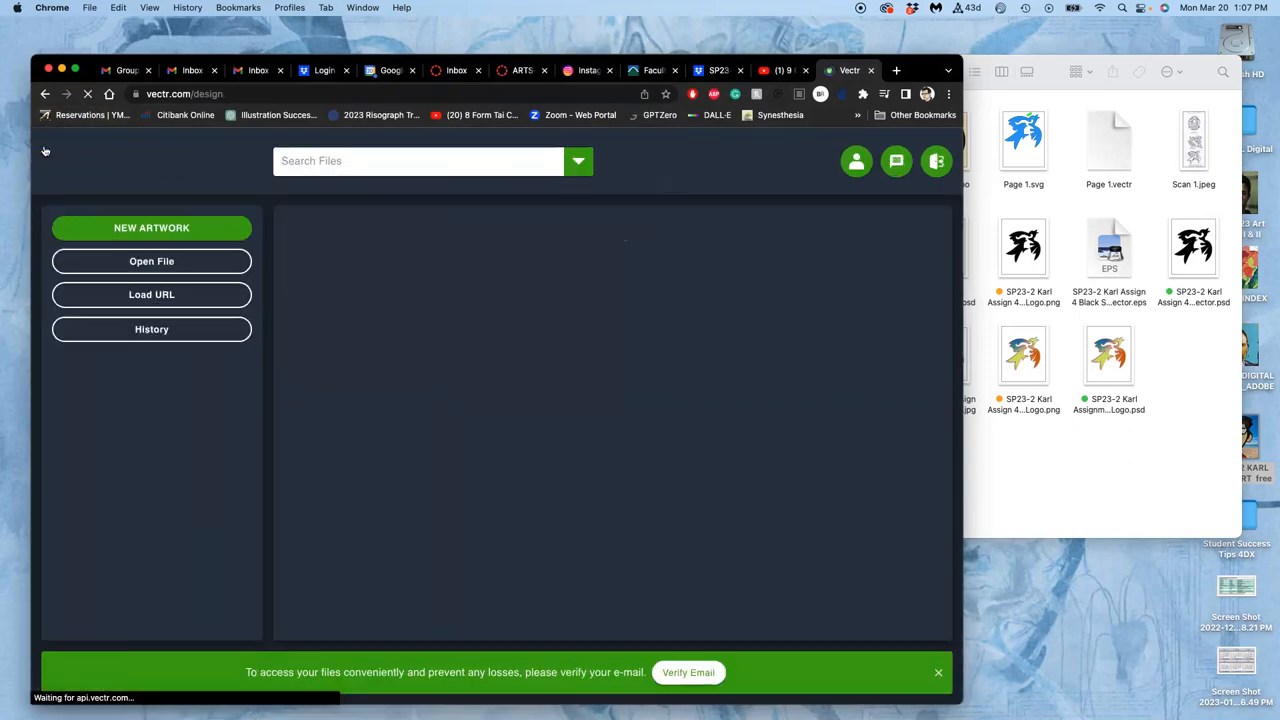
Load the saved black shape .vectr logo file from Assign #4 into the editor via Open File.
left_click(152, 260)
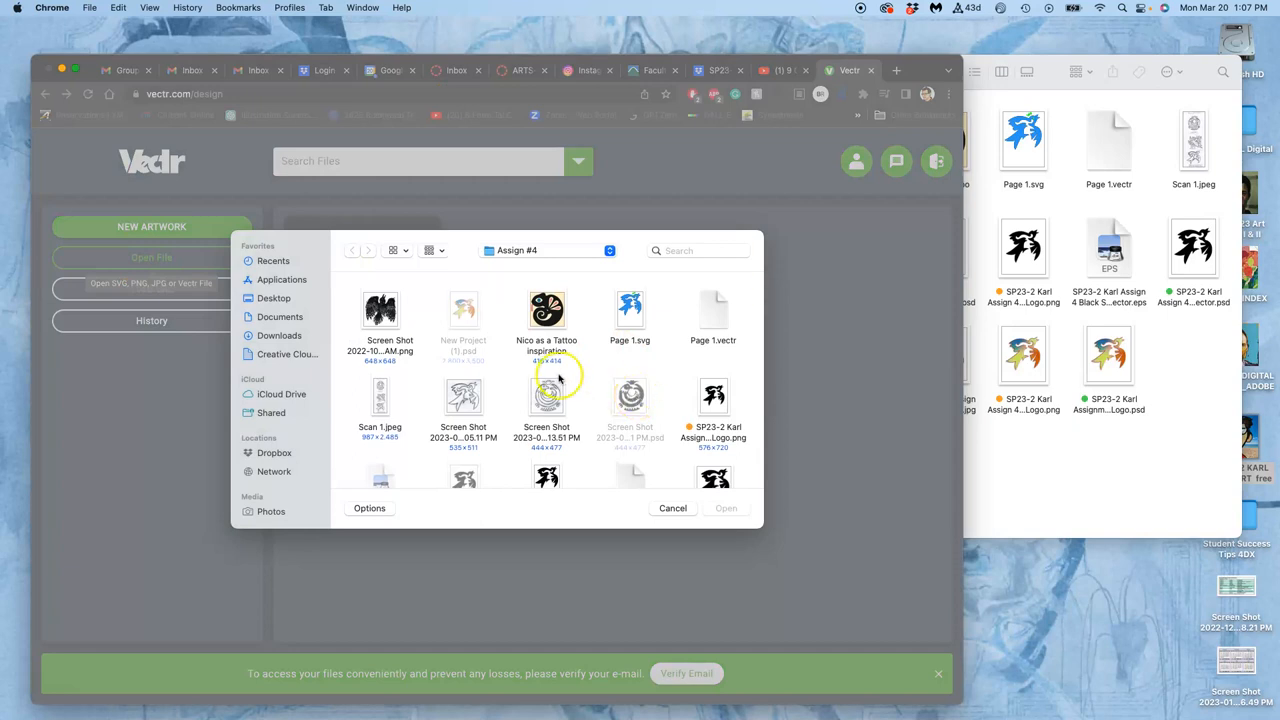
scroll("down", 3)
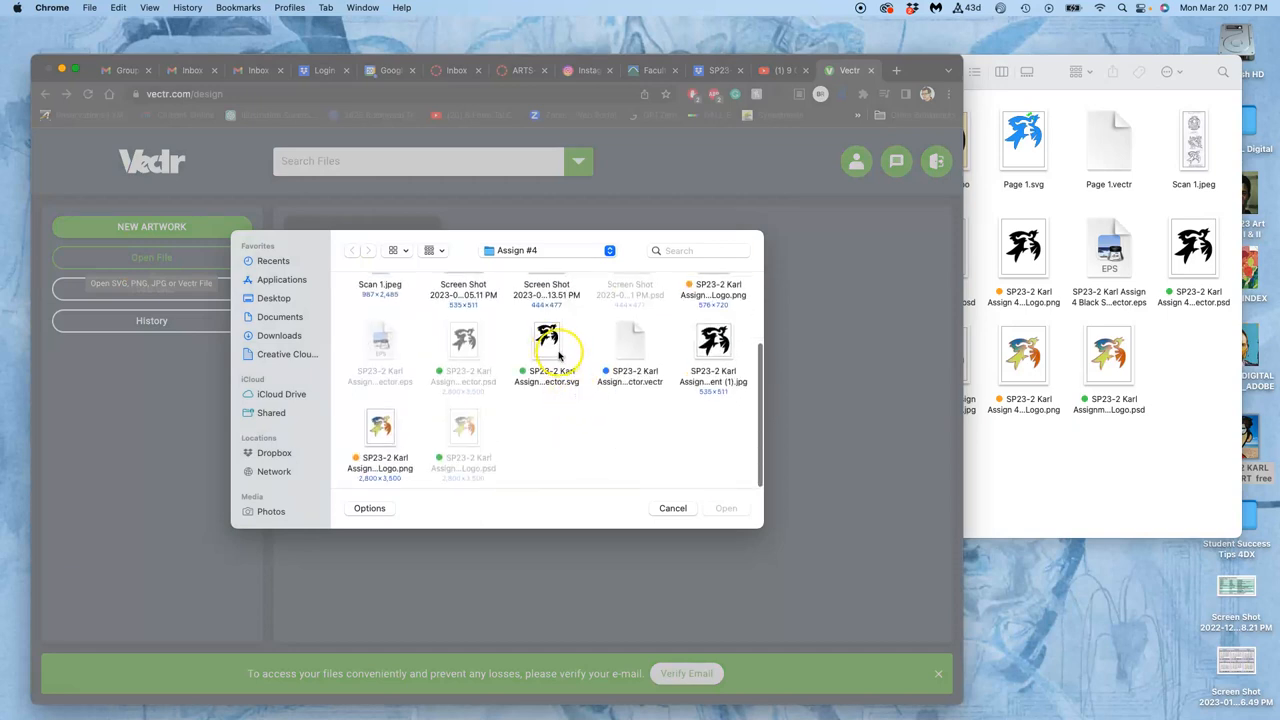
left_click(630, 344)
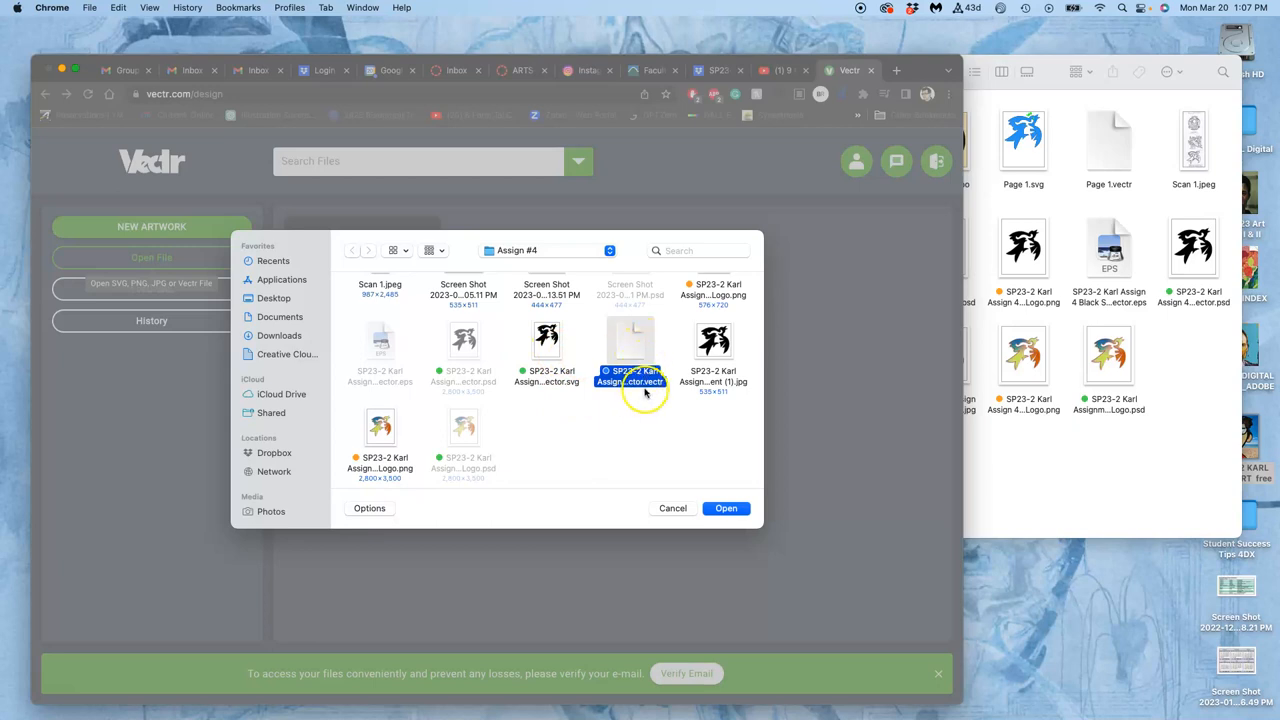
left_click(726, 506)
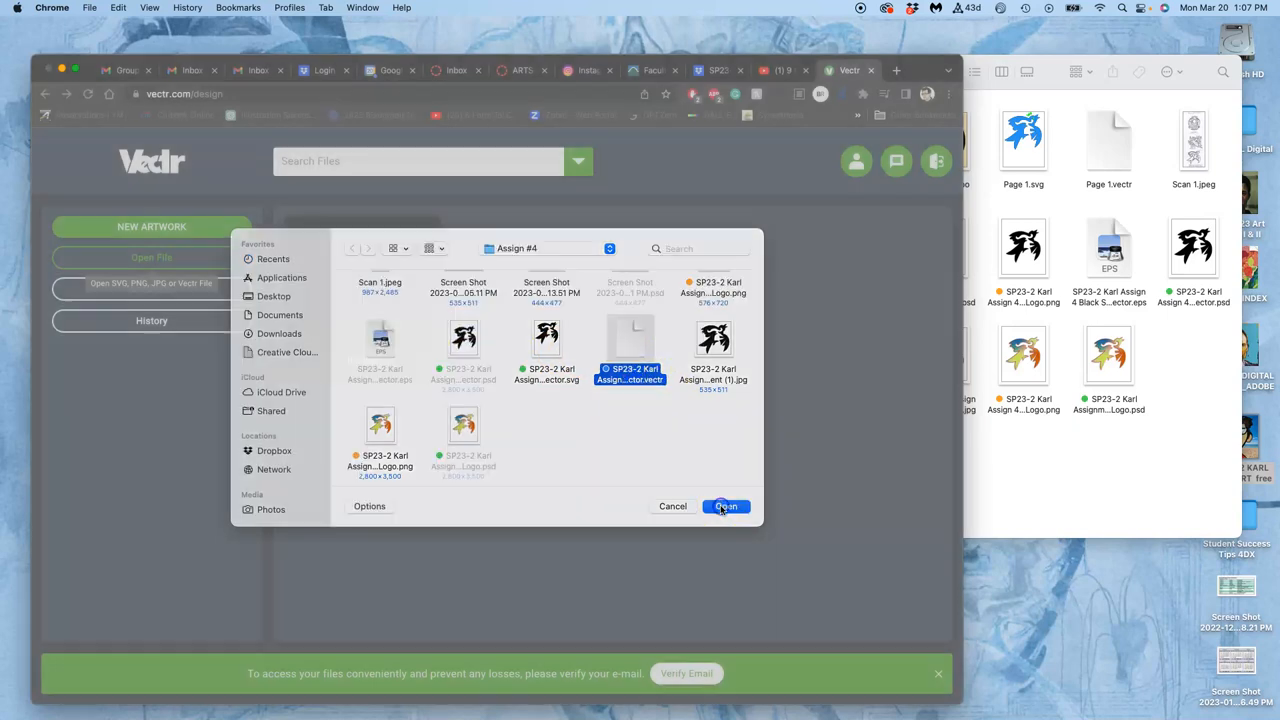
left_click(724, 506)
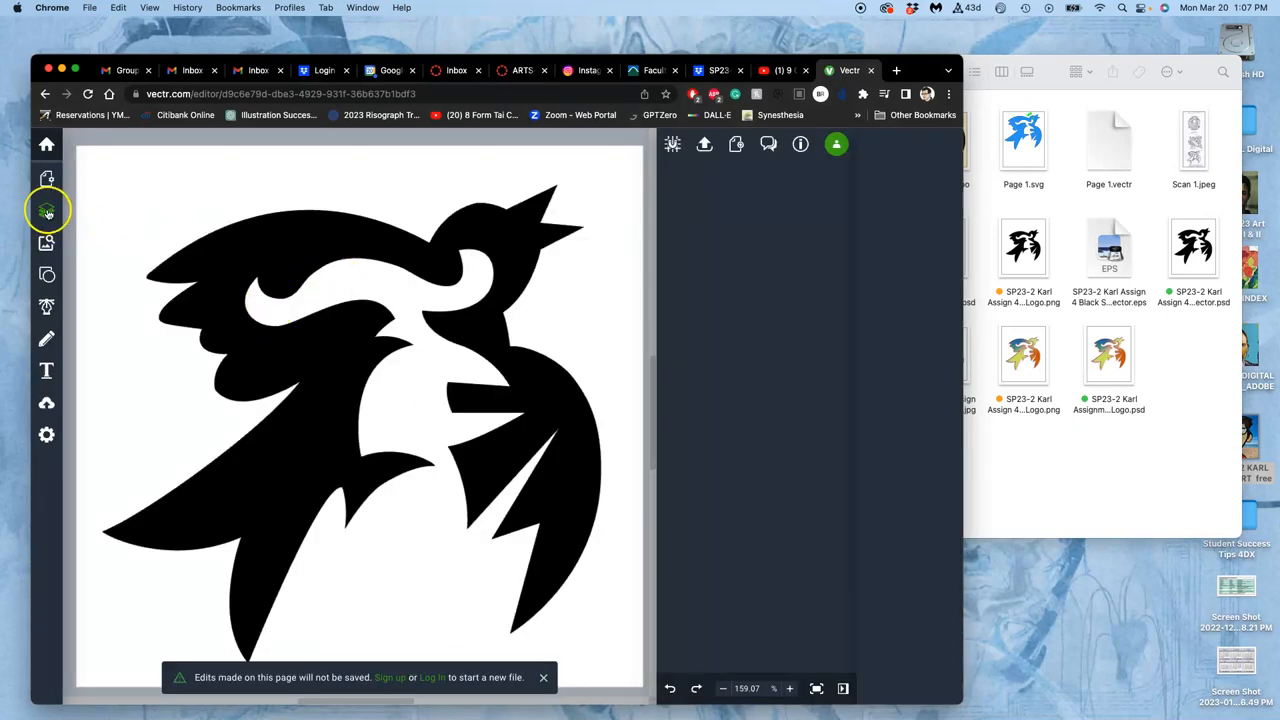
Show the Layers panel and toggle the image and traced path layers' visibility to inspect the bird pieces.
left_click(46, 210)
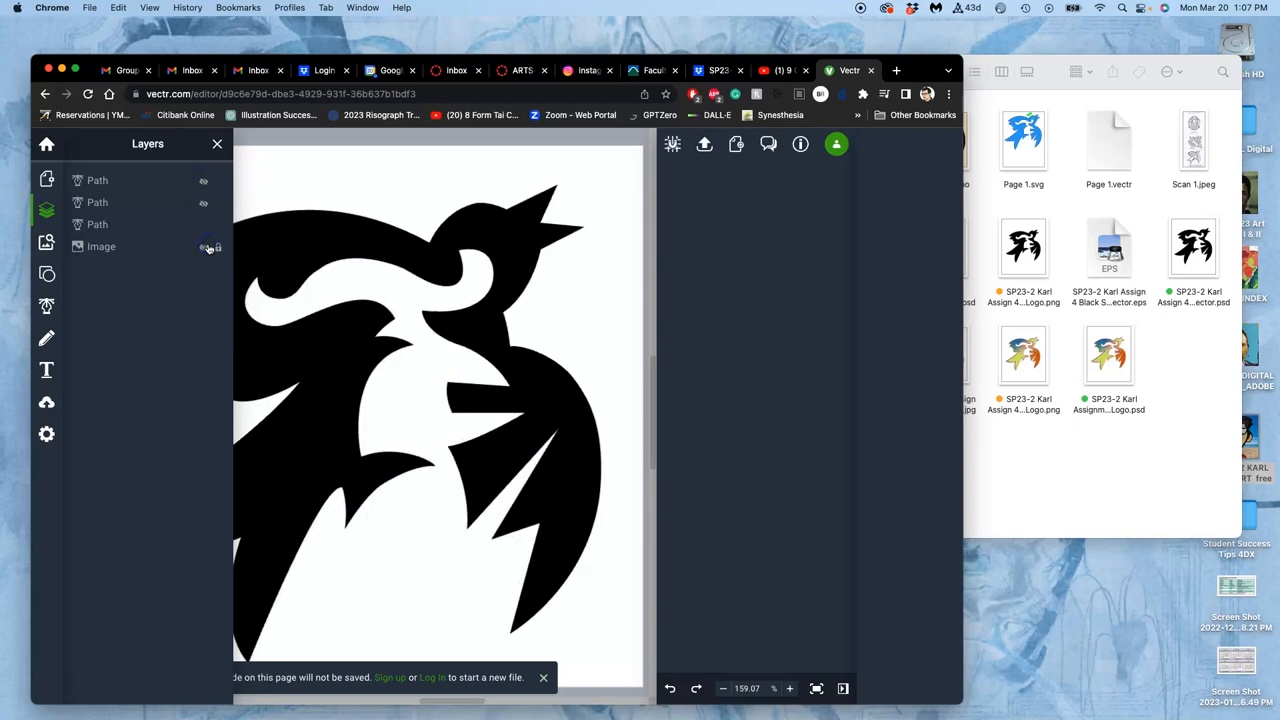
mouse_move(204, 248)
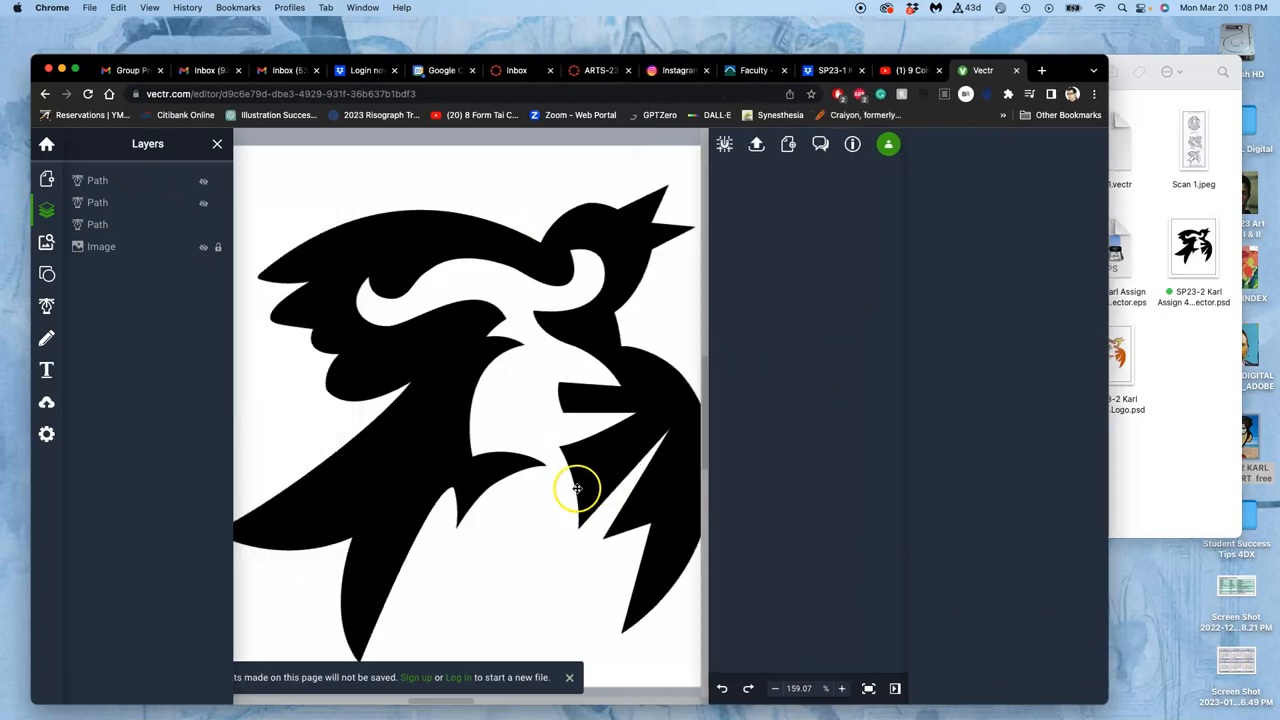
scroll("down", 3)
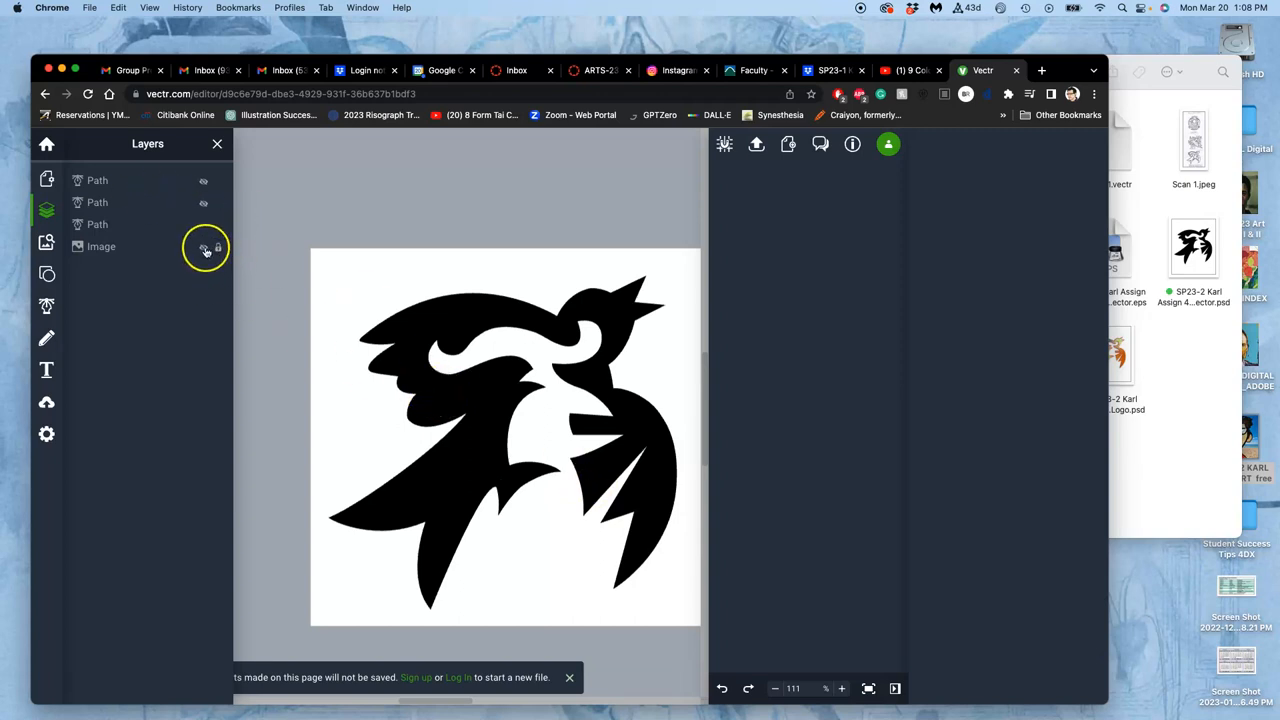
left_click(204, 246)
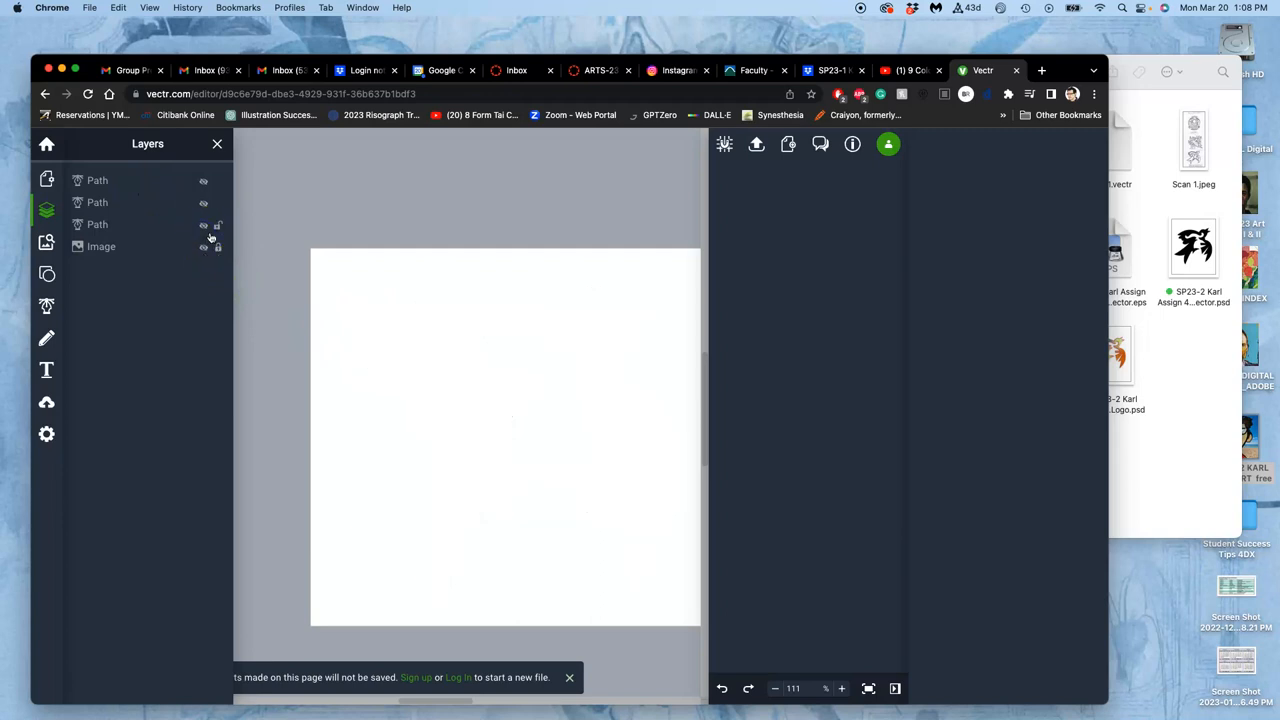
left_click(204, 248)
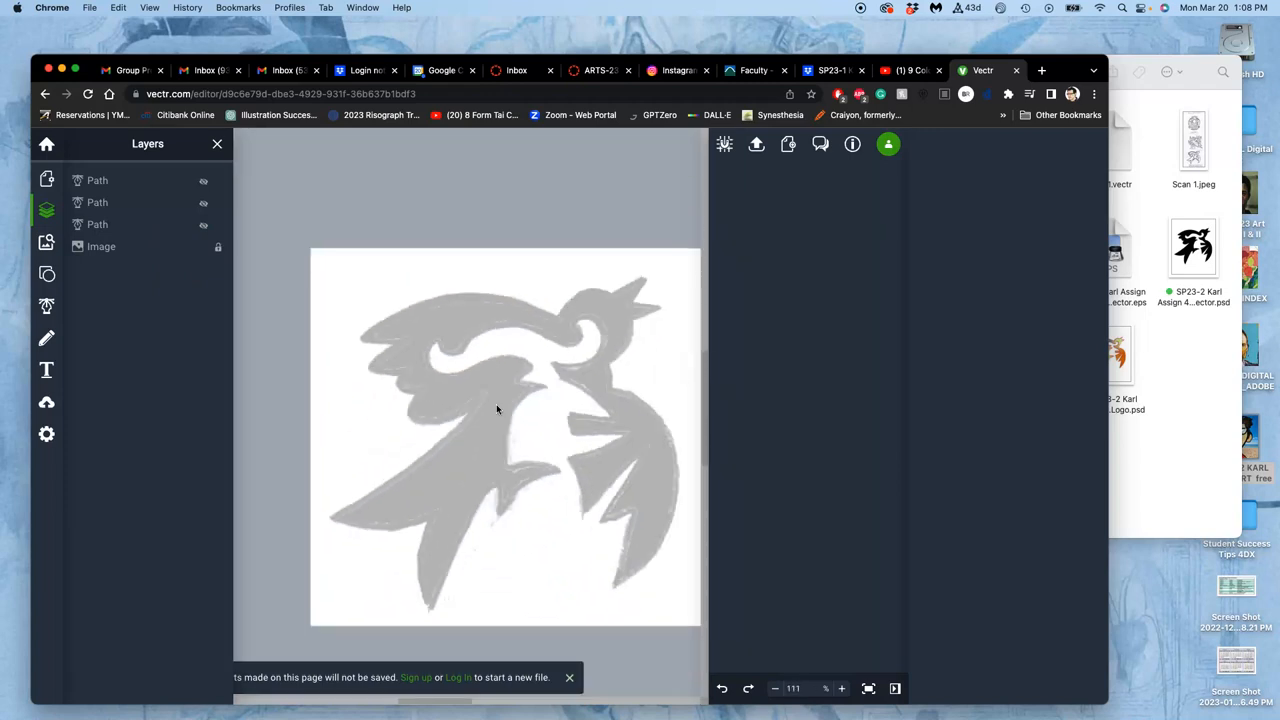
scroll("down", 3)
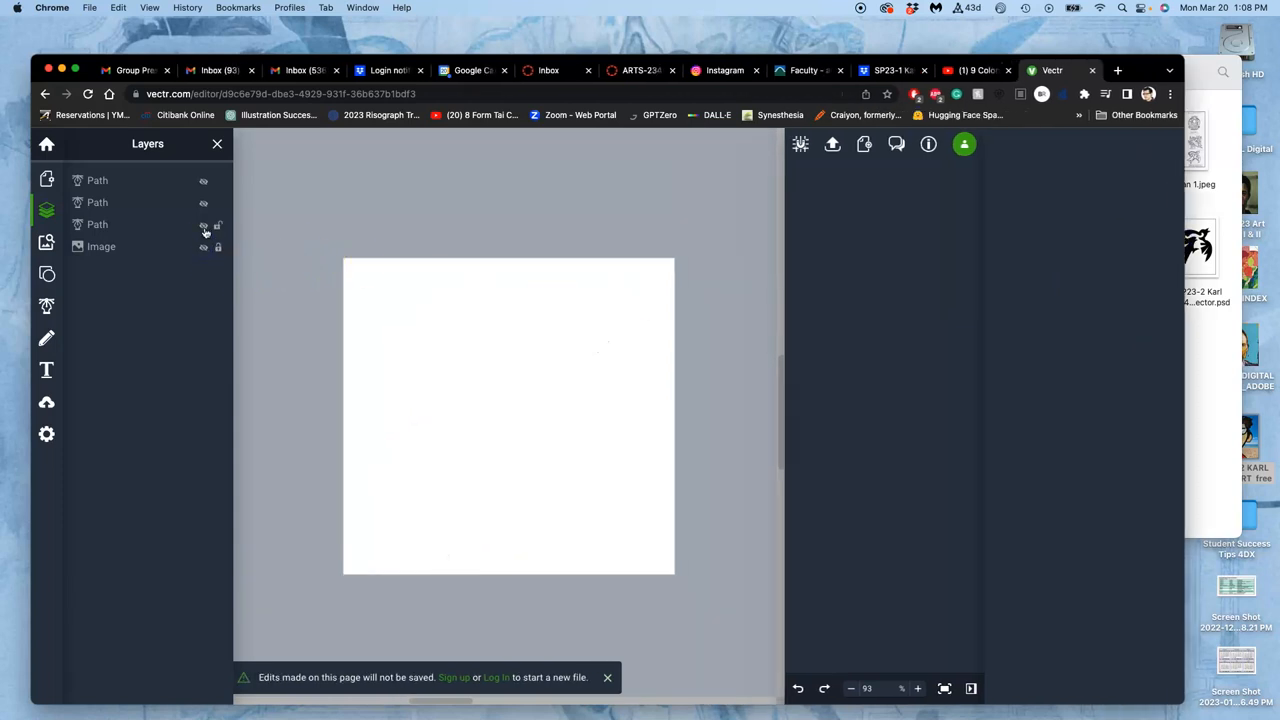
left_click(204, 224)
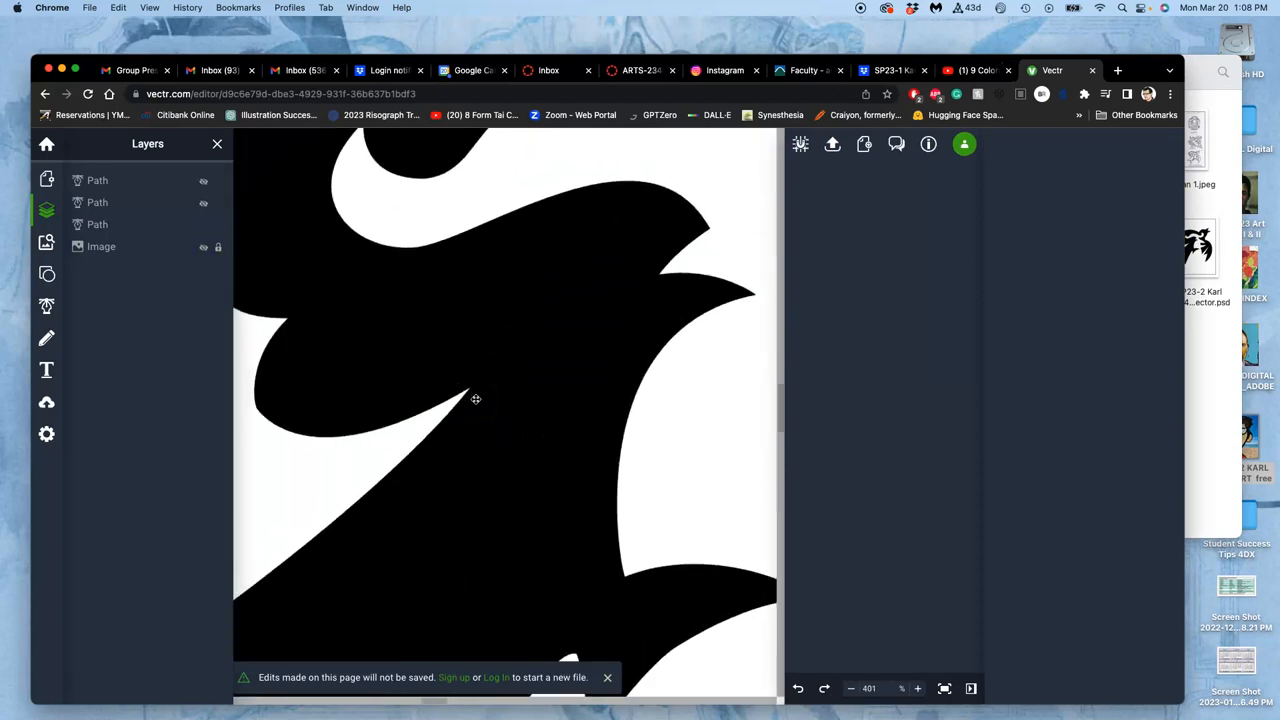
mouse_move(152, 244)
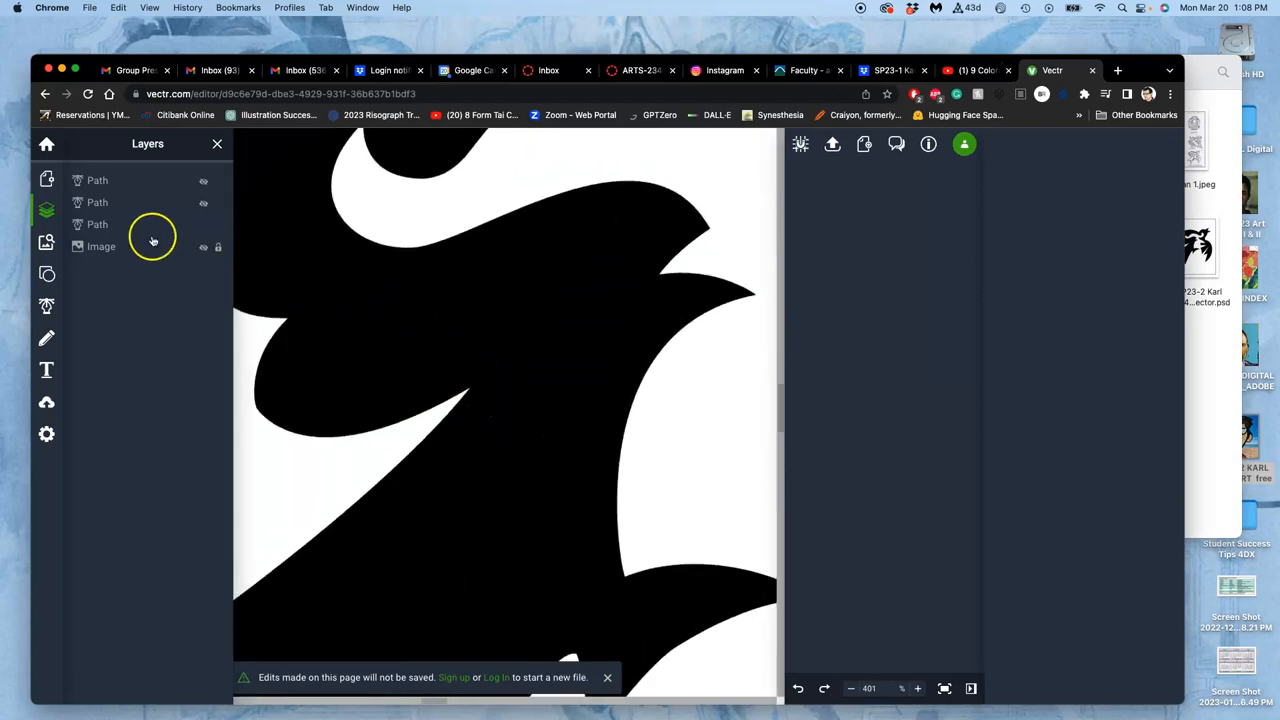
left_click(96, 224)
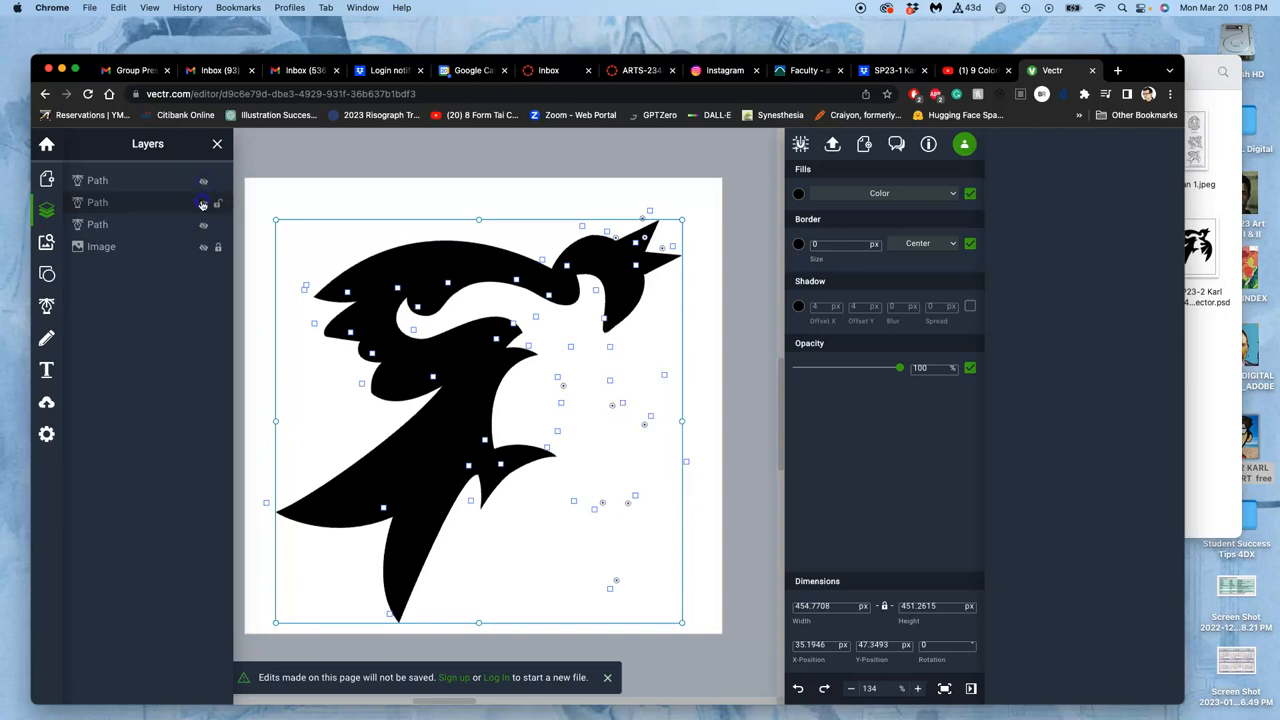
Compare the main bird path against the other pieces, leaving the full silhouette visible without the image.
left_click(204, 204)
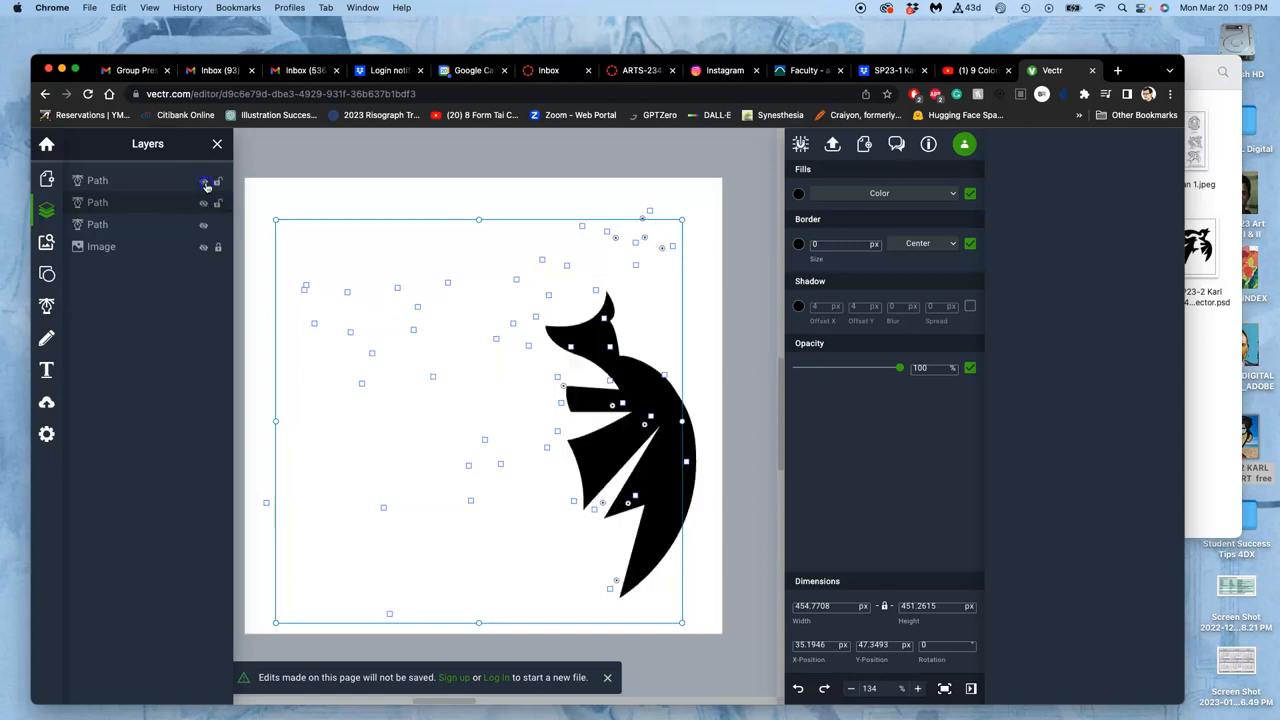
mouse_move(204, 180)
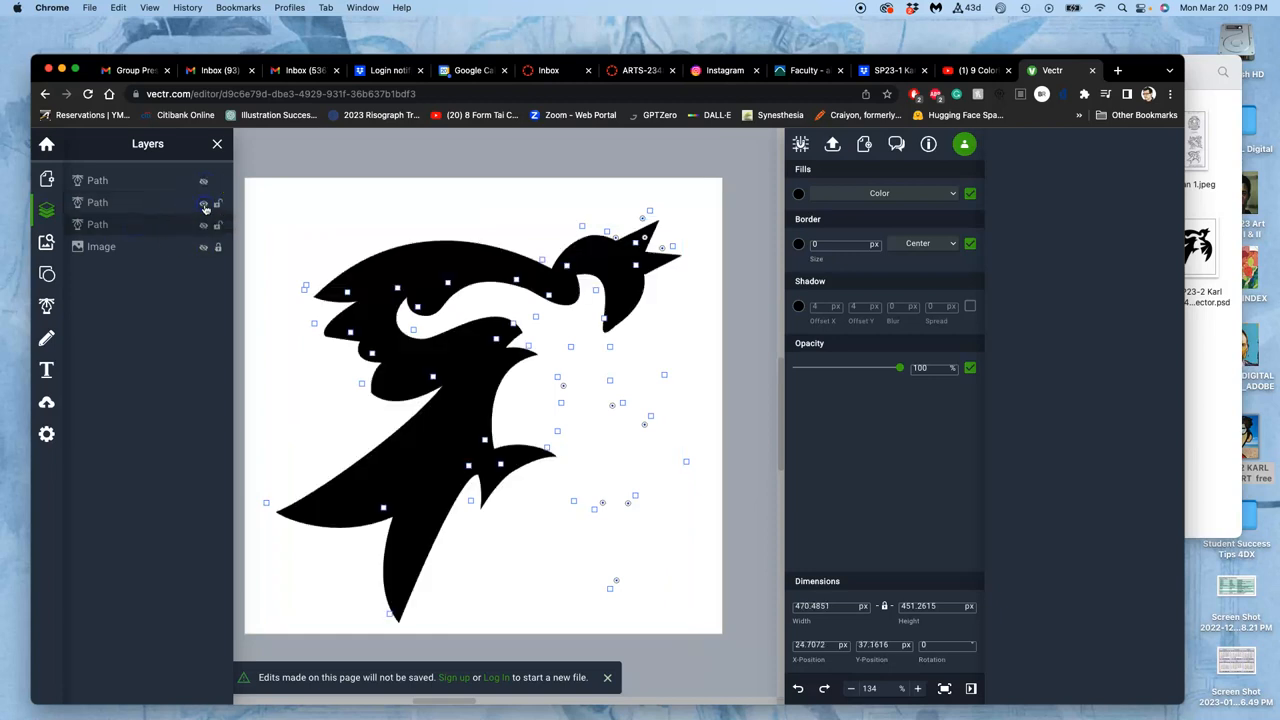
left_click(204, 202)
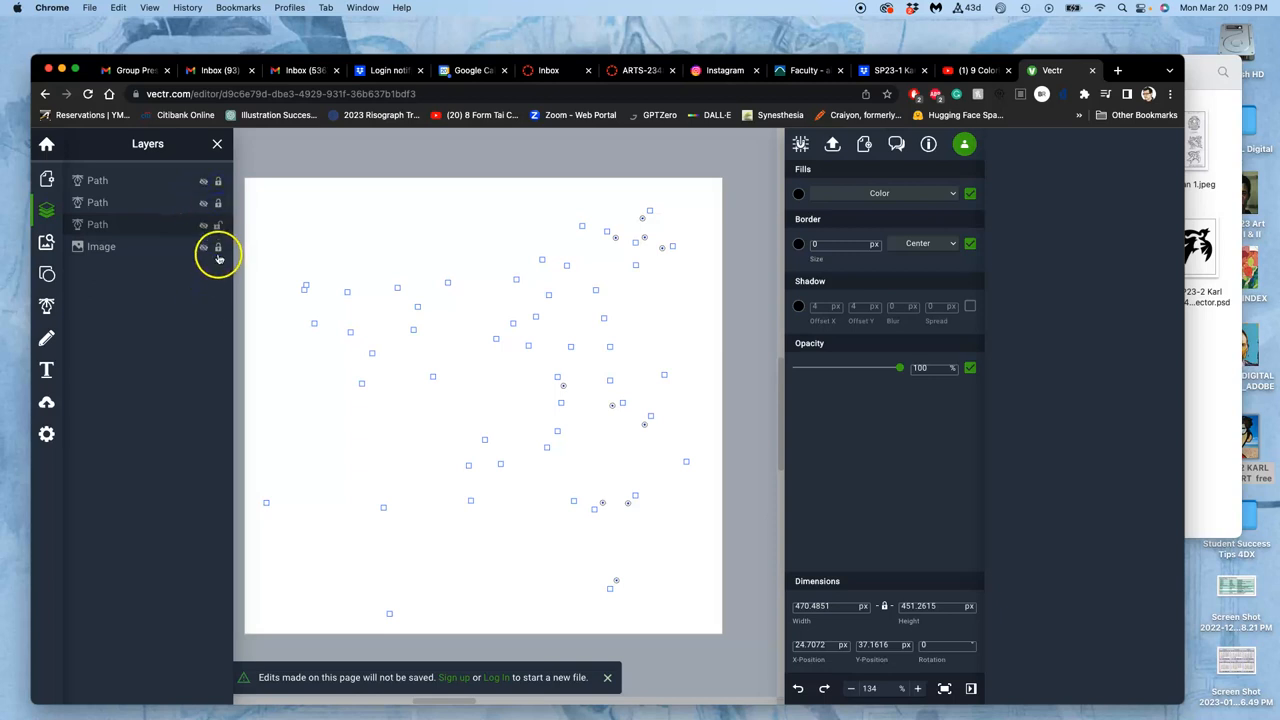
left_click(204, 248)
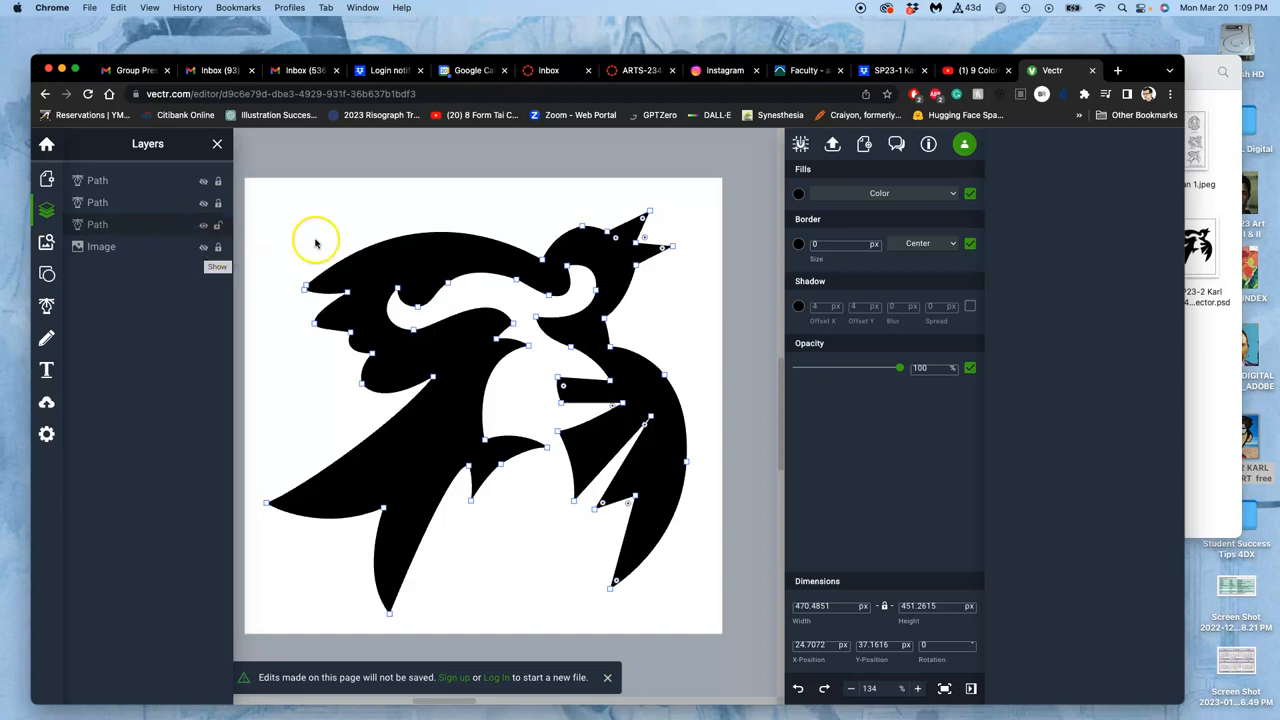
mouse_move(360, 248)
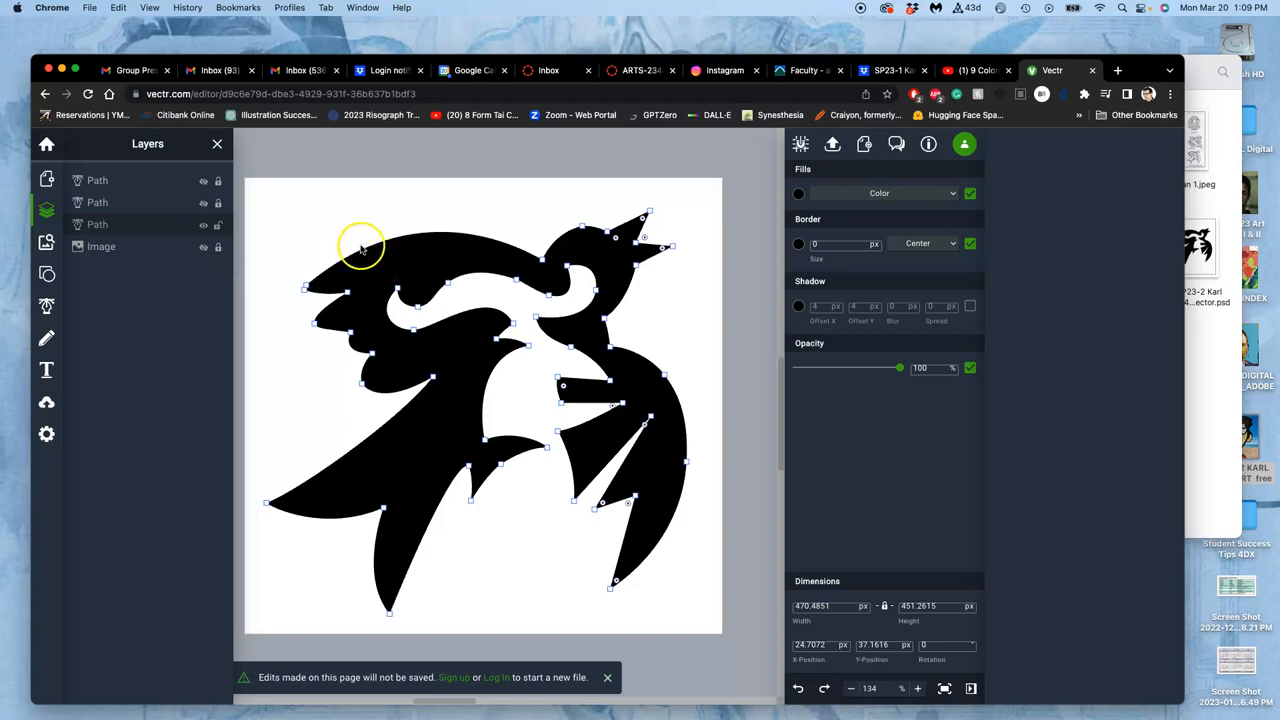
mouse_move(250, 210)
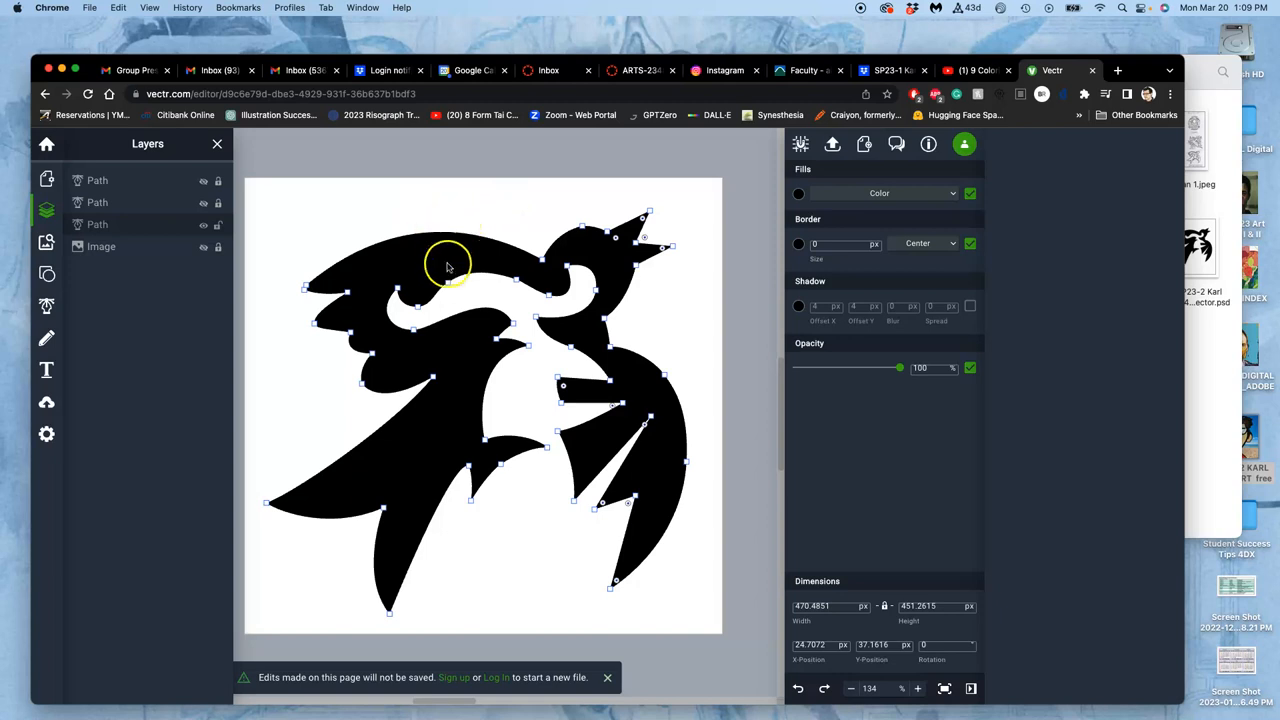
left_click(832, 144)
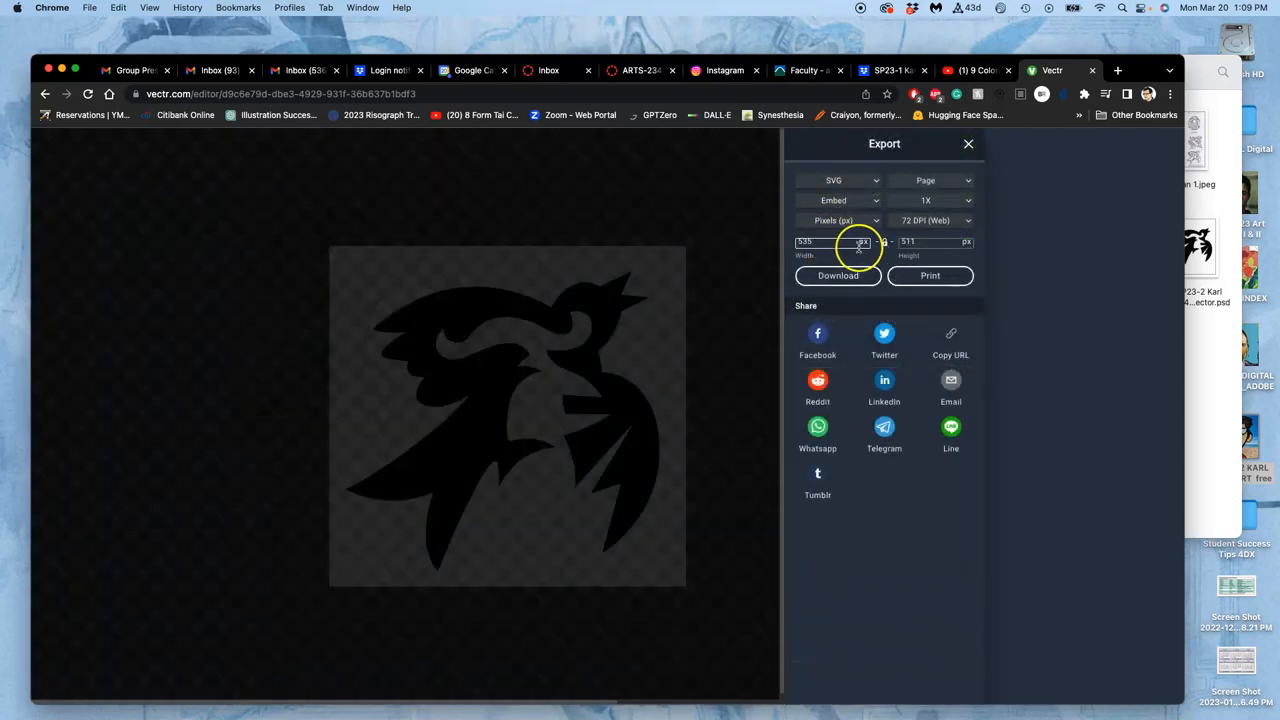
Download the bird logo as a Page 1.vectr file.
left_click(838, 180)
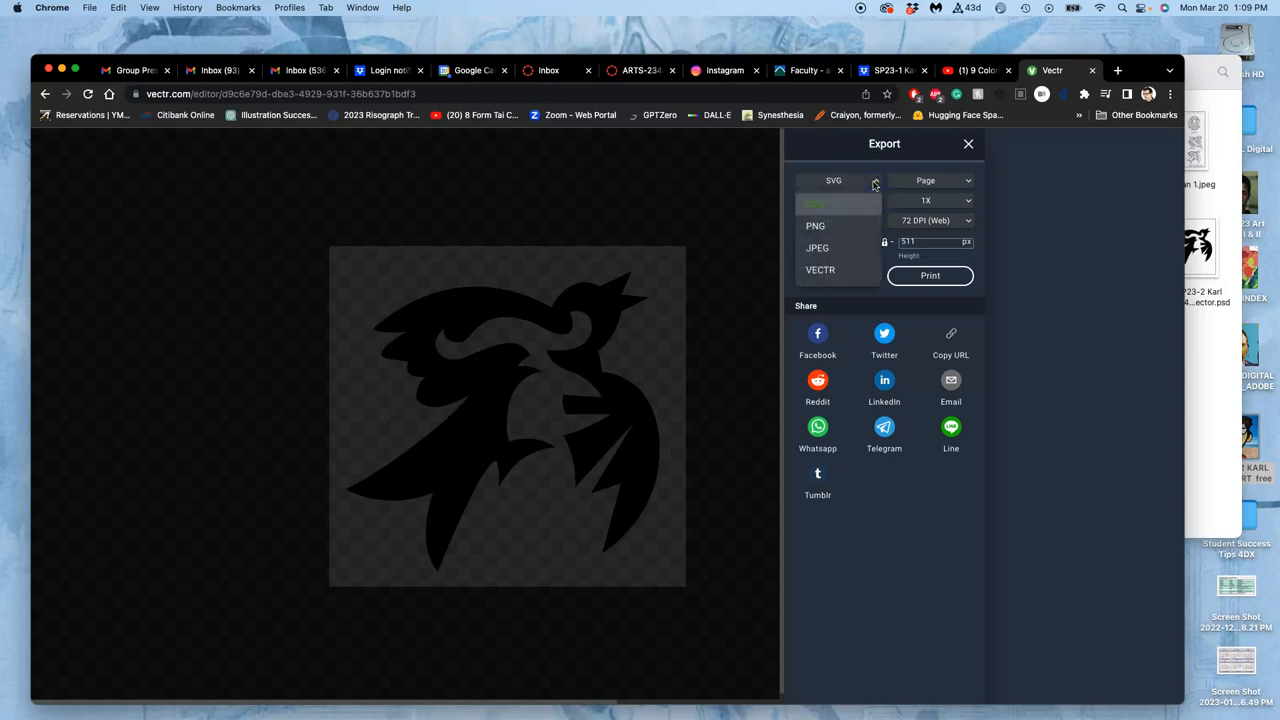
left_click(820, 270)
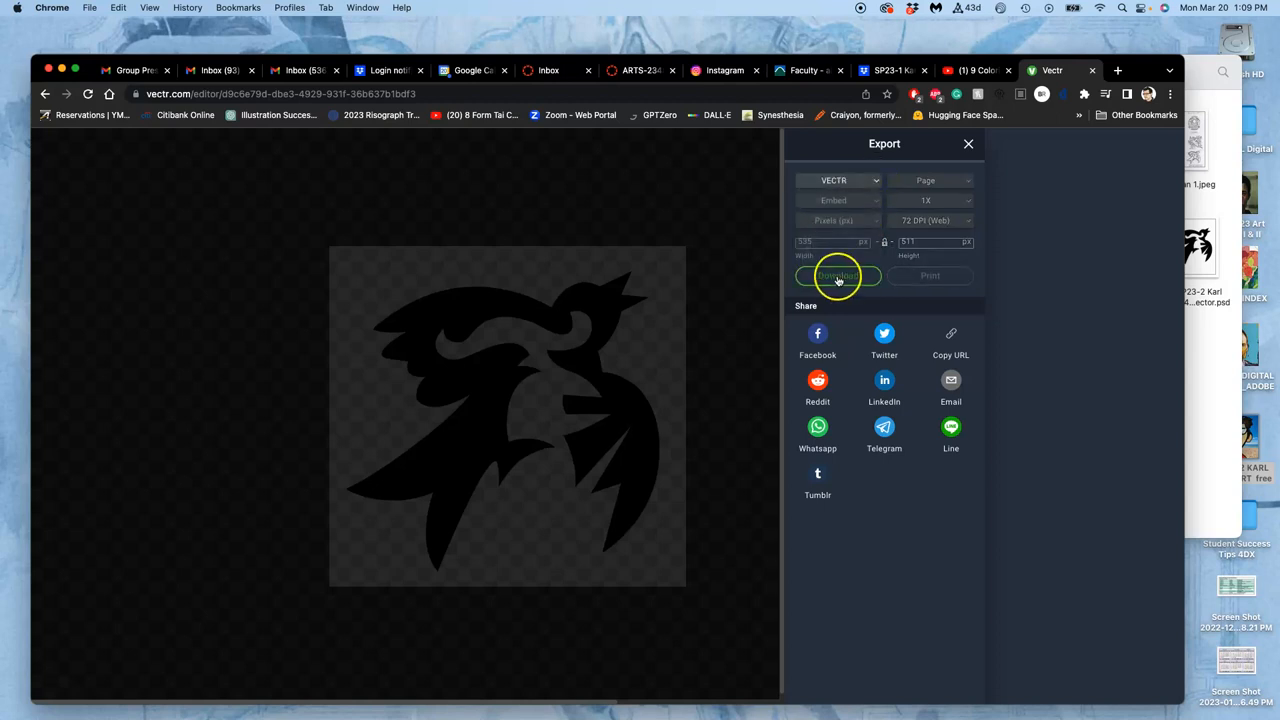
left_click(838, 276)
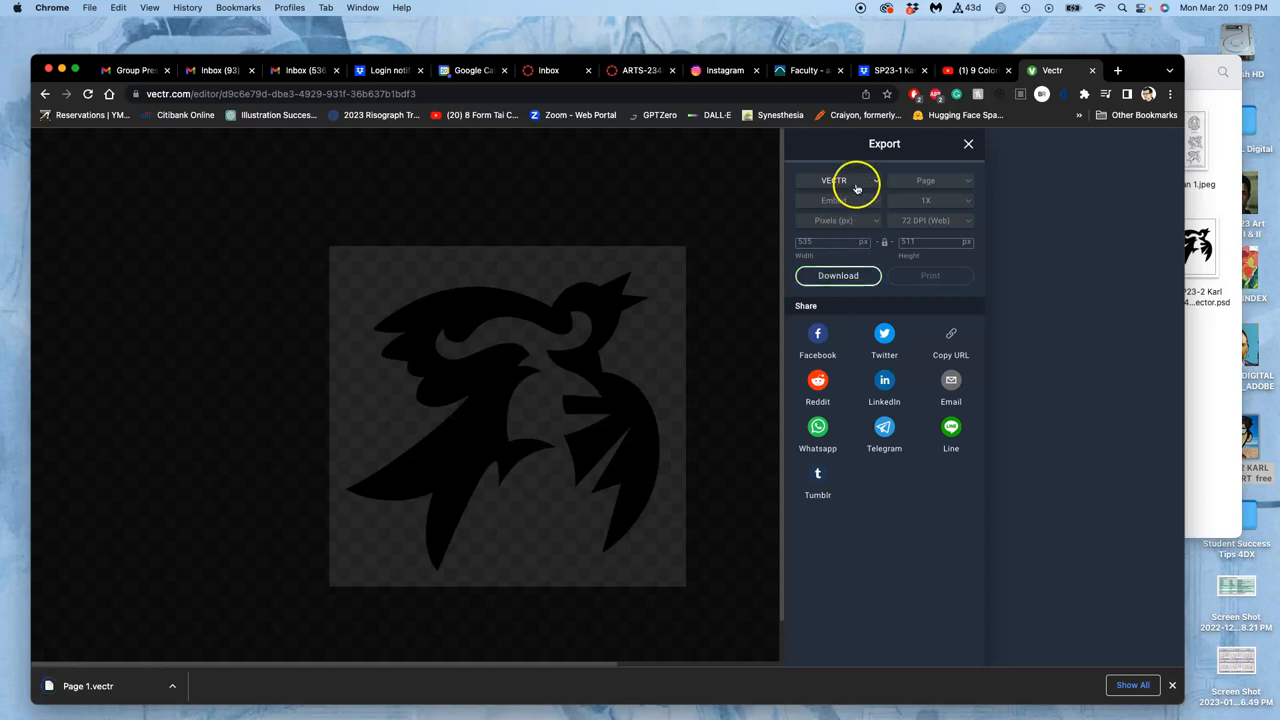
Download the logo again as Page 1.svg and close the export panel.
left_click(832, 180)
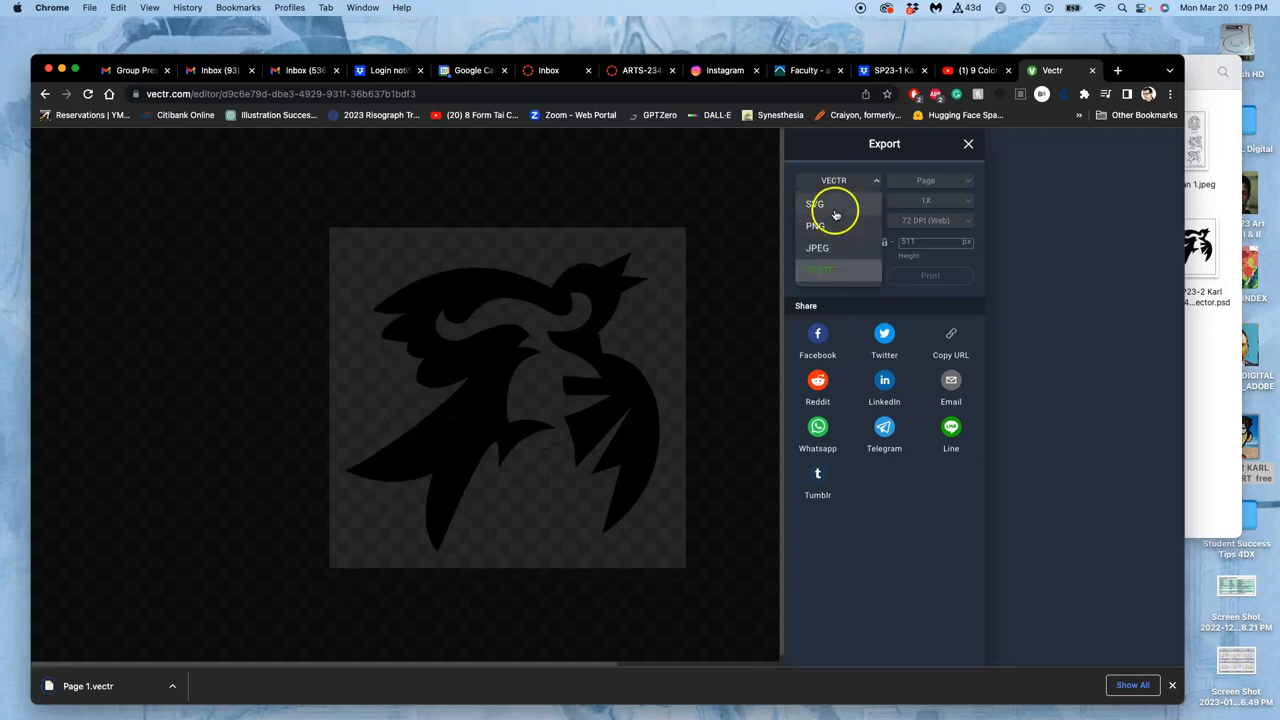
left_click(814, 204)
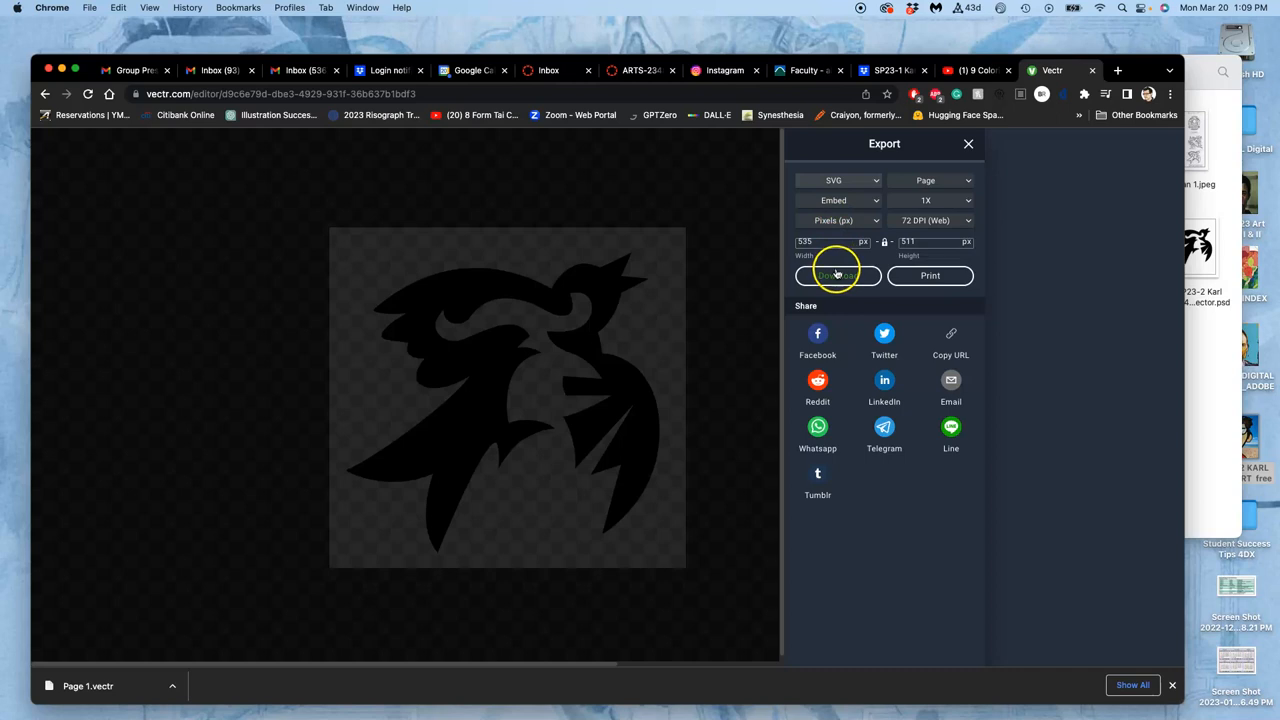
left_click(838, 276)
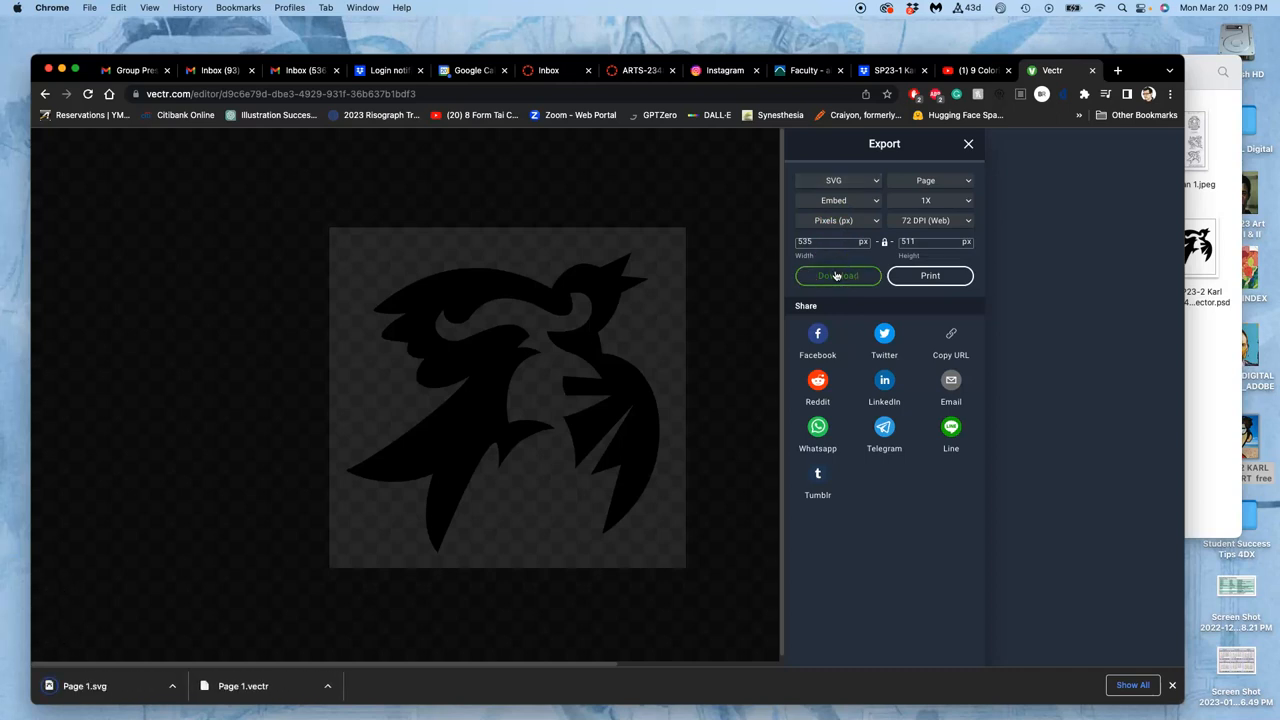
left_click(838, 180)
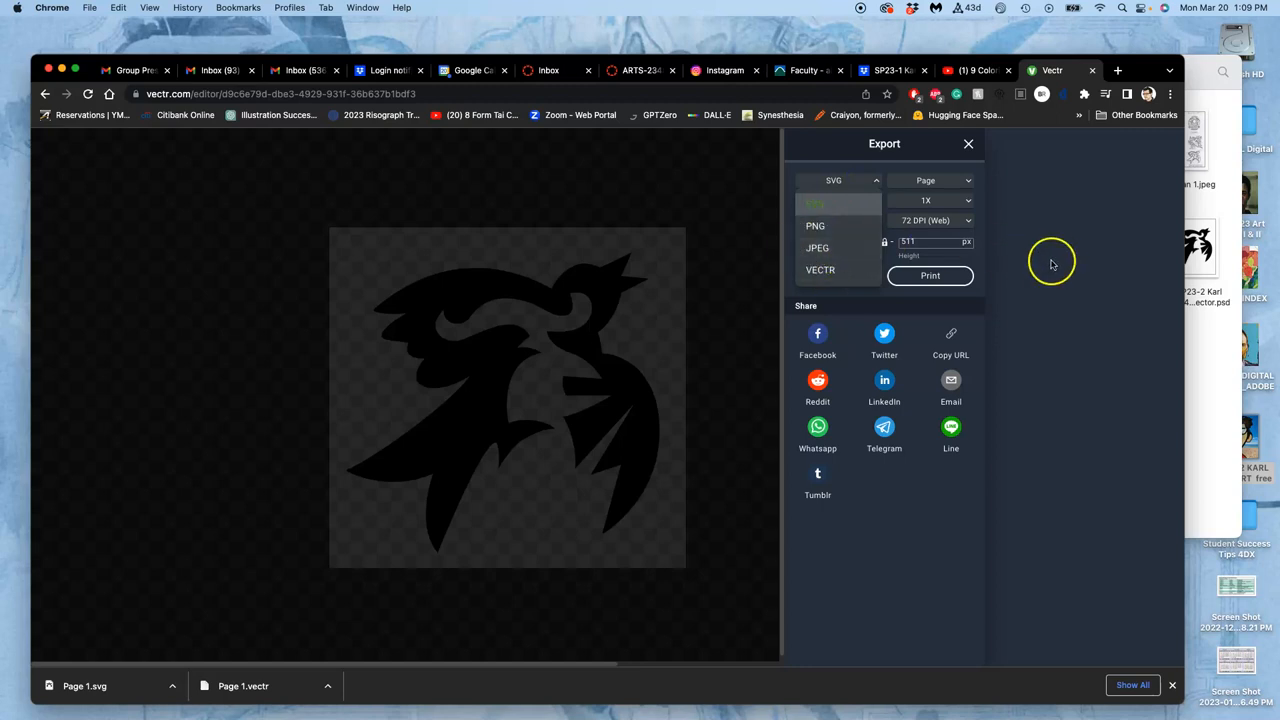
left_click(814, 204)
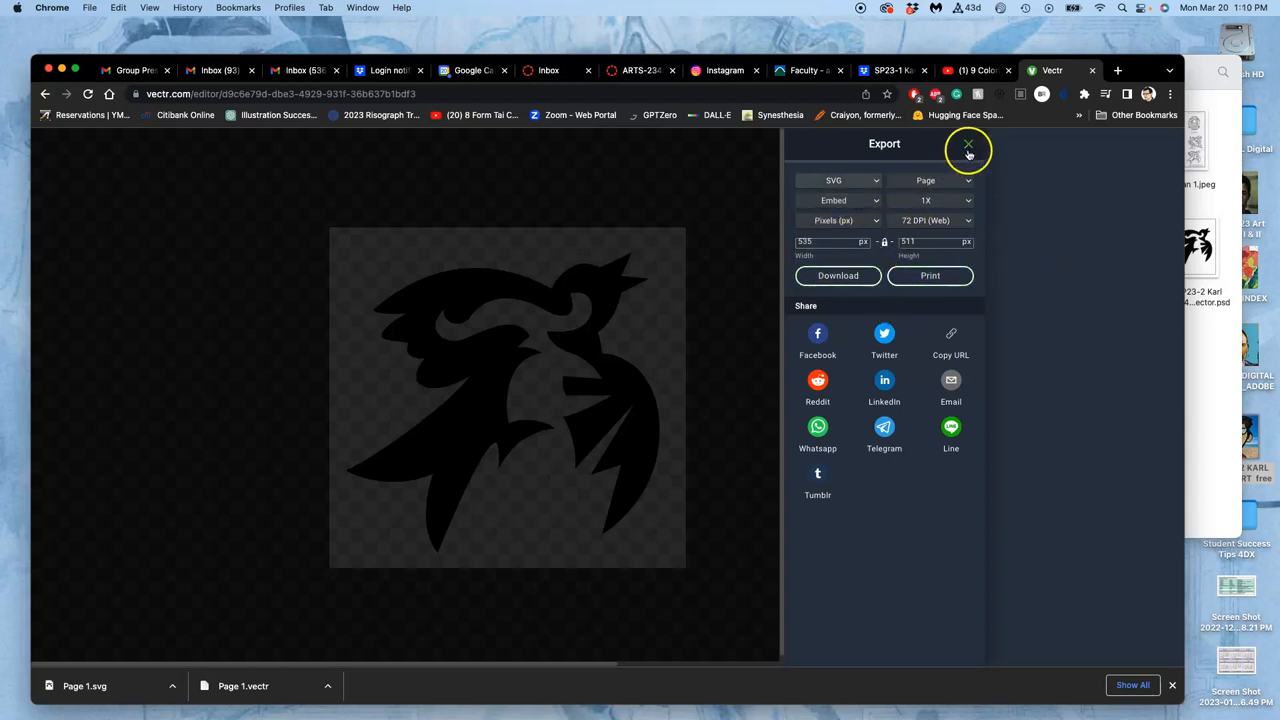
left_click(968, 148)
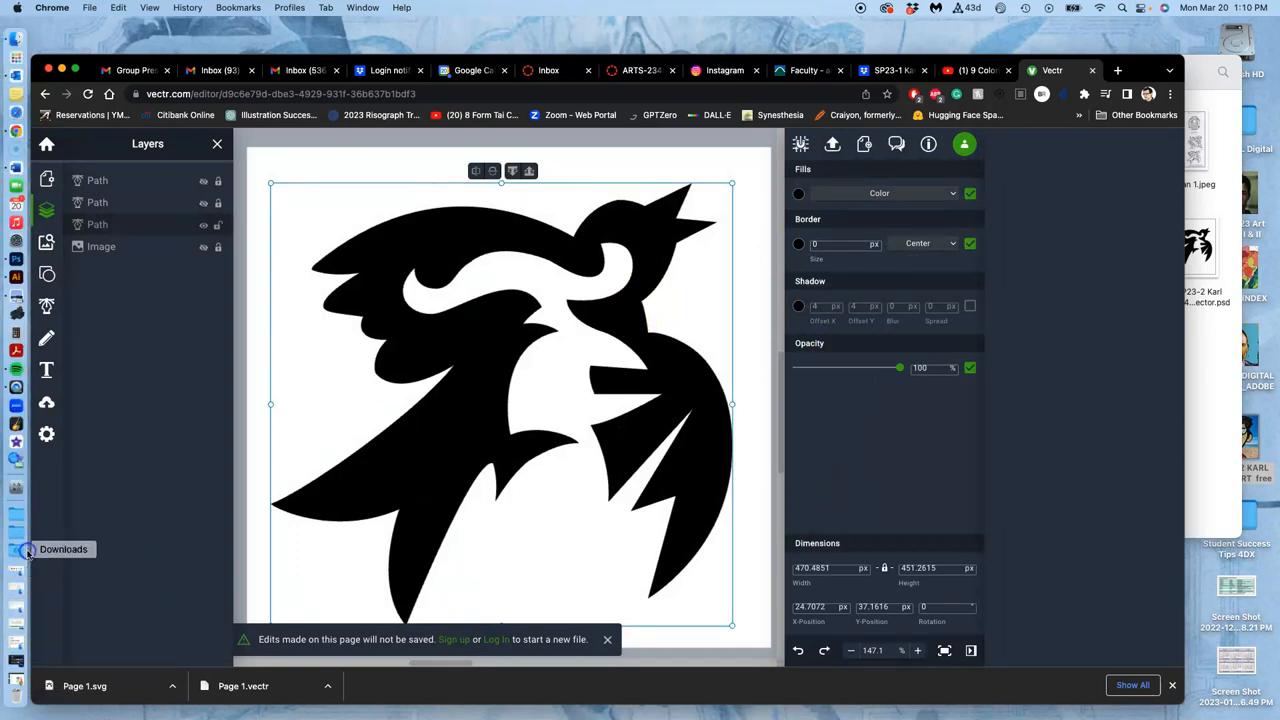
Rename Page 1.vectr in Downloads to the Assignment #4 logo name.
left_click(64, 548)
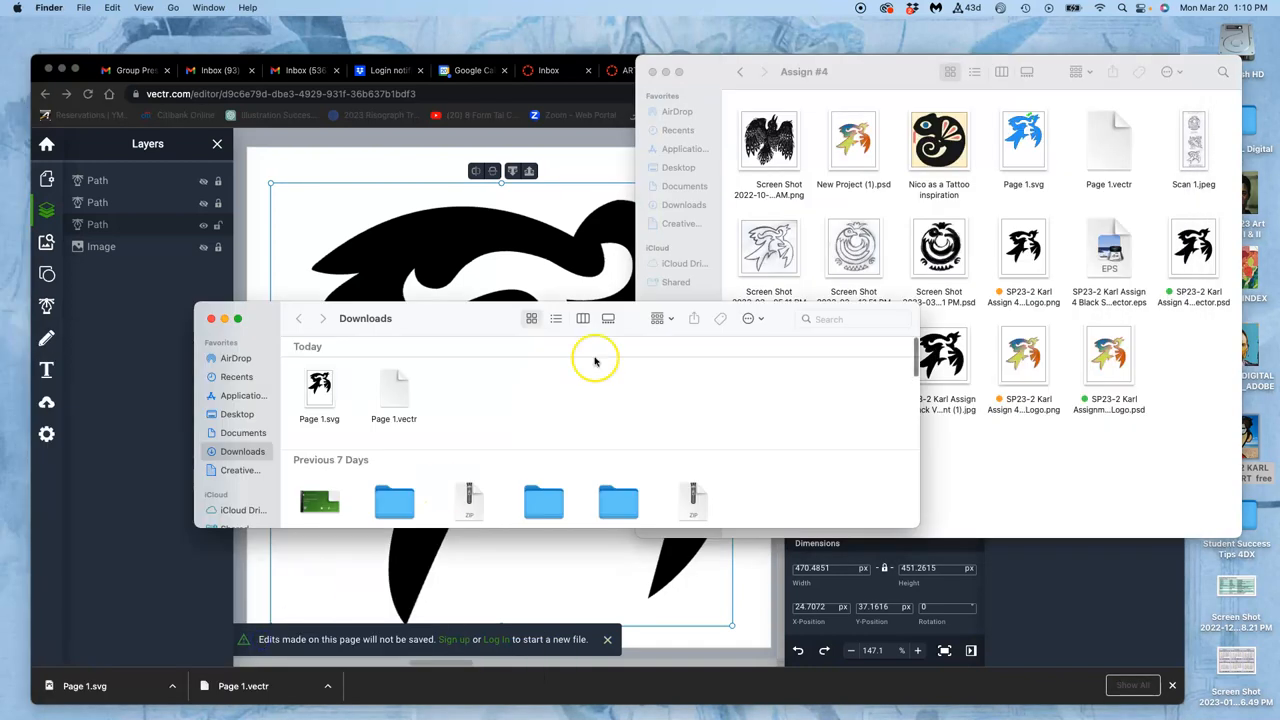
left_click(392, 390)
type("SP23-2 Karl Assign 4 Black Logo")
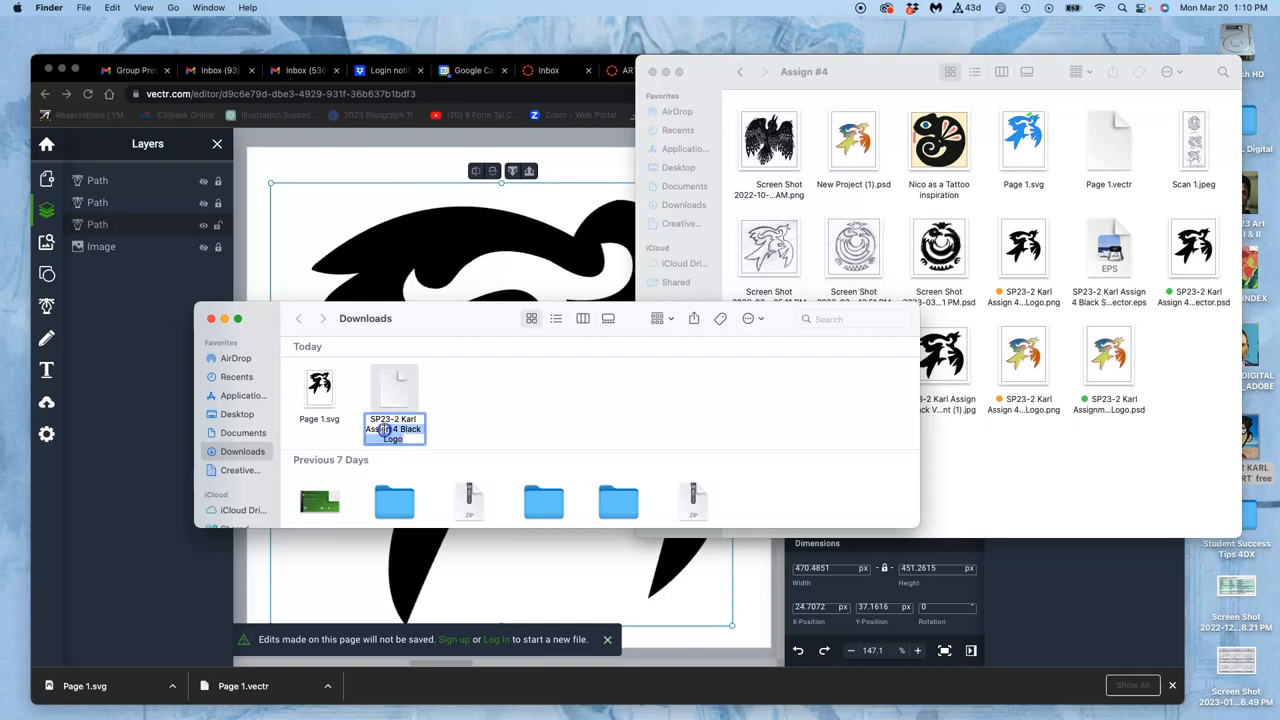
left_click(472, 392)
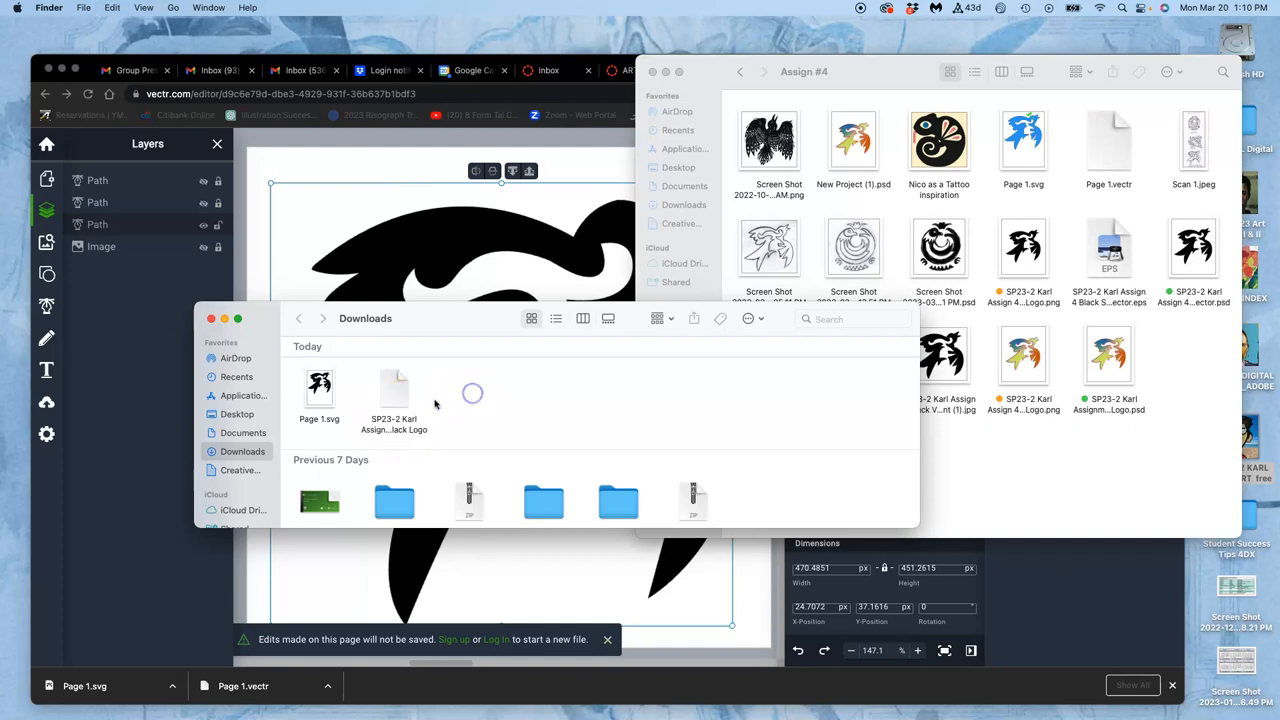
left_click(392, 388)
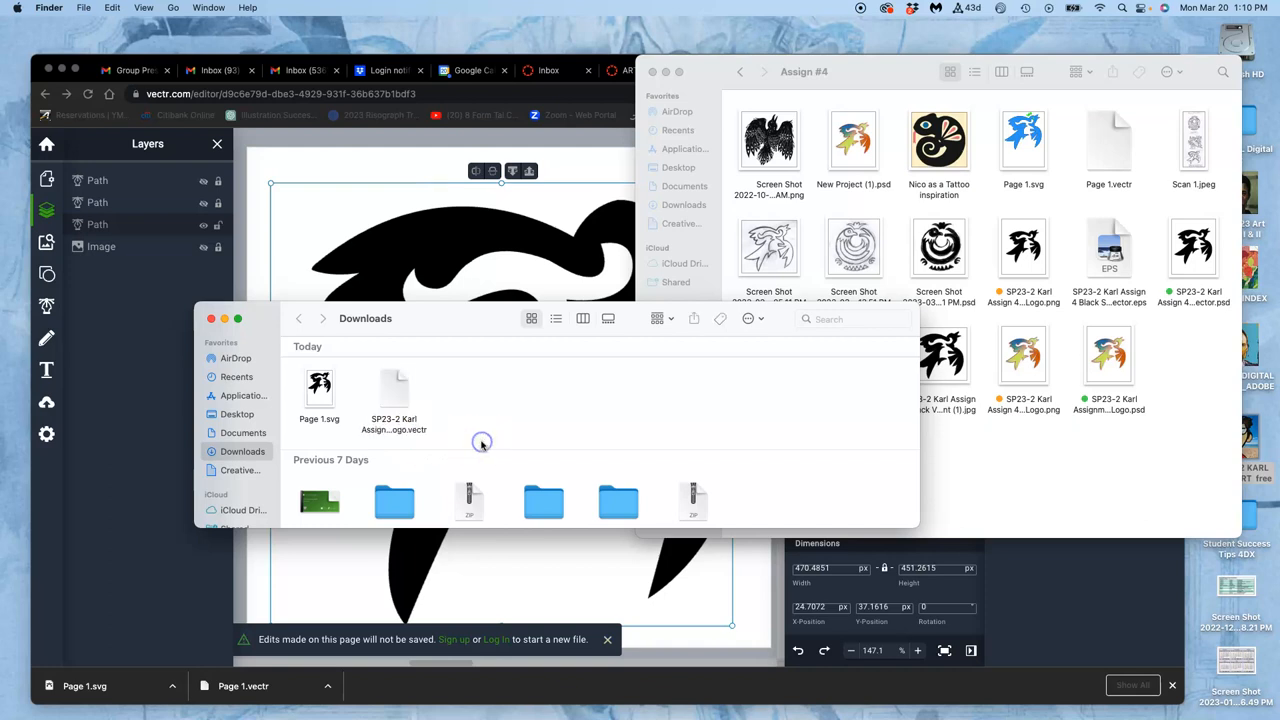
left_click(320, 390)
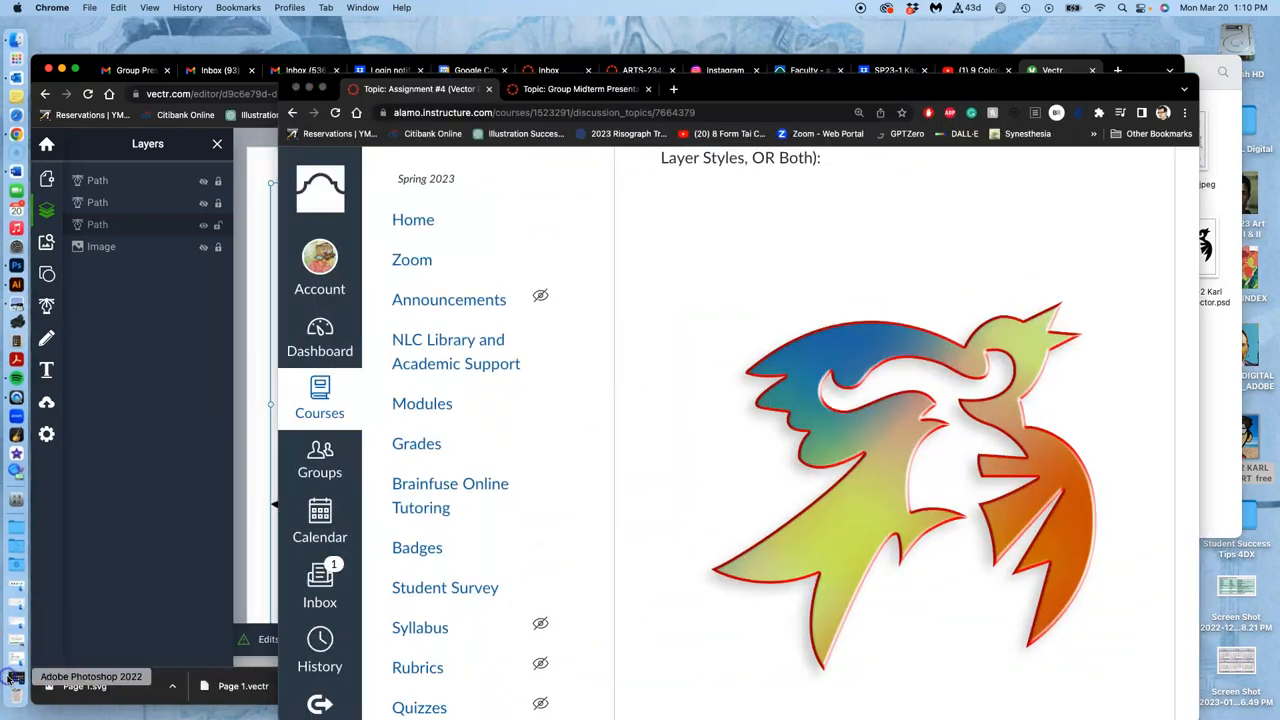
Scroll the Canvas assignment page down to the black bird logo example.
scroll("down", 3)
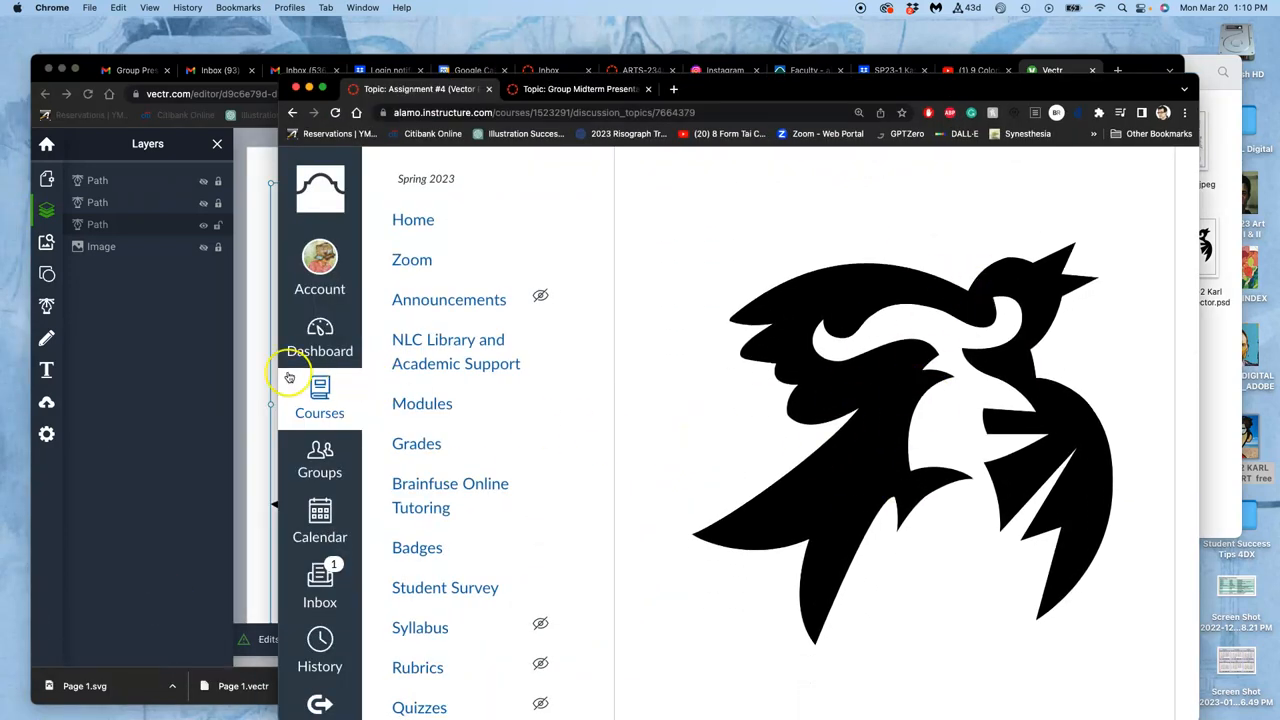
mouse_move(256, 376)
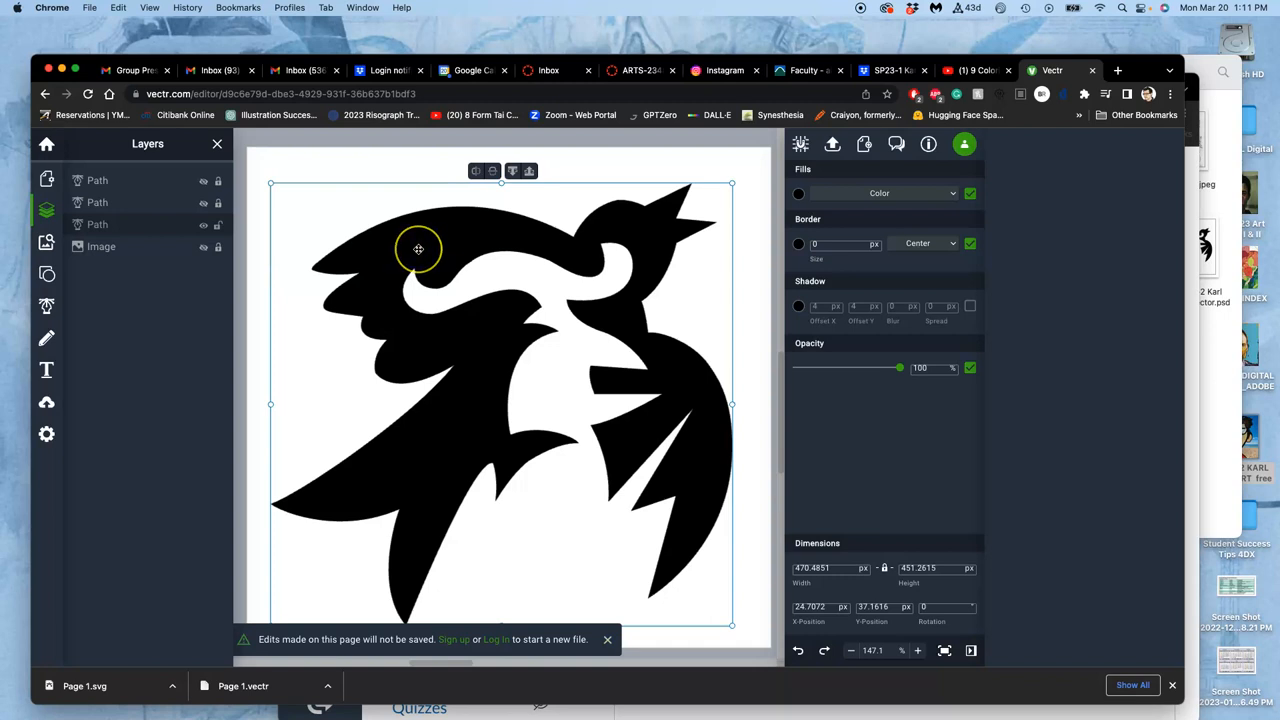
mouse_move(392, 248)
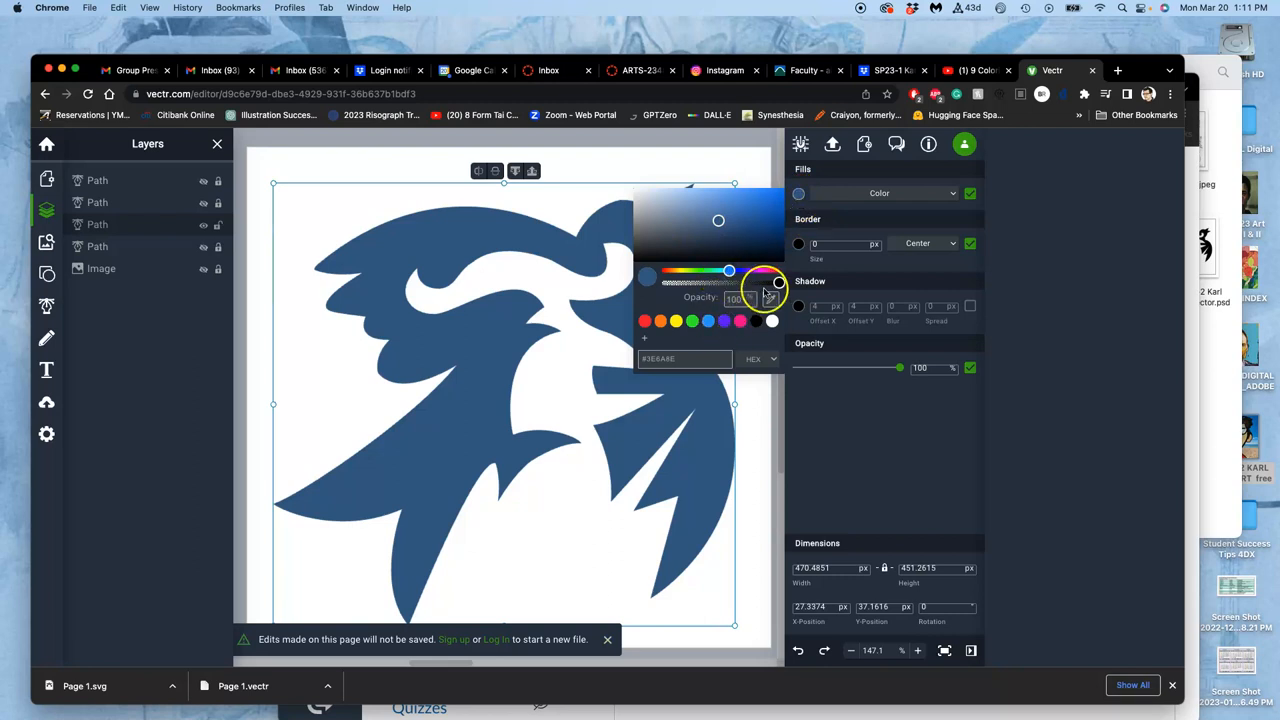
Switch the bird's fill to a linear gradient and angle it diagonally across the body.
left_click_drag(778, 284, 744, 284)
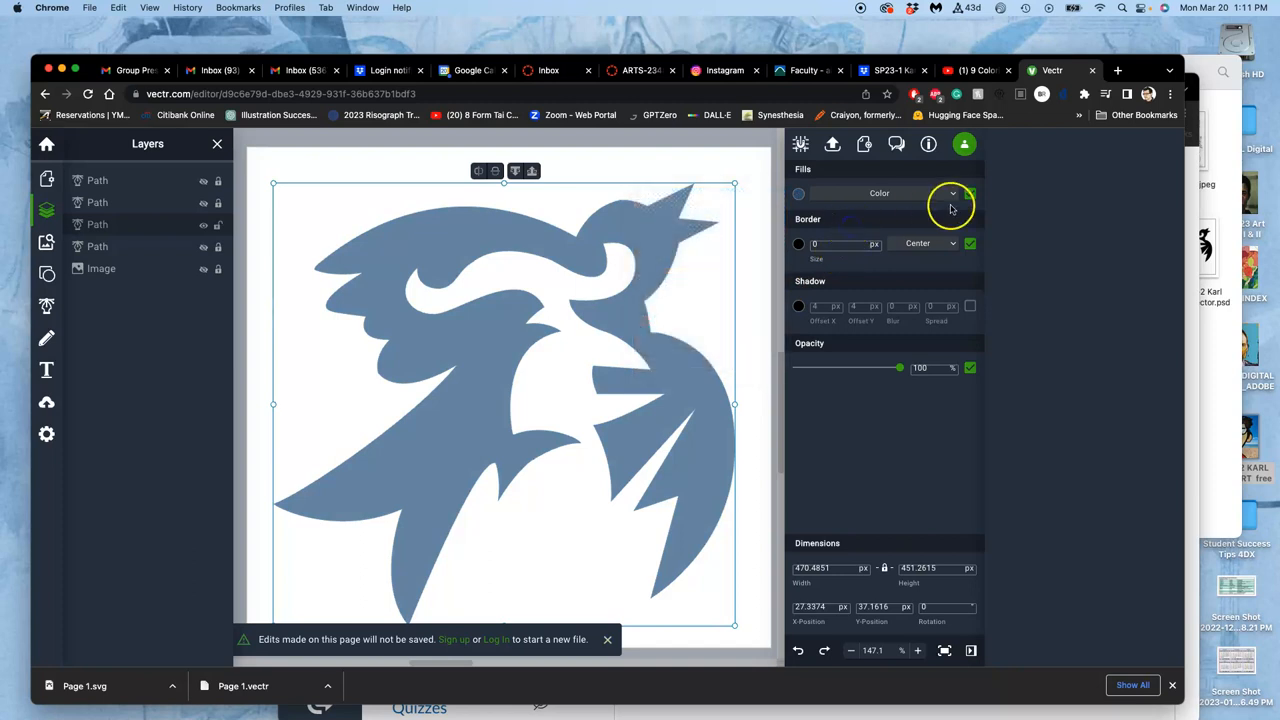
left_click(952, 192)
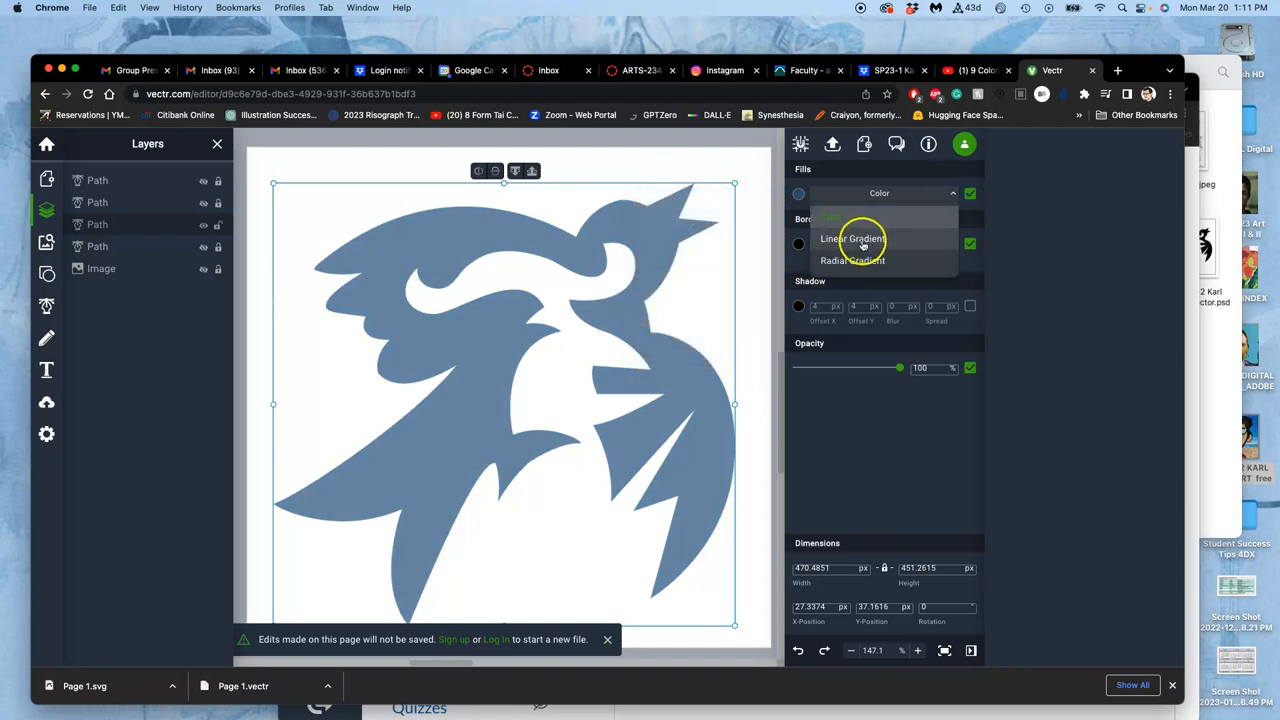
left_click(852, 238)
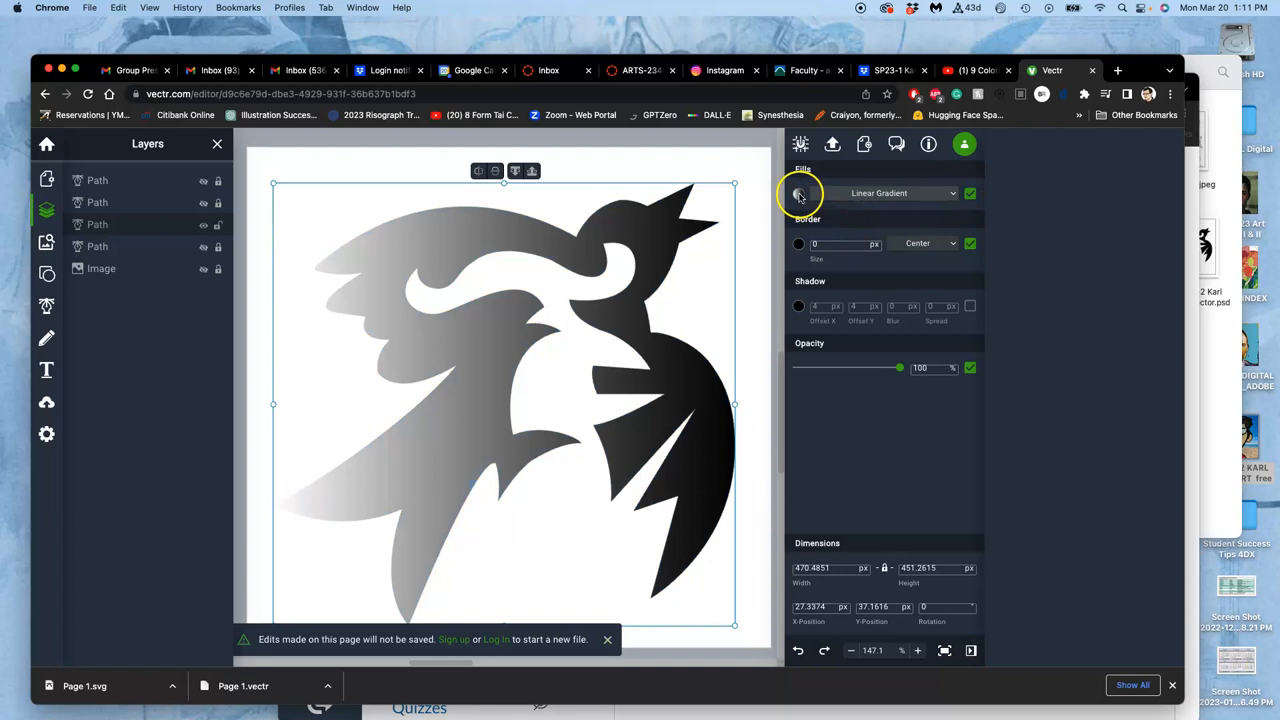
left_click(798, 192)
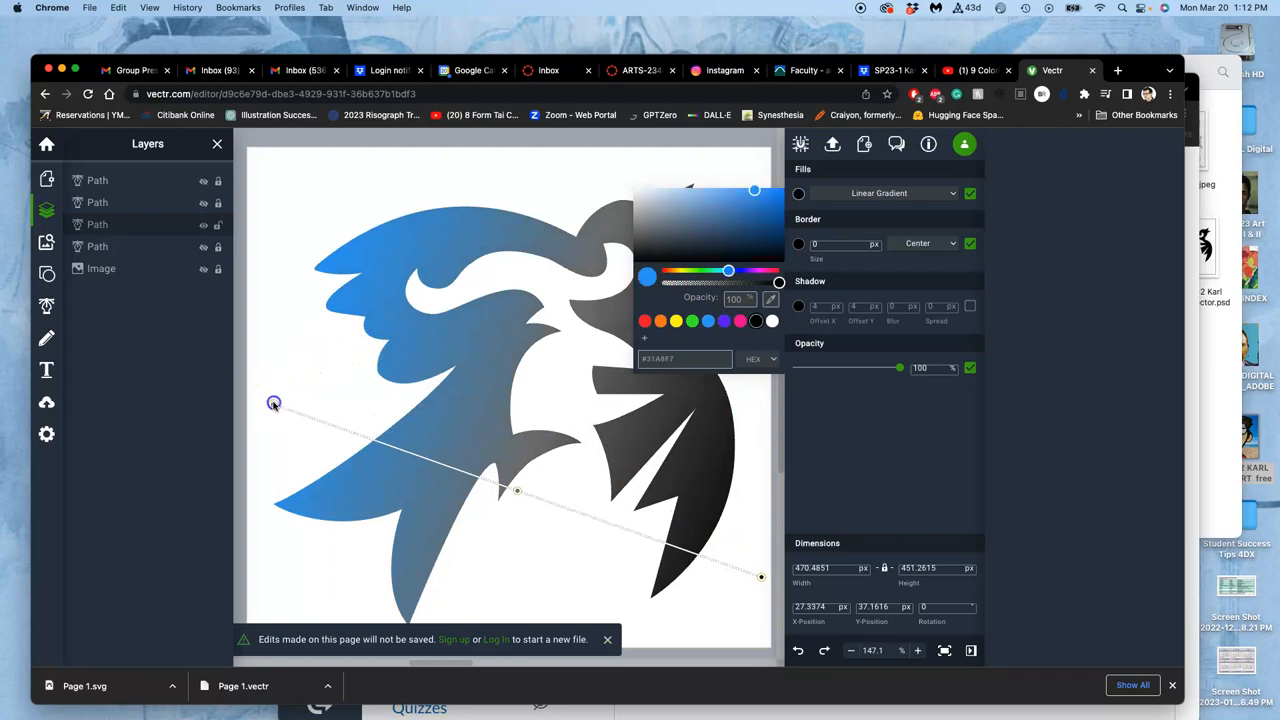
left_click_drag(274, 404, 436, 184)
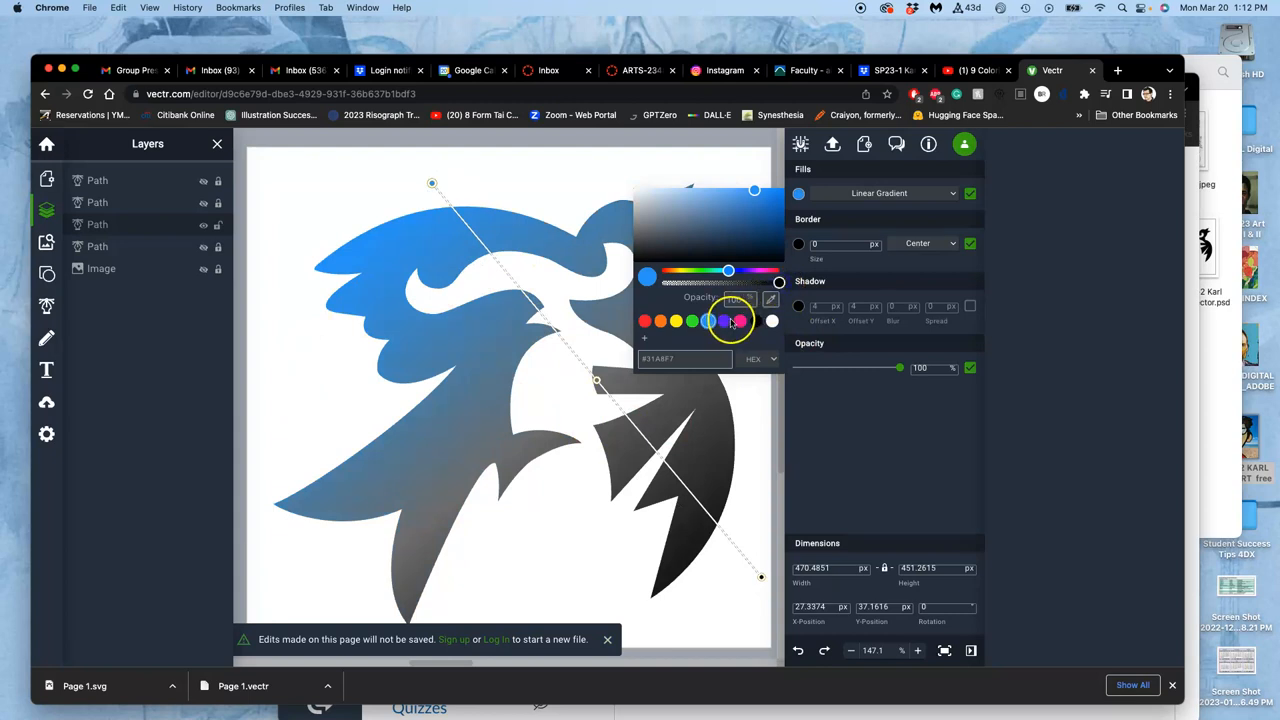
Keep the gradient start blue and pull the grey end to the bird's lower right.
left_click(710, 320)
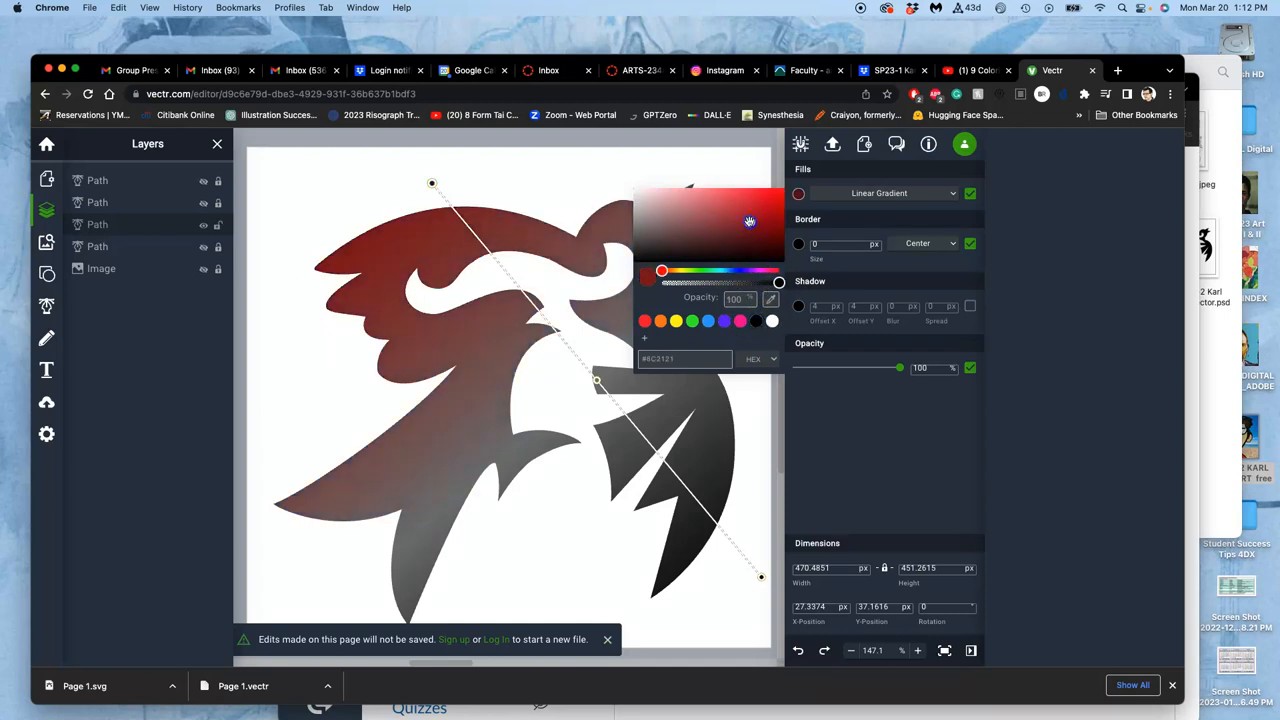
left_click(692, 320)
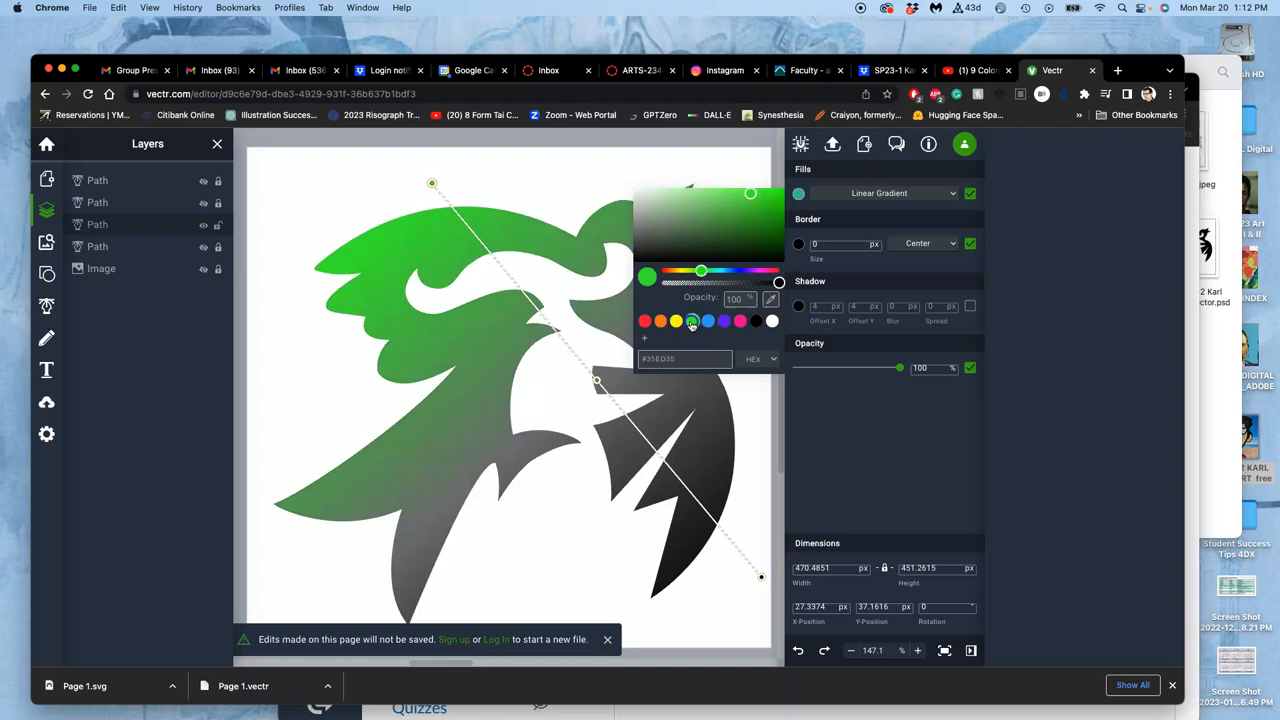
left_click(708, 320)
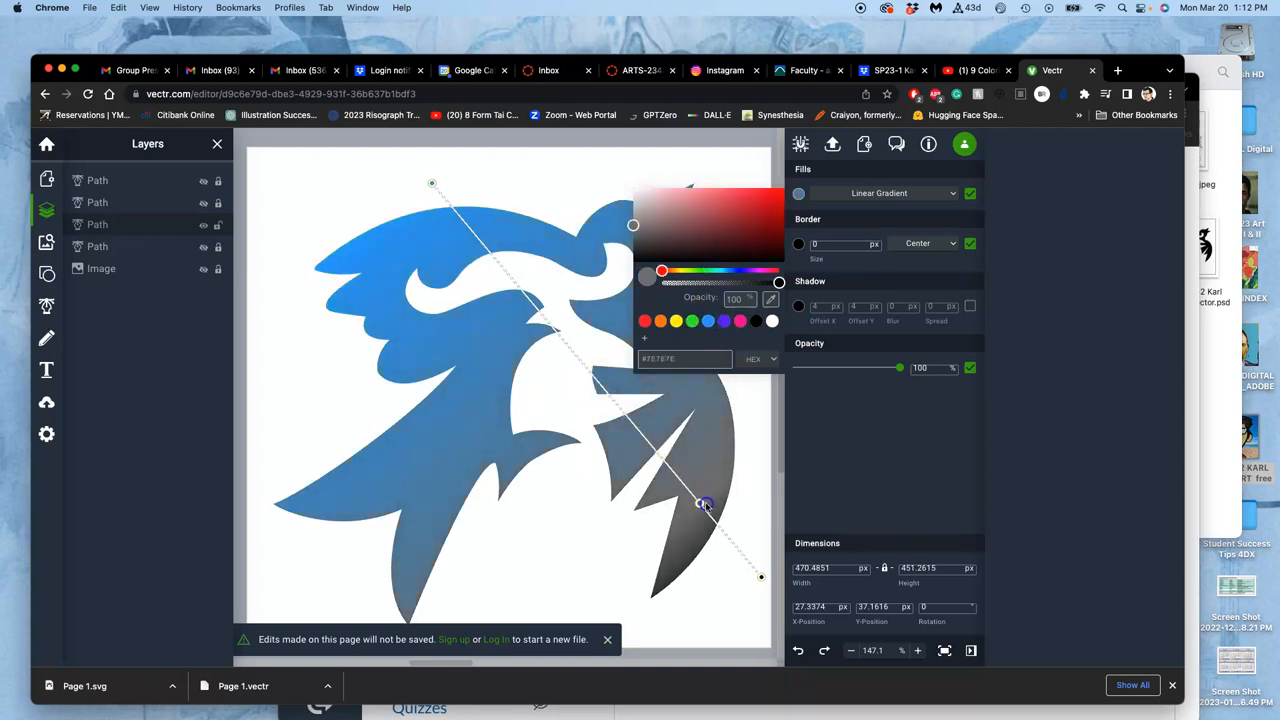
left_click_drag(704, 504, 754, 562)
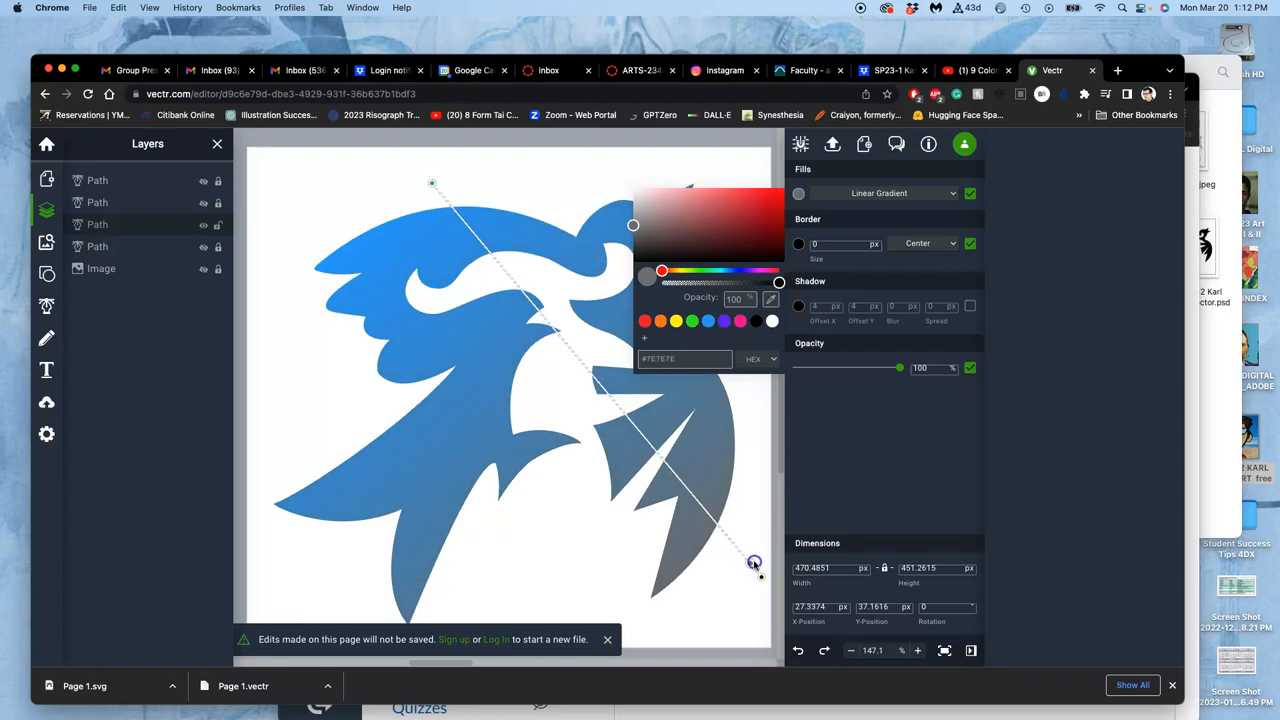
left_click_drag(756, 562, 732, 548)
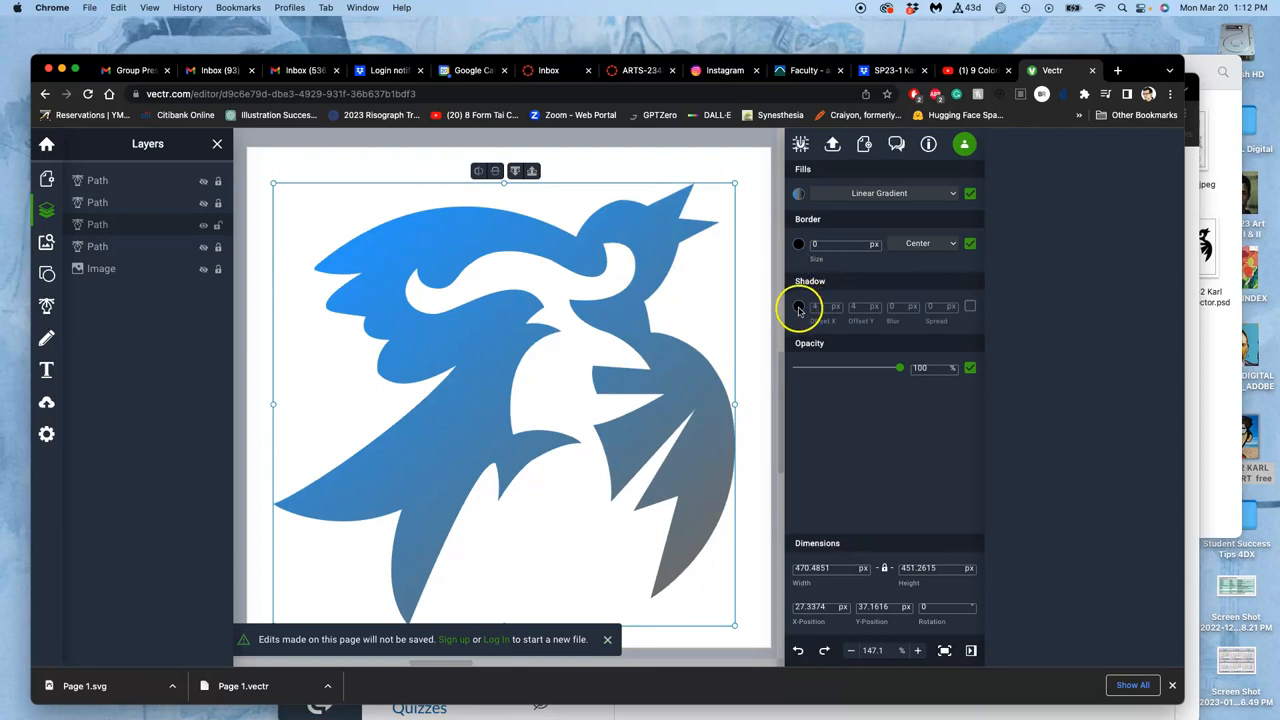
Enable a drop shadow on the bird with a more transparent shadow colour.
left_click(968, 306)
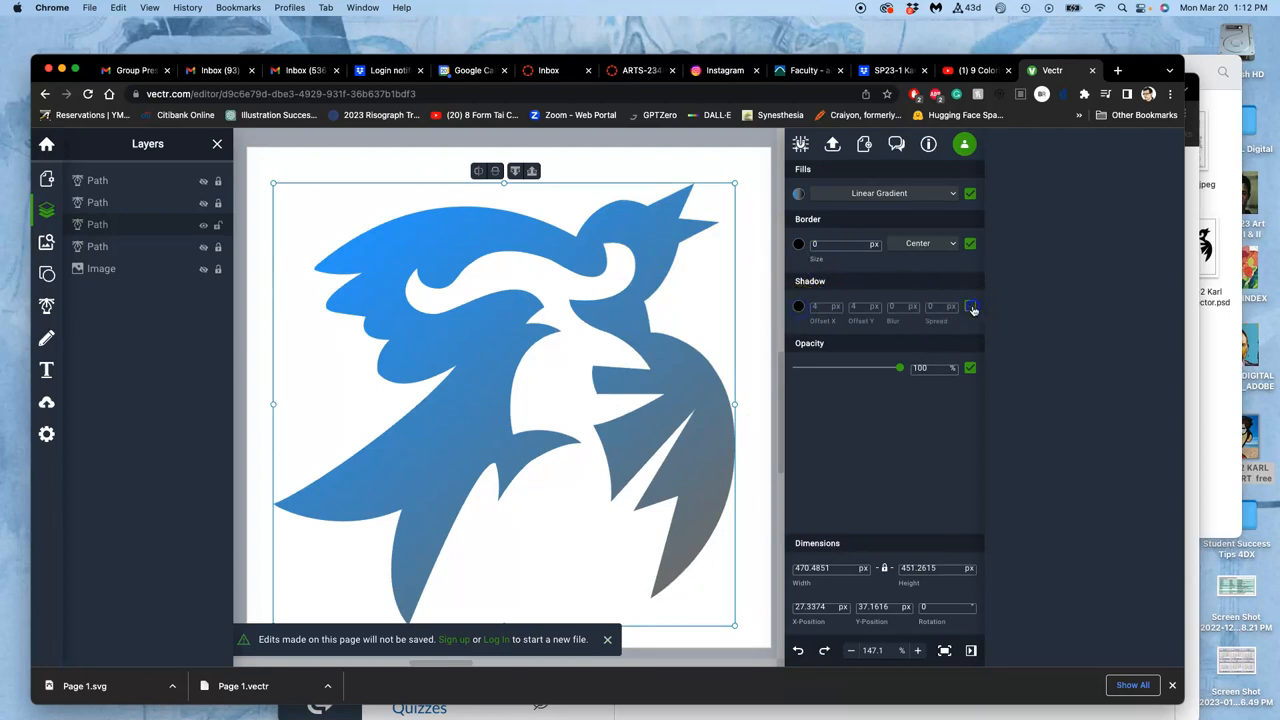
left_click(820, 306)
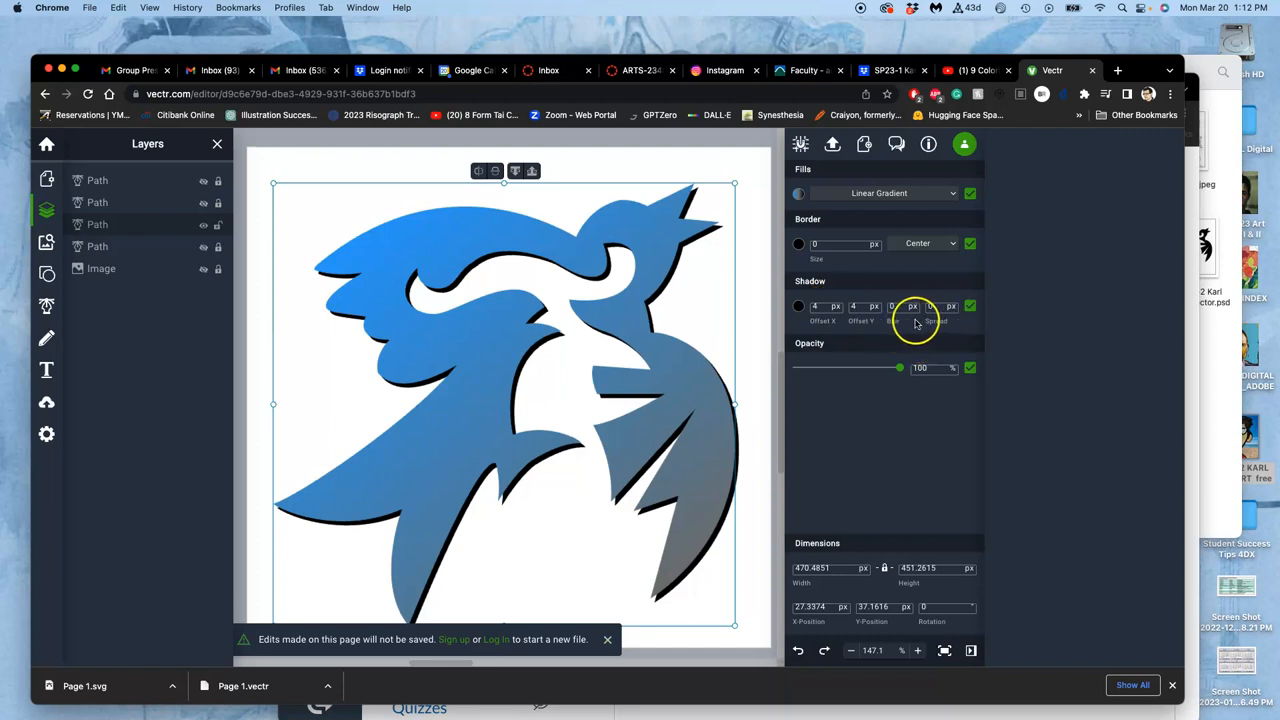
left_click(798, 306)
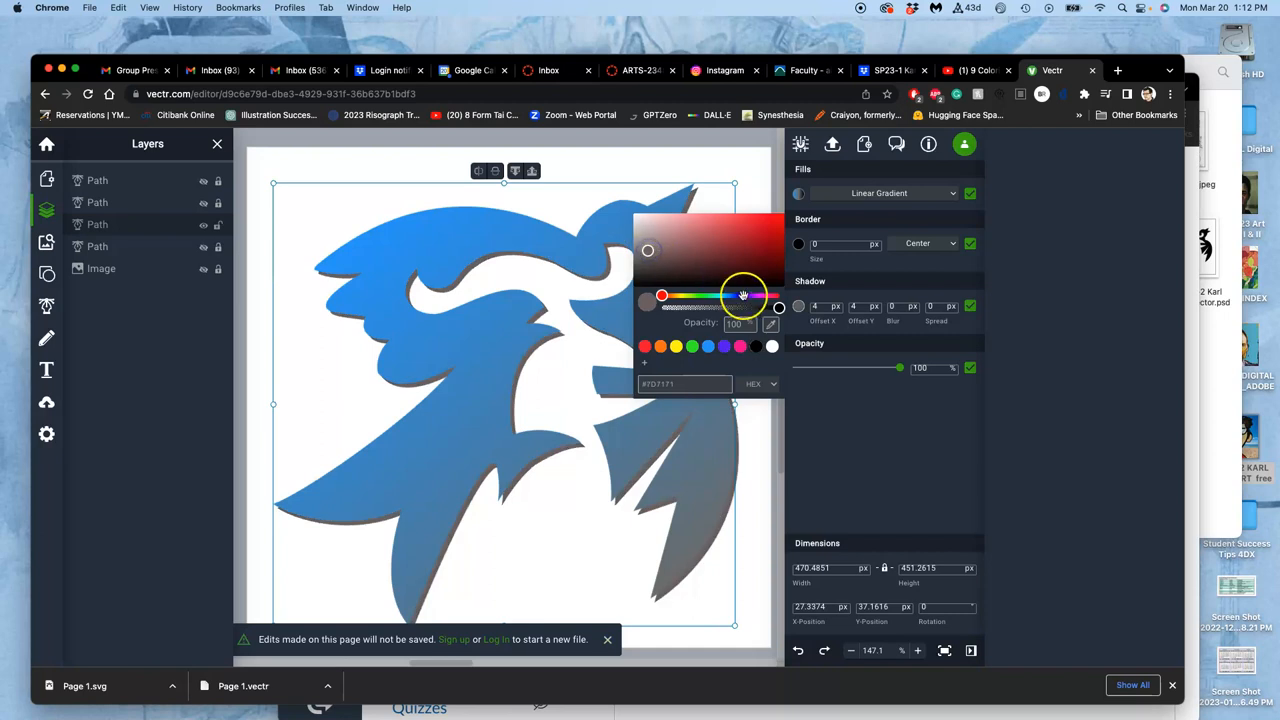
left_click_drag(744, 294, 696, 308)
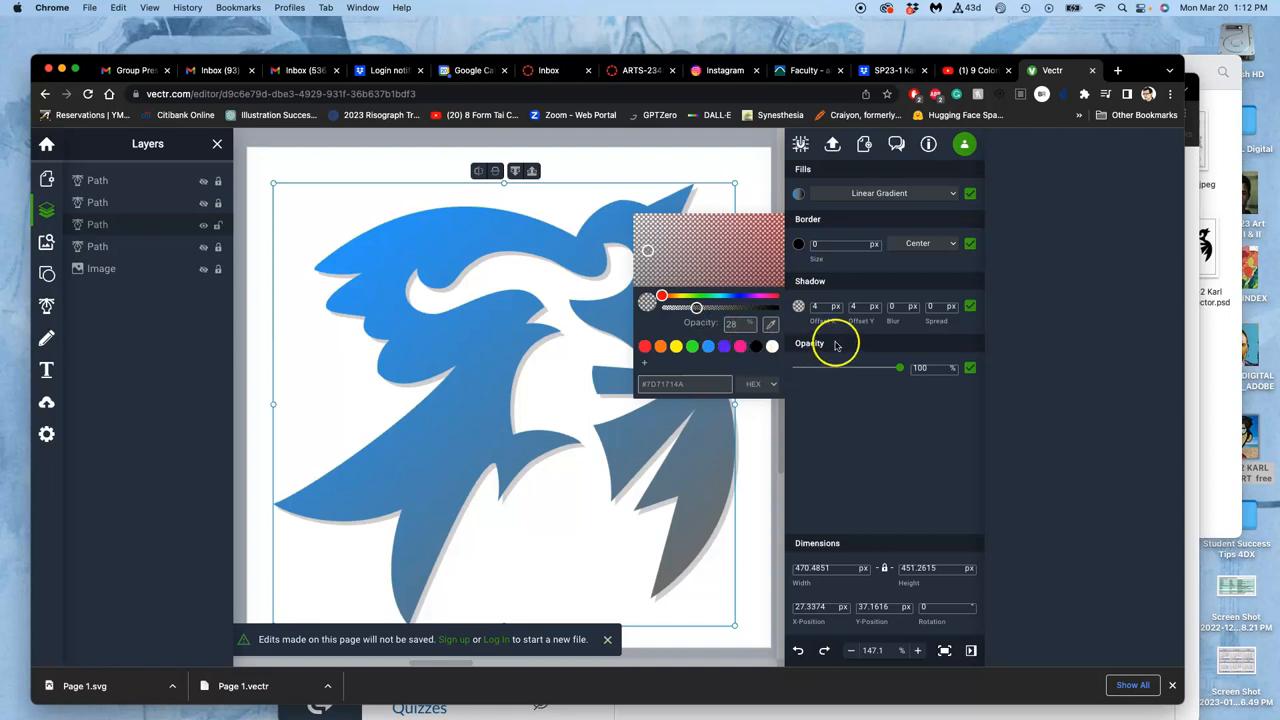
left_click(892, 306)
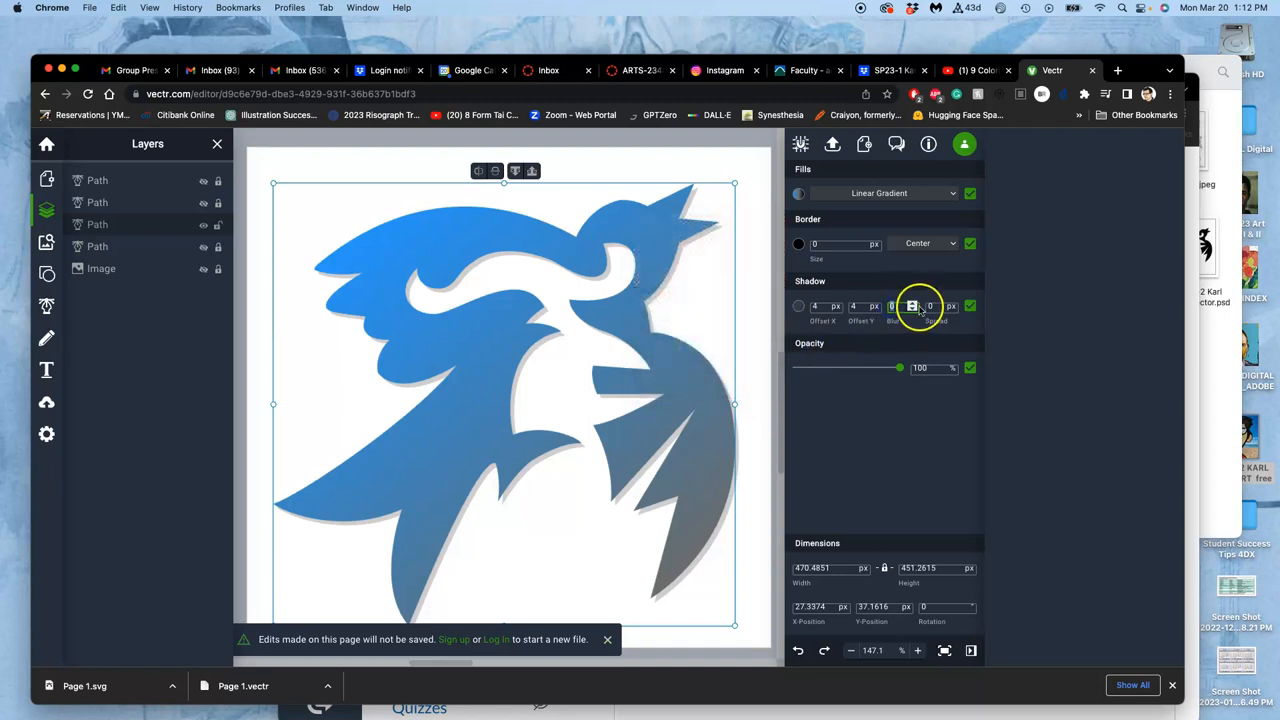
Set the shadow's Blur to 15 and Spread to 2.
left_click(896, 306)
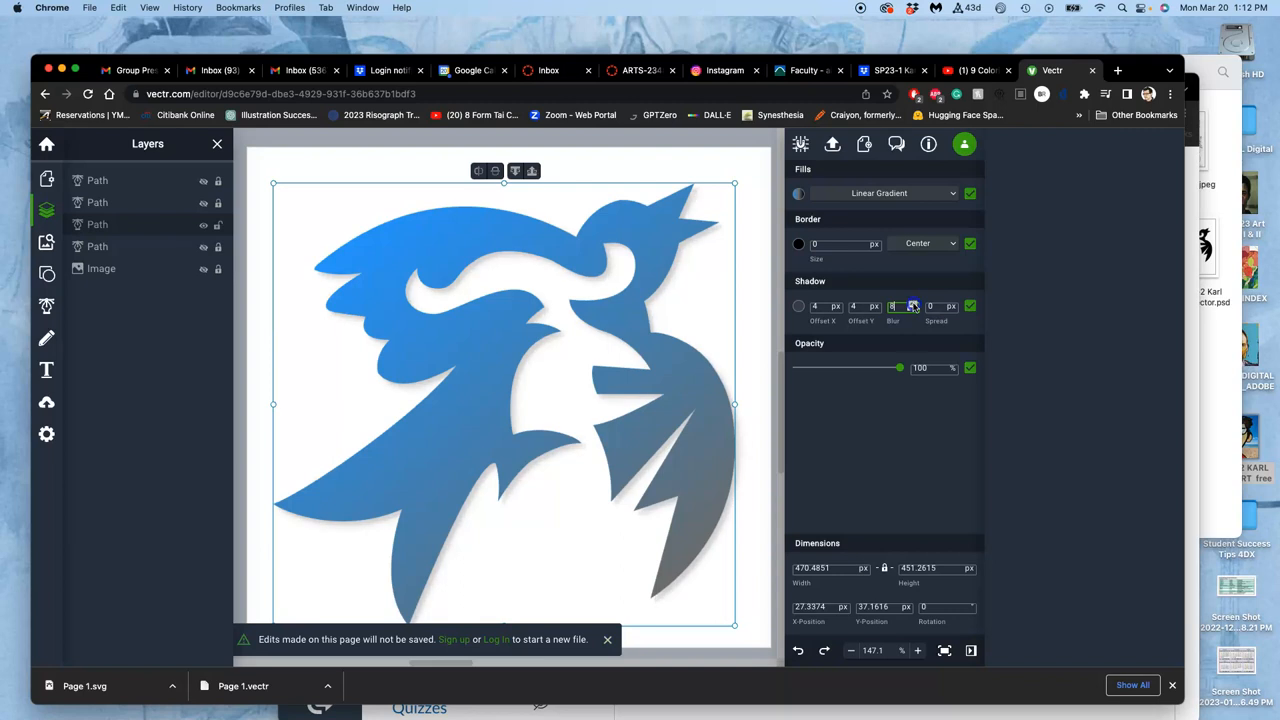
type("15")
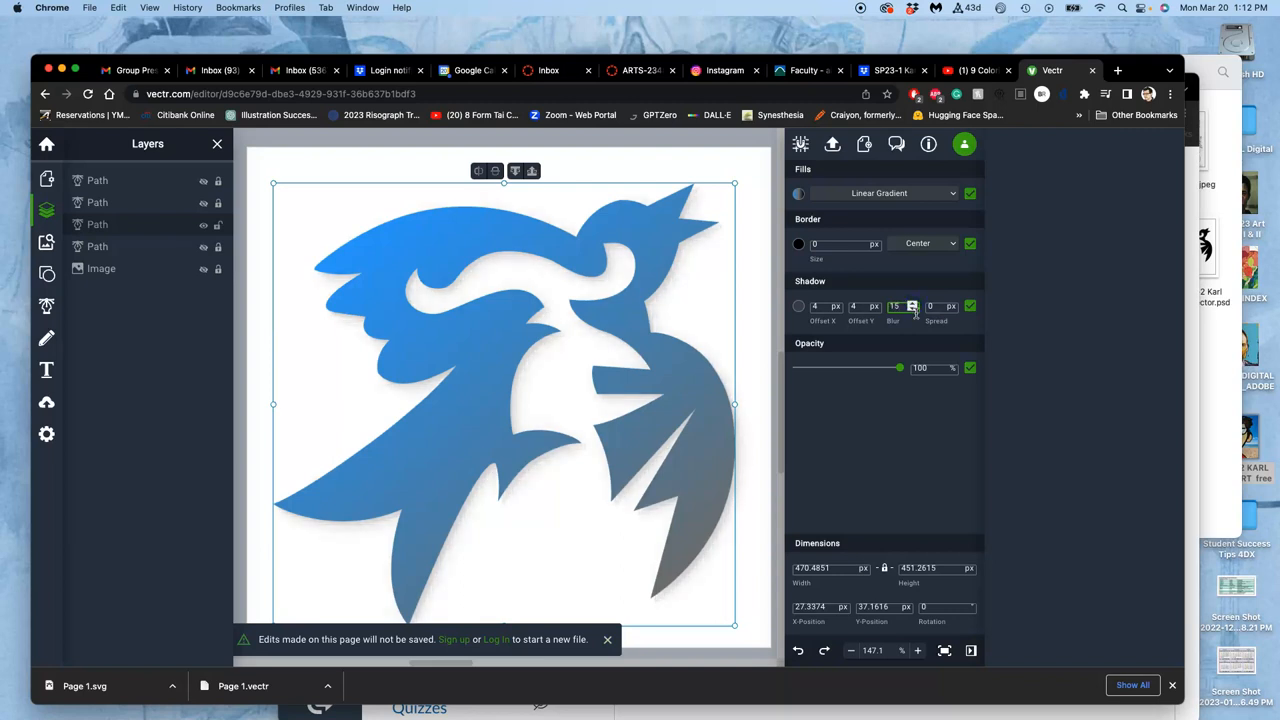
left_click(892, 306)
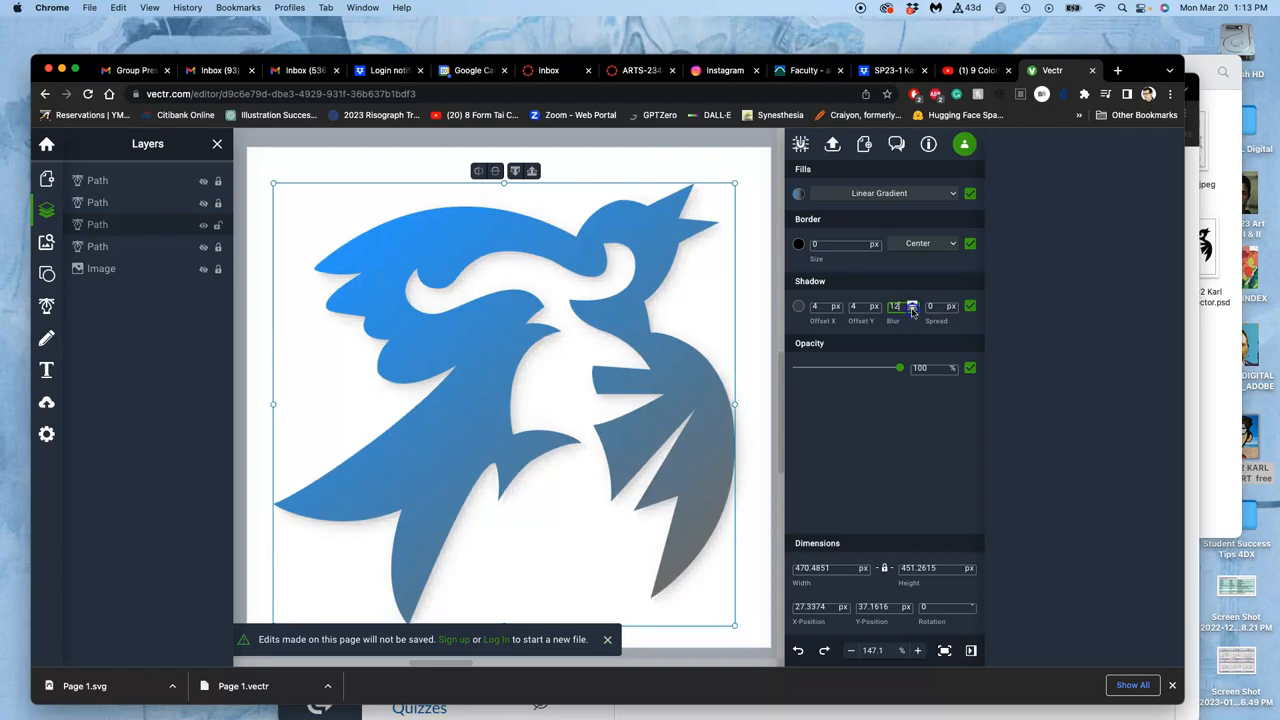
type("2")
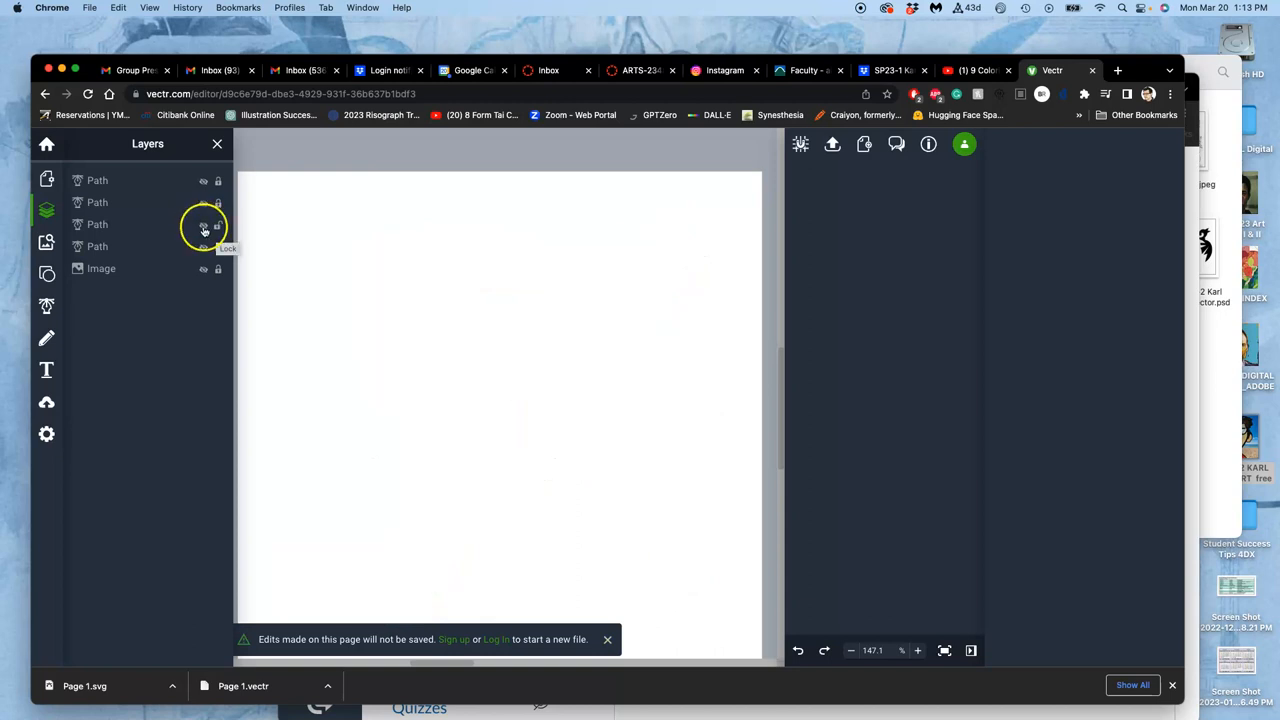
Show the bird again and draw a three-pointed crown path above its head with the Pen tool.
left_click(204, 224)
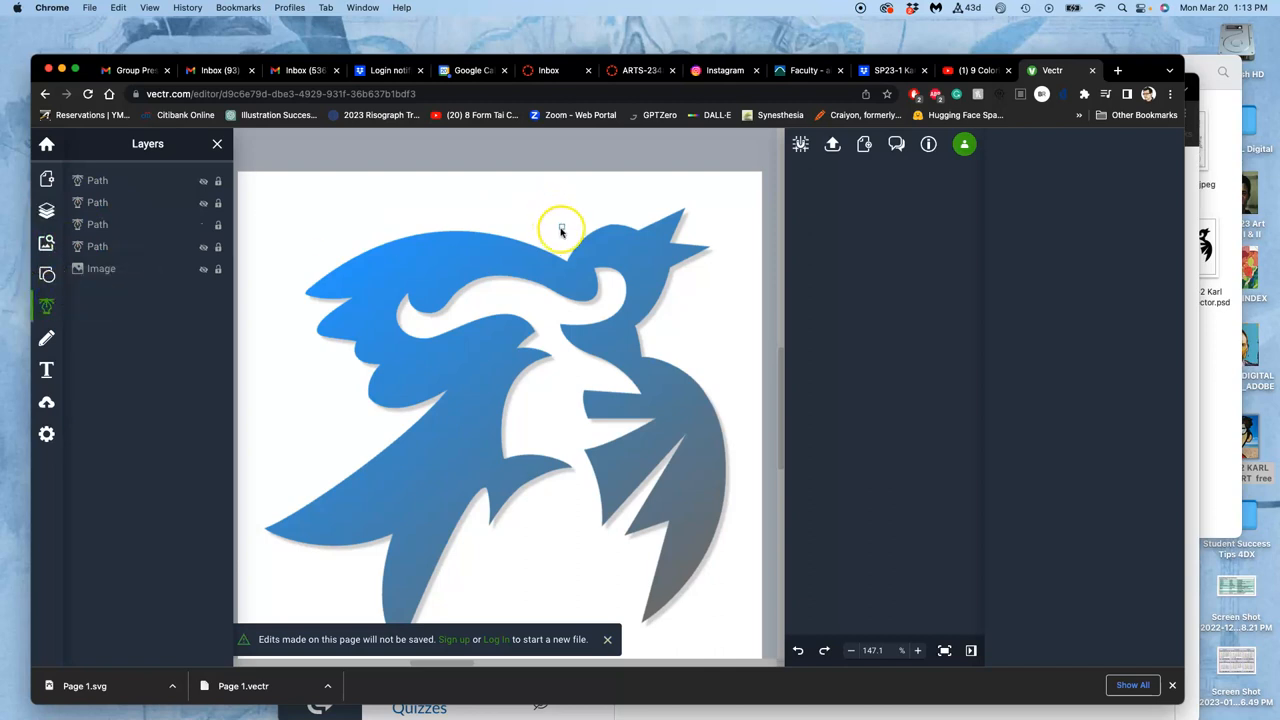
left_click_drag(560, 236, 630, 216)
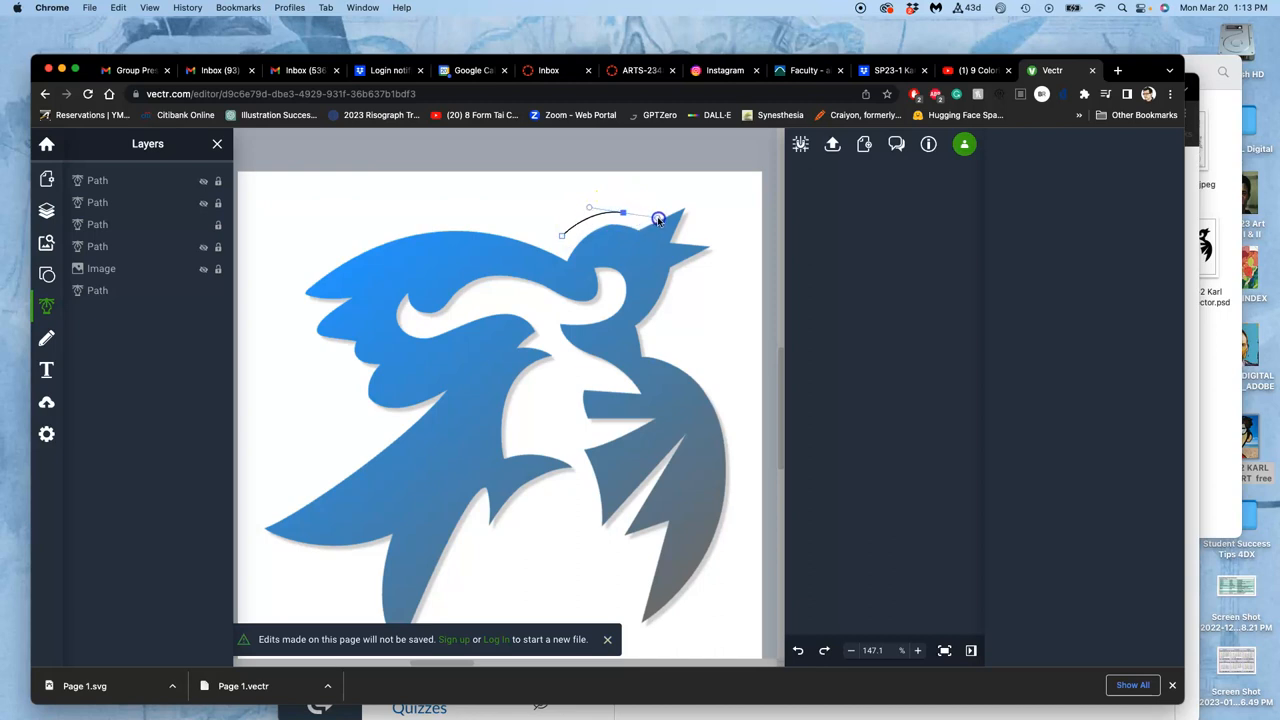
left_click_drag(658, 218, 622, 208)
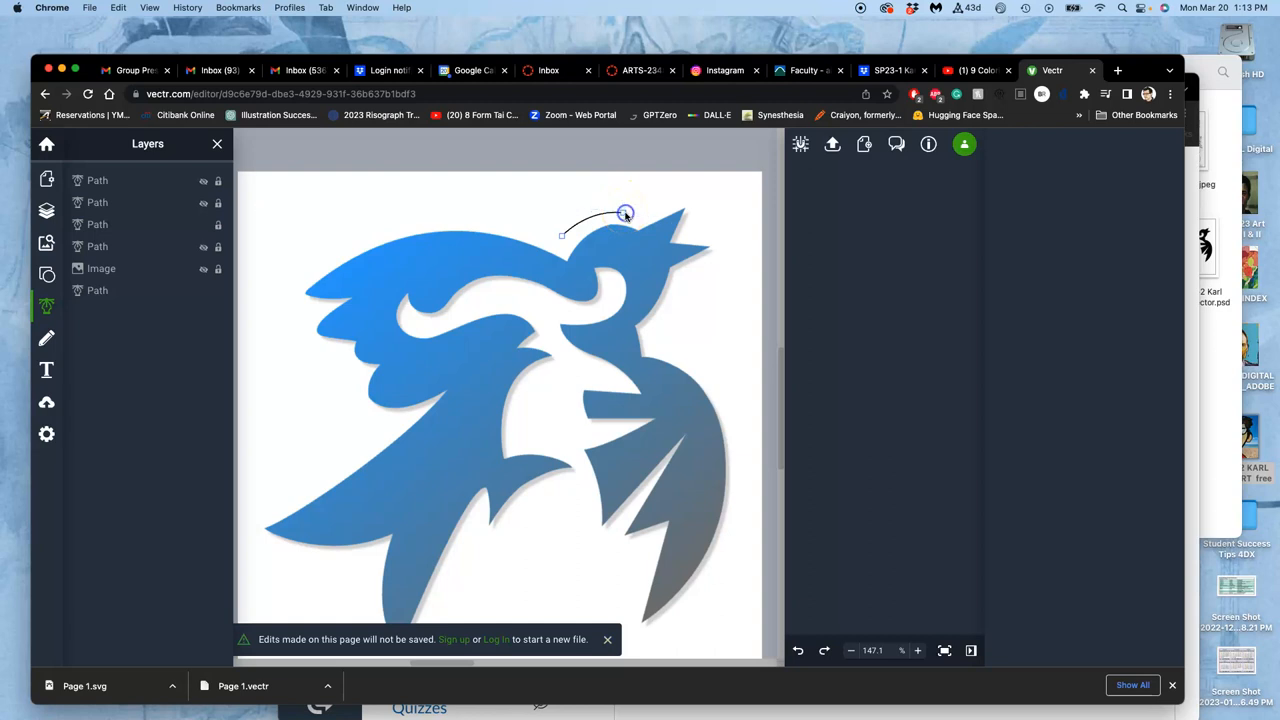
left_click_drag(626, 212, 624, 204)
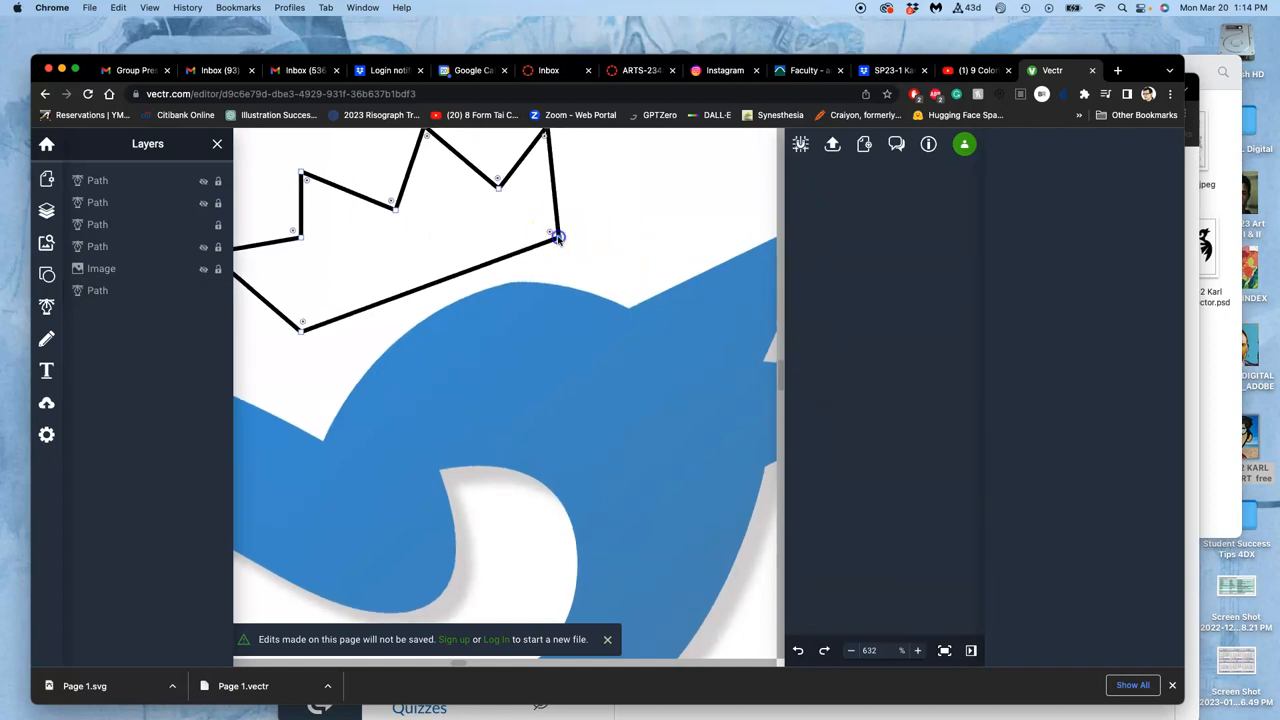
Curve the crown's base so it follows the top of the bird's head.
left_click_drag(558, 238, 620, 188)
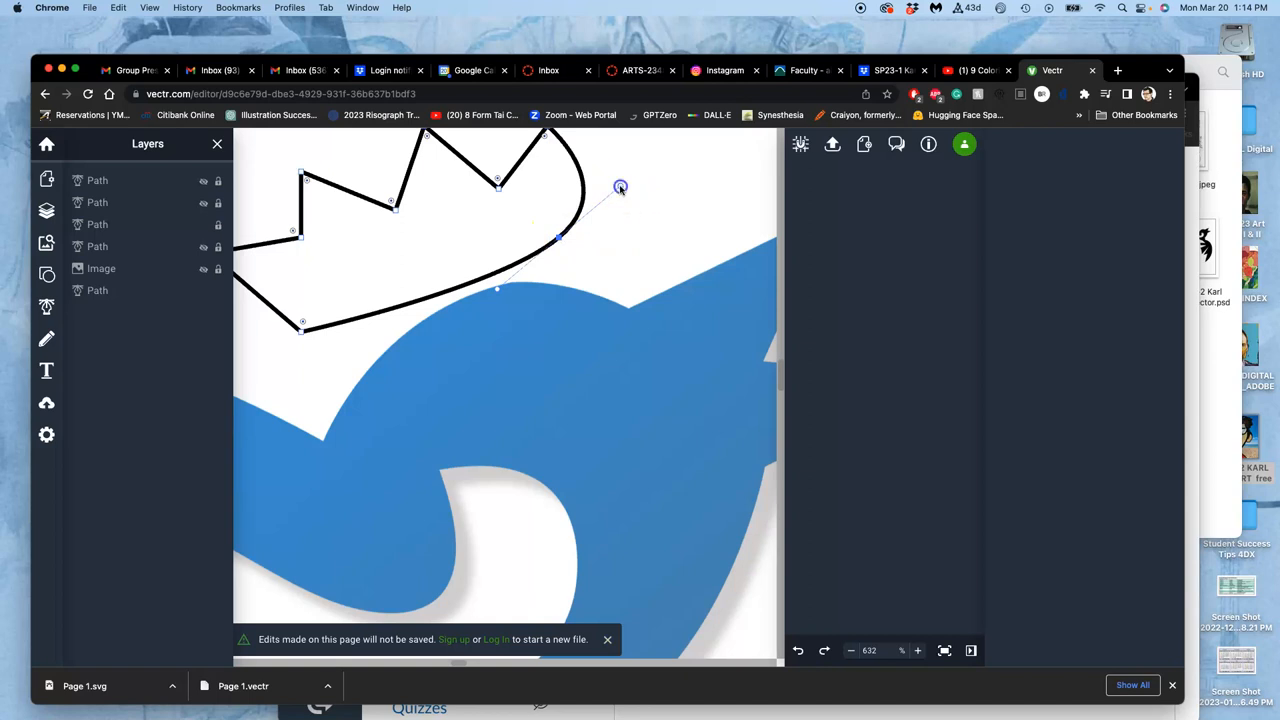
left_click_drag(620, 188, 600, 202)
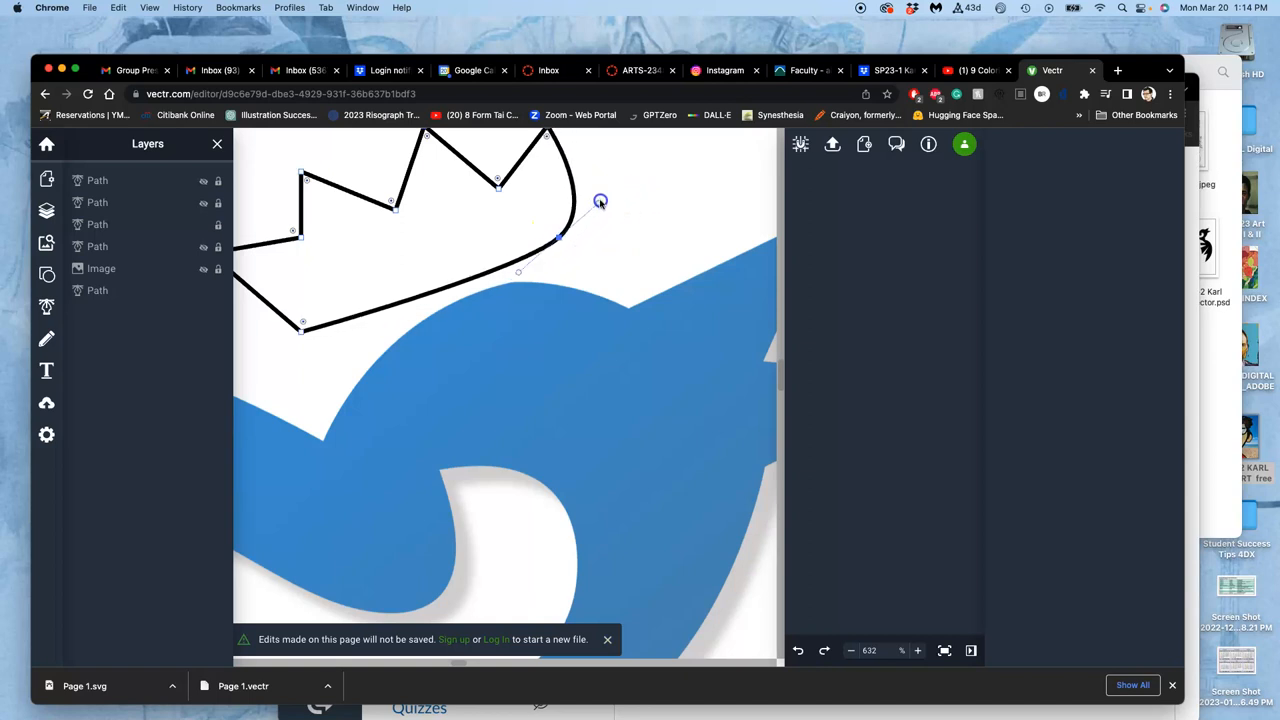
left_click_drag(600, 200, 556, 244)
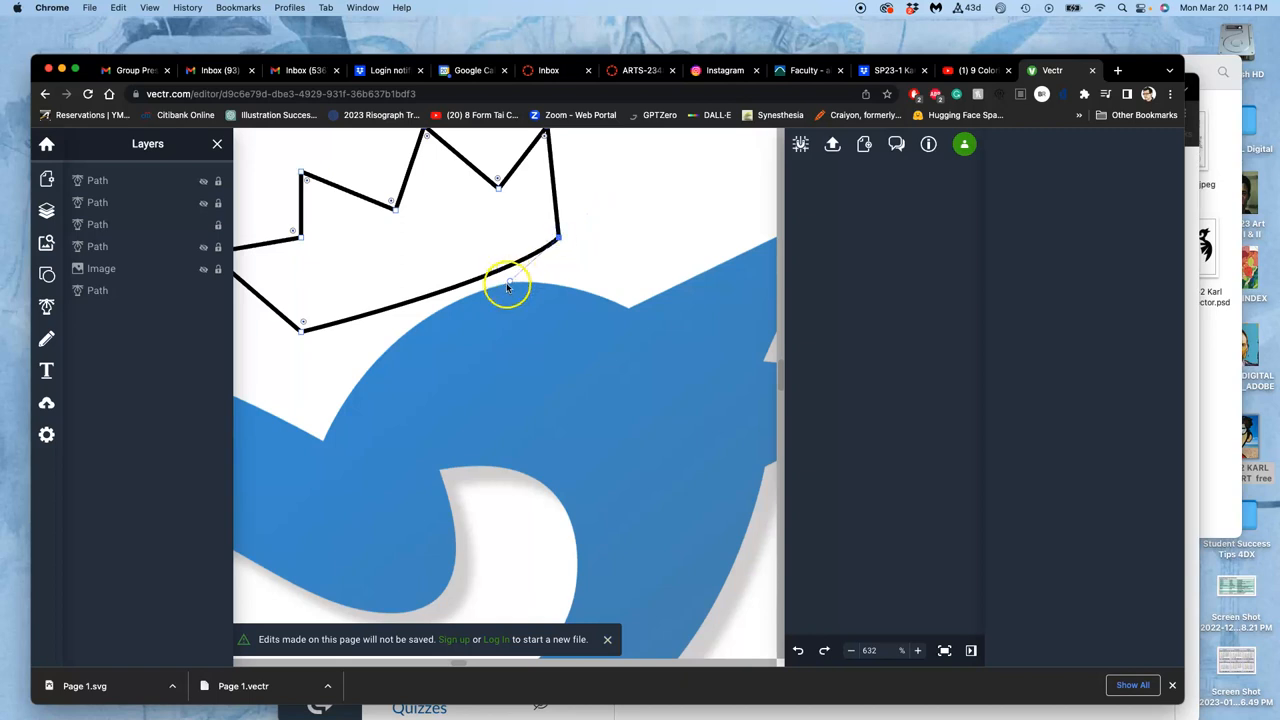
left_click_drag(508, 284, 470, 232)
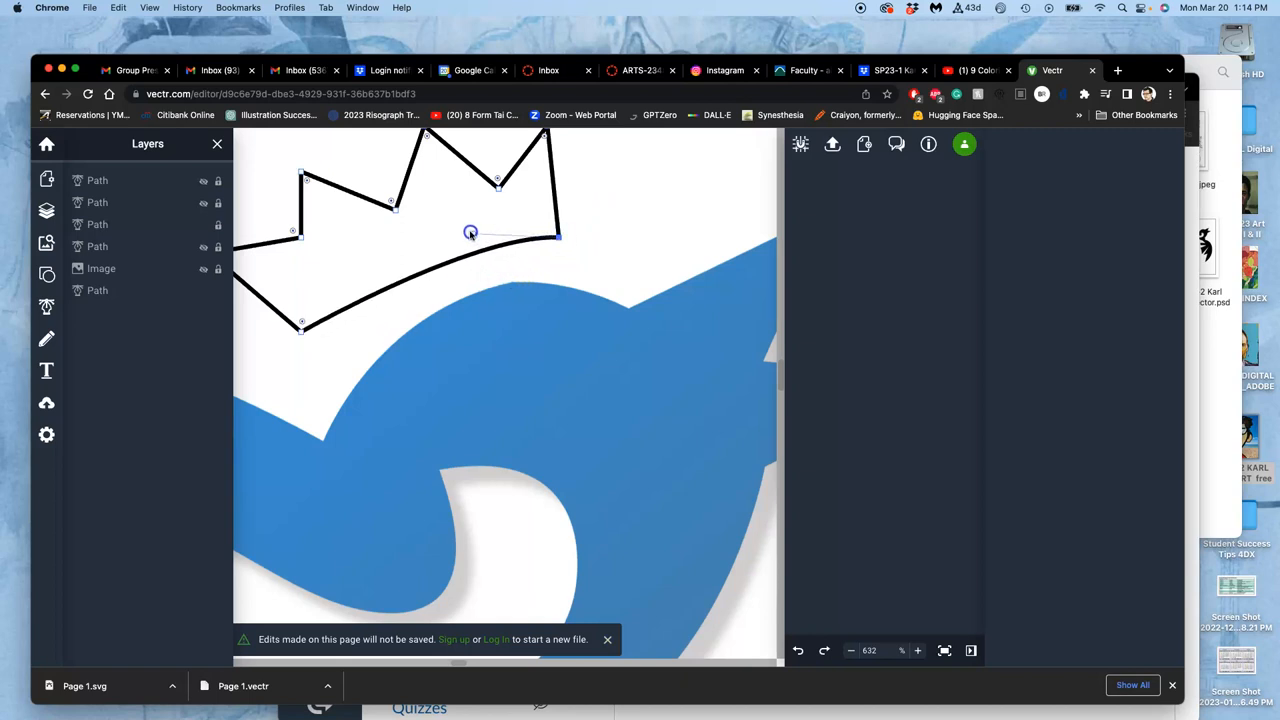
left_click_drag(470, 232, 392, 206)
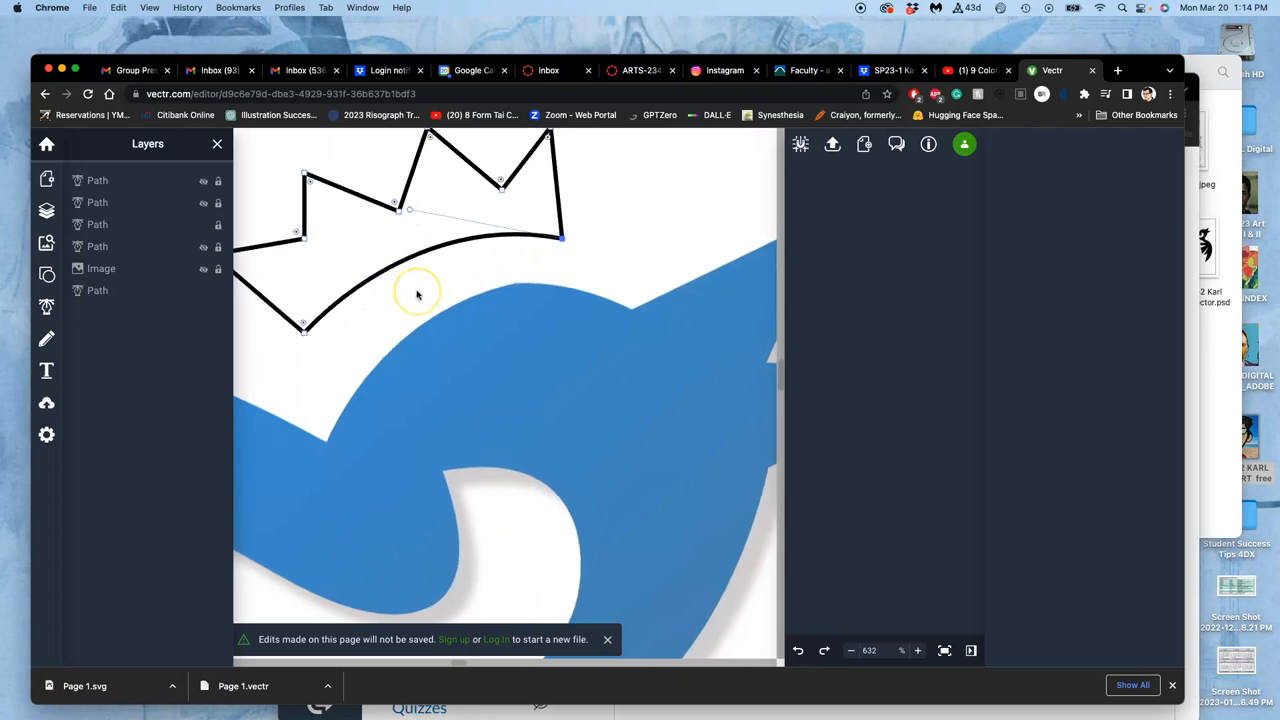
left_click_drag(418, 294, 424, 270)
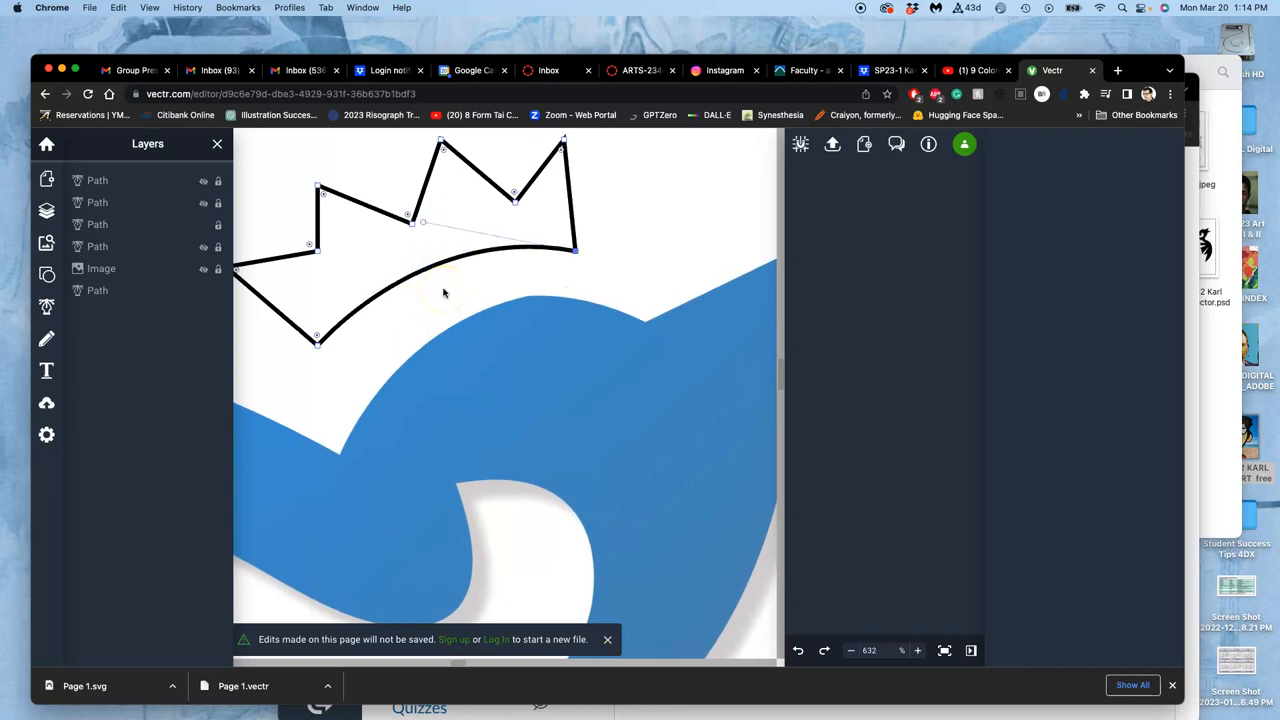
left_click(440, 264)
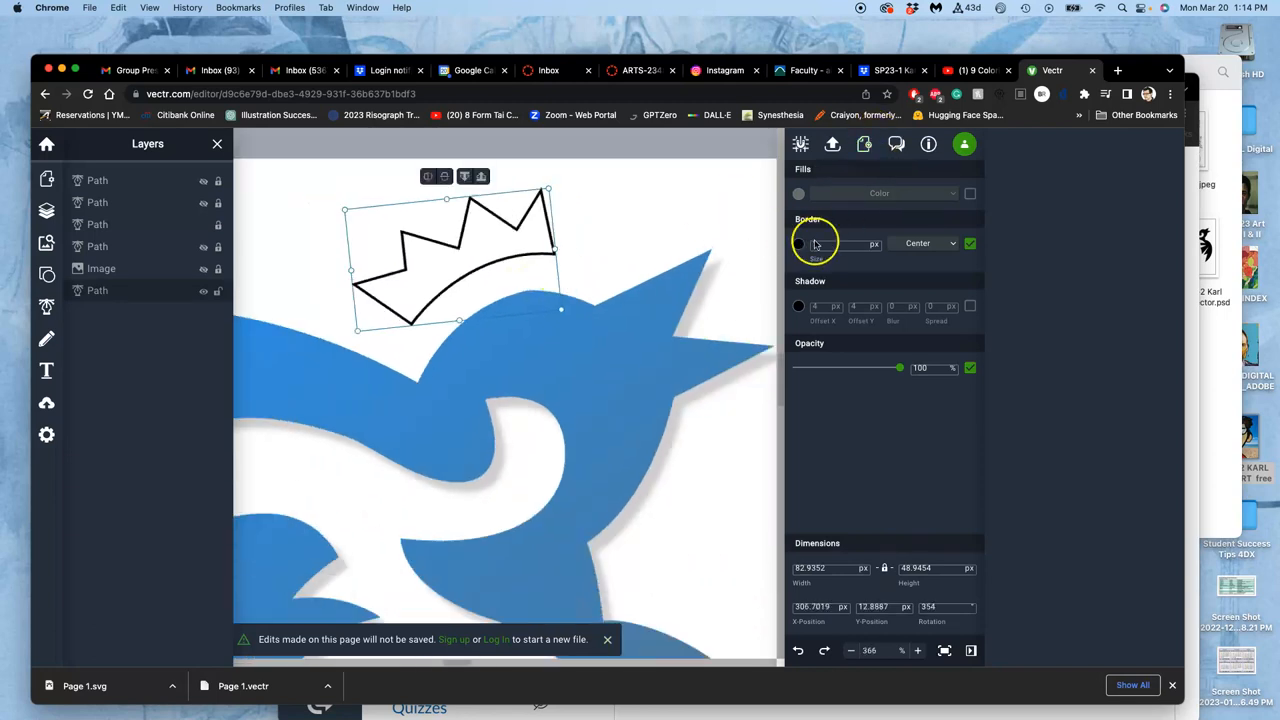
Give the crown a fill and make it a radial gradient.
left_click(968, 244)
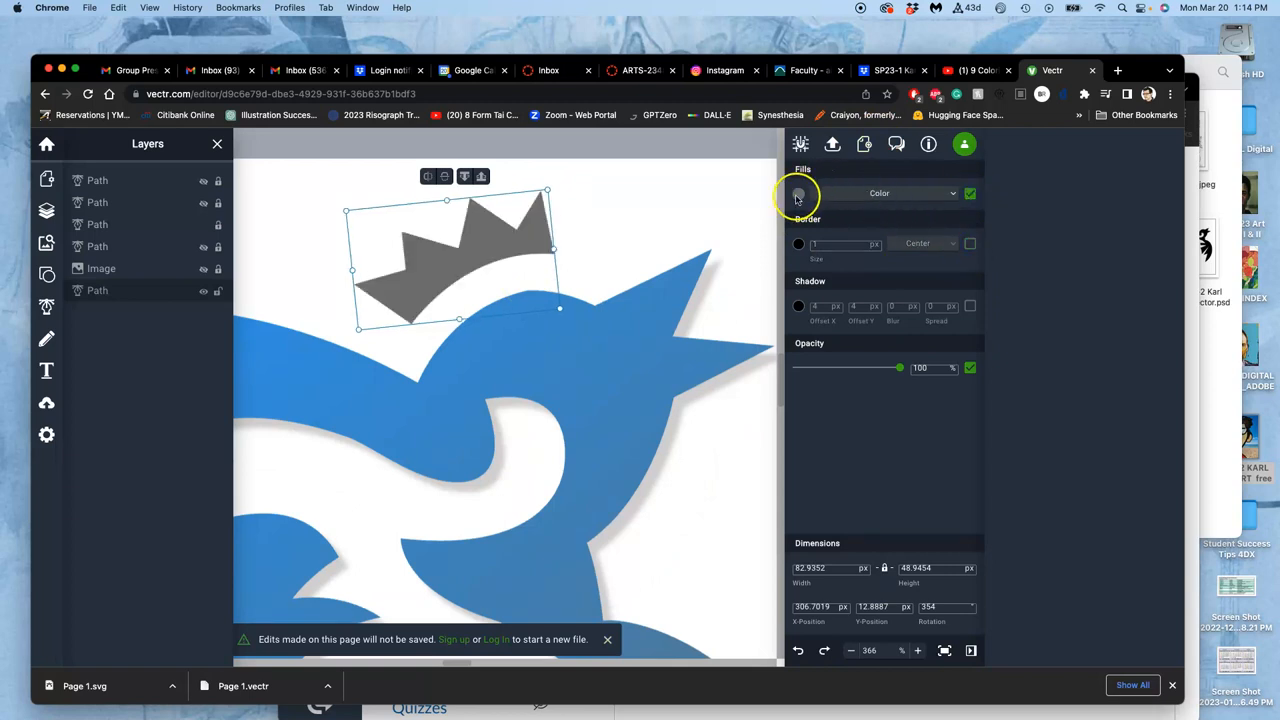
left_click(798, 192)
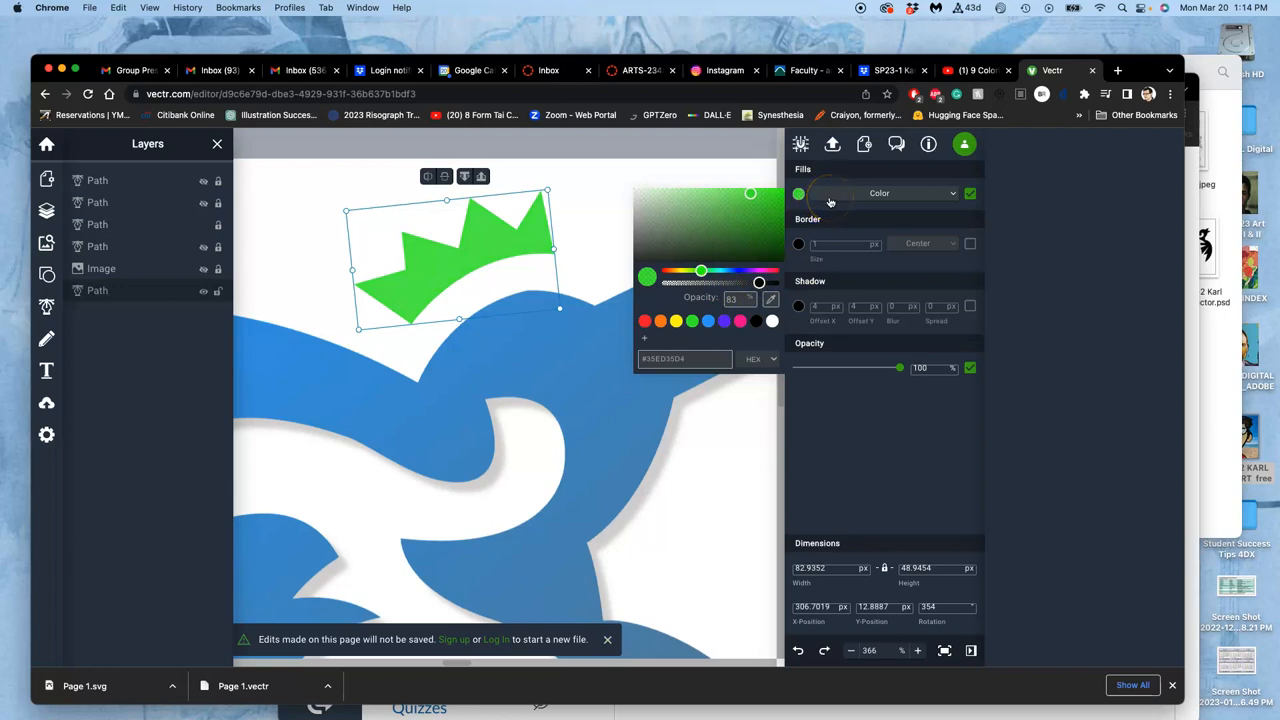
left_click(920, 192)
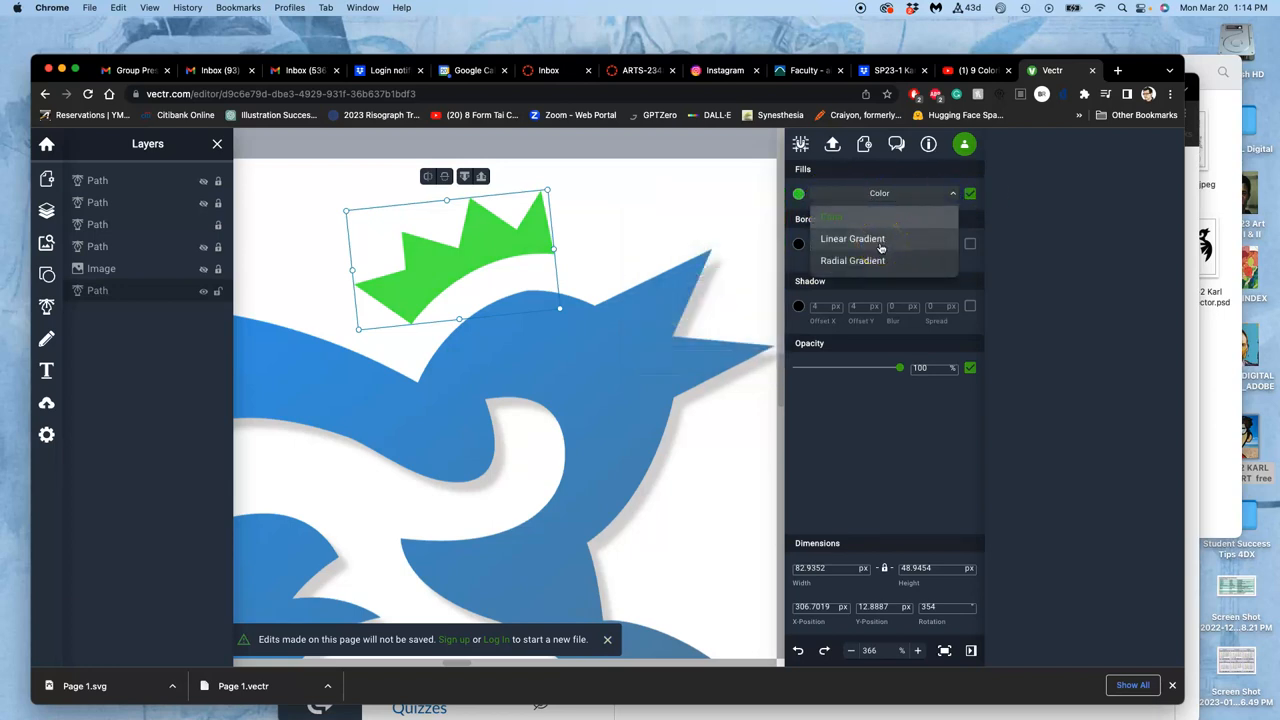
left_click(852, 238)
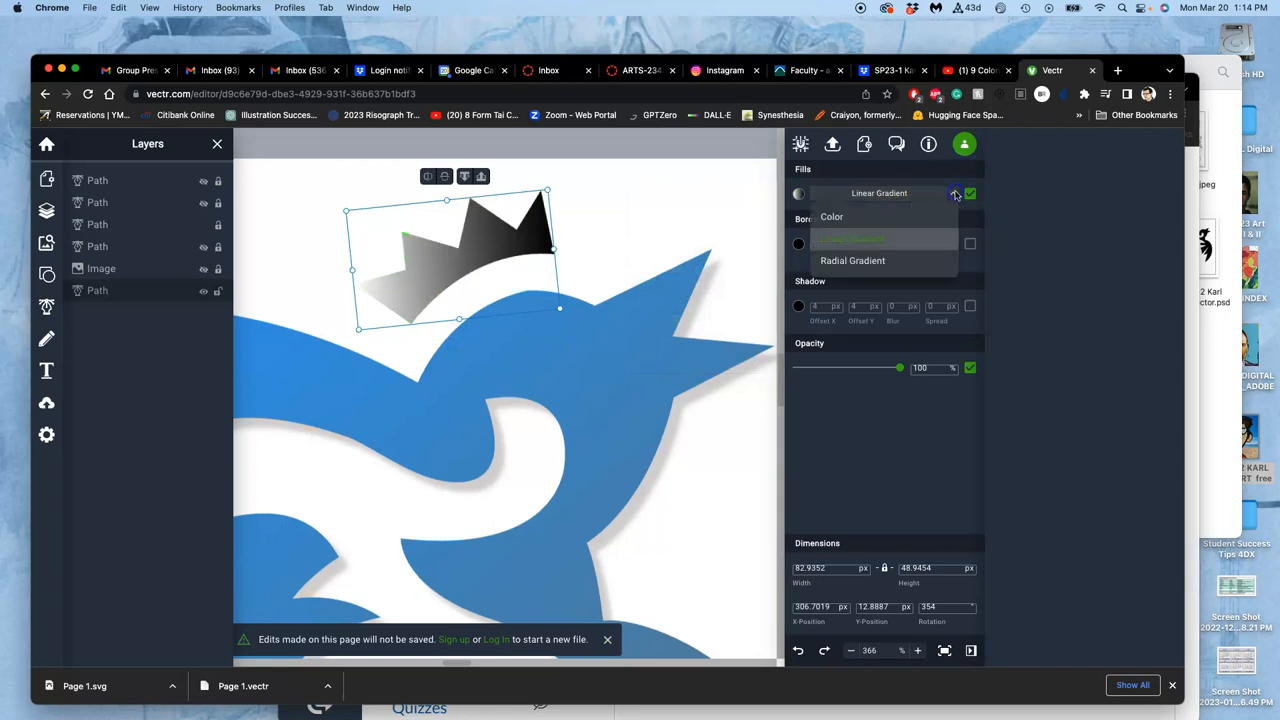
left_click(852, 260)
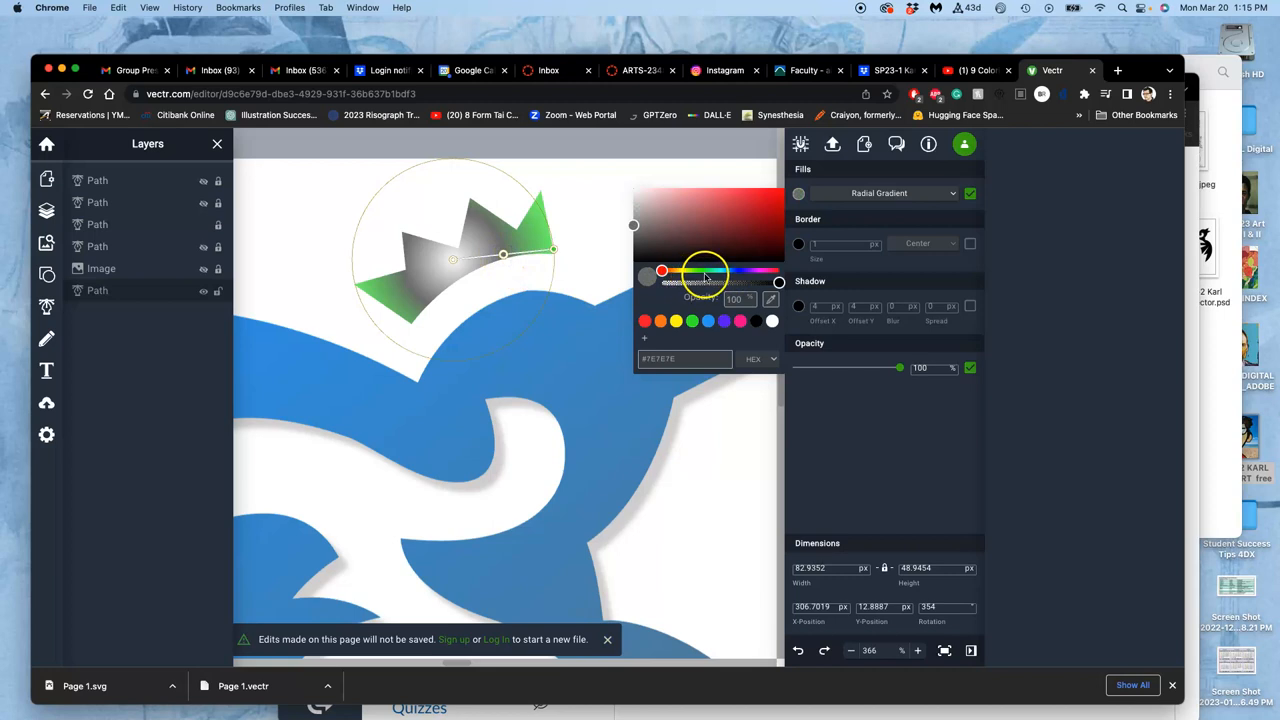
Adjust the gradient stop colour and opacity to pale grey fading to green.
left_click_drag(660, 272, 716, 272)
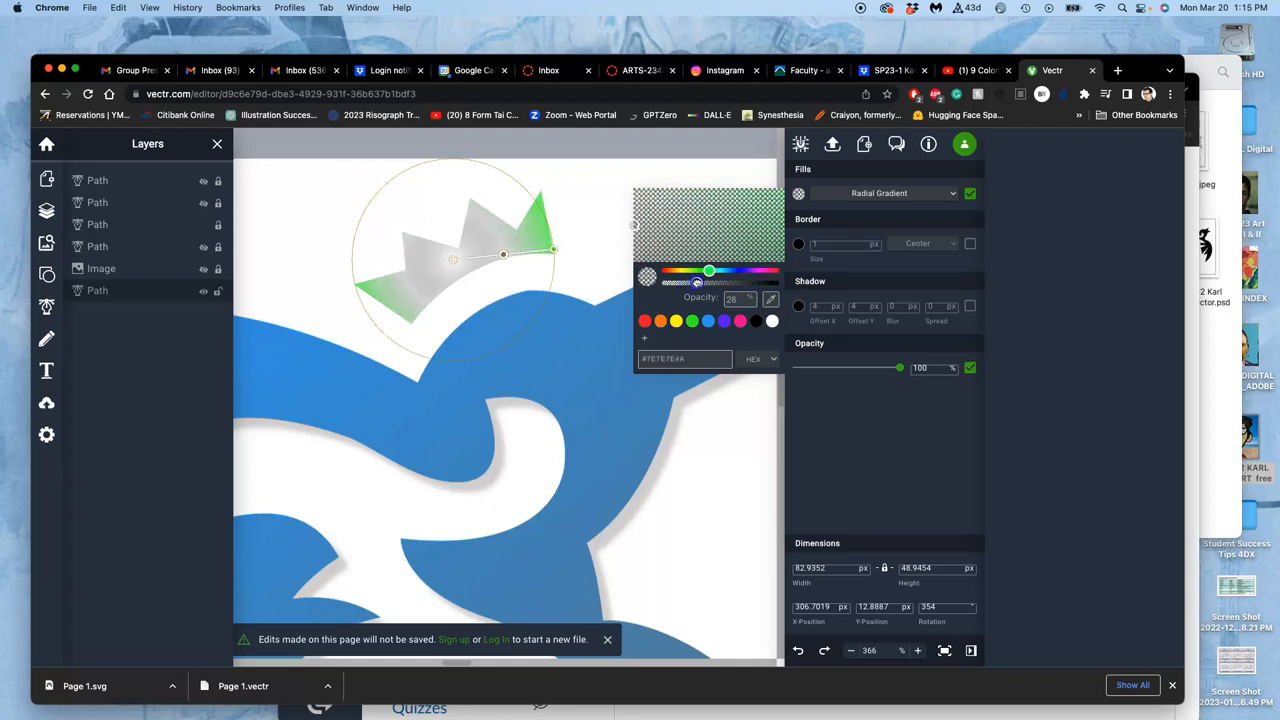
left_click_drag(696, 282, 714, 282)
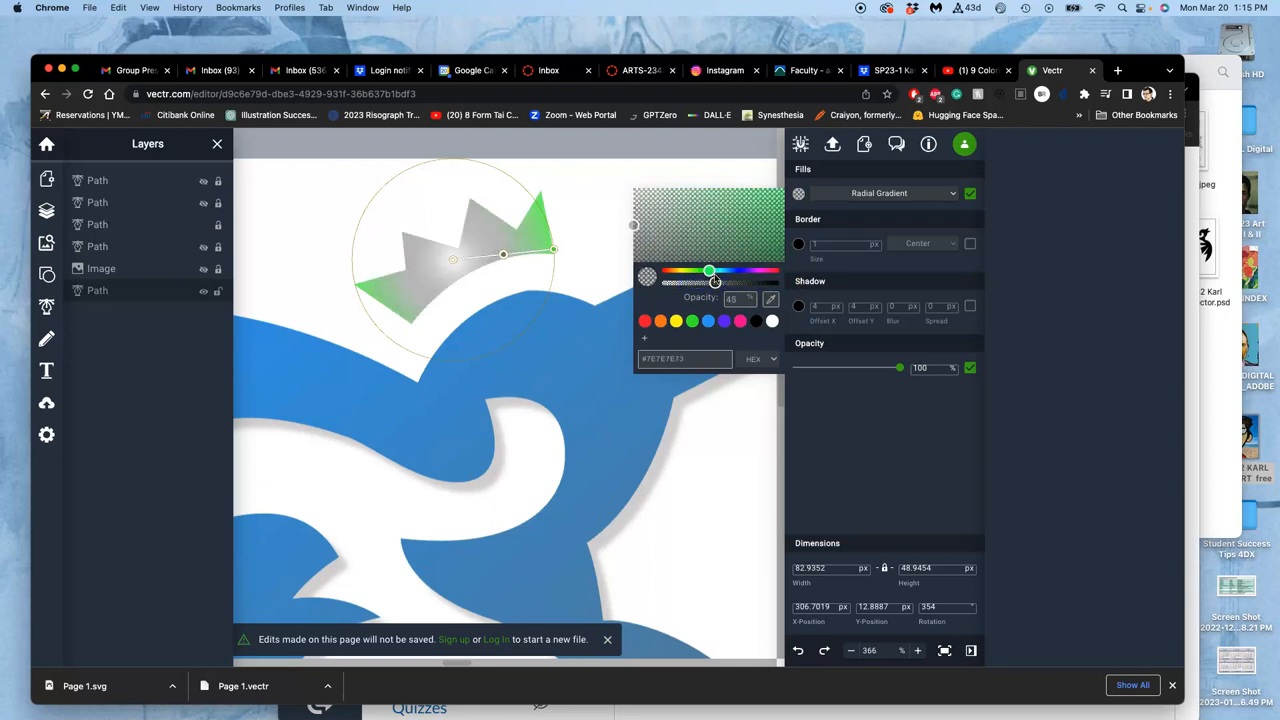
left_click_drag(710, 270, 698, 270)
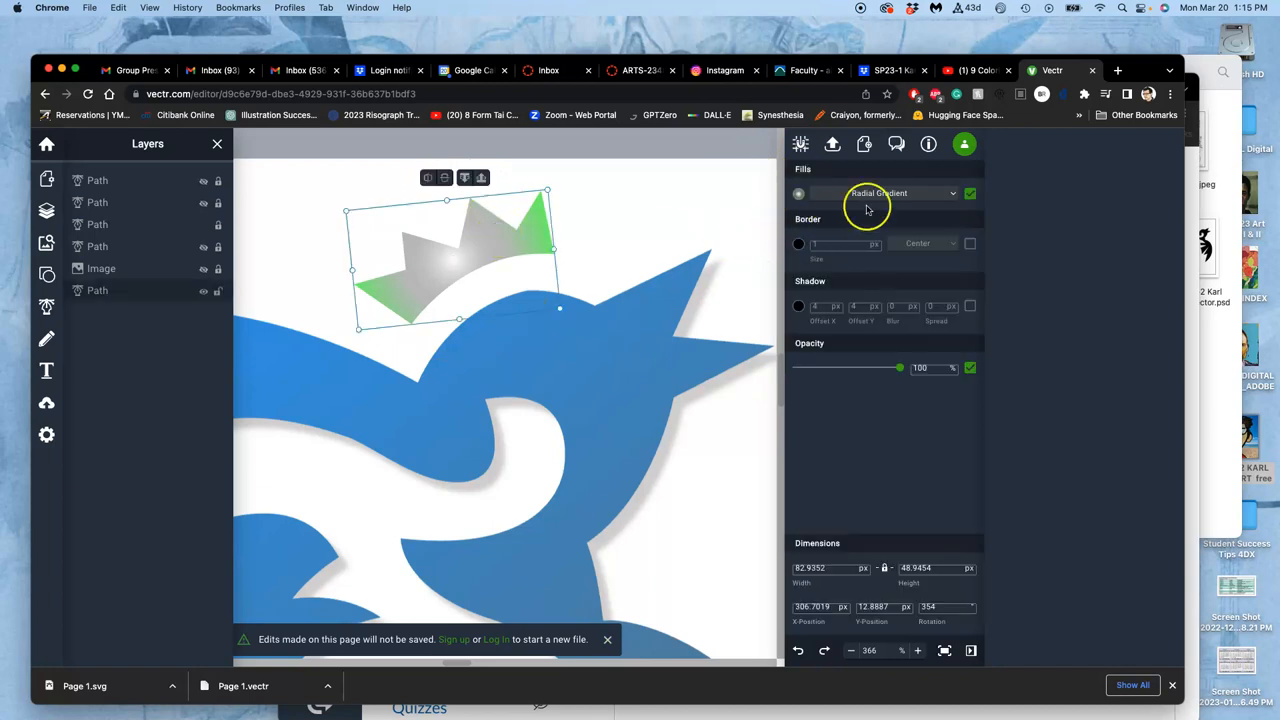
Make the crown solid green and add a drop shadow beneath it.
left_click(900, 192)
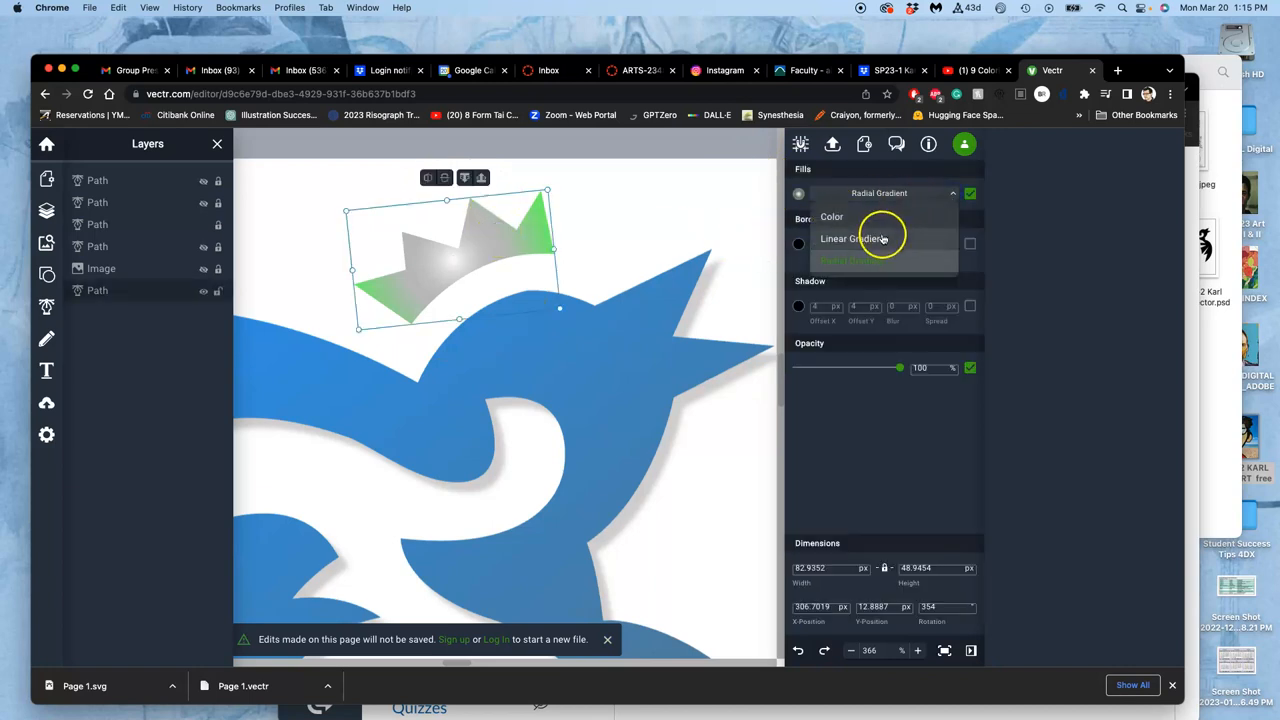
left_click(852, 238)
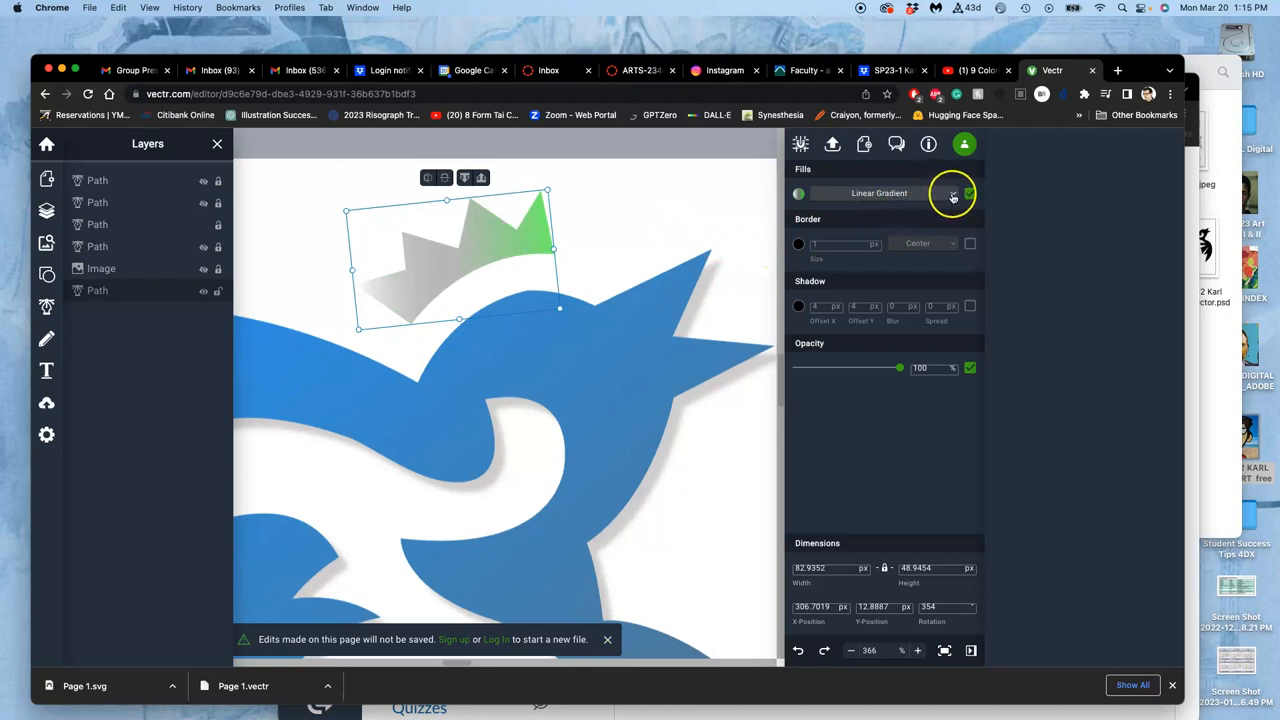
left_click(952, 192)
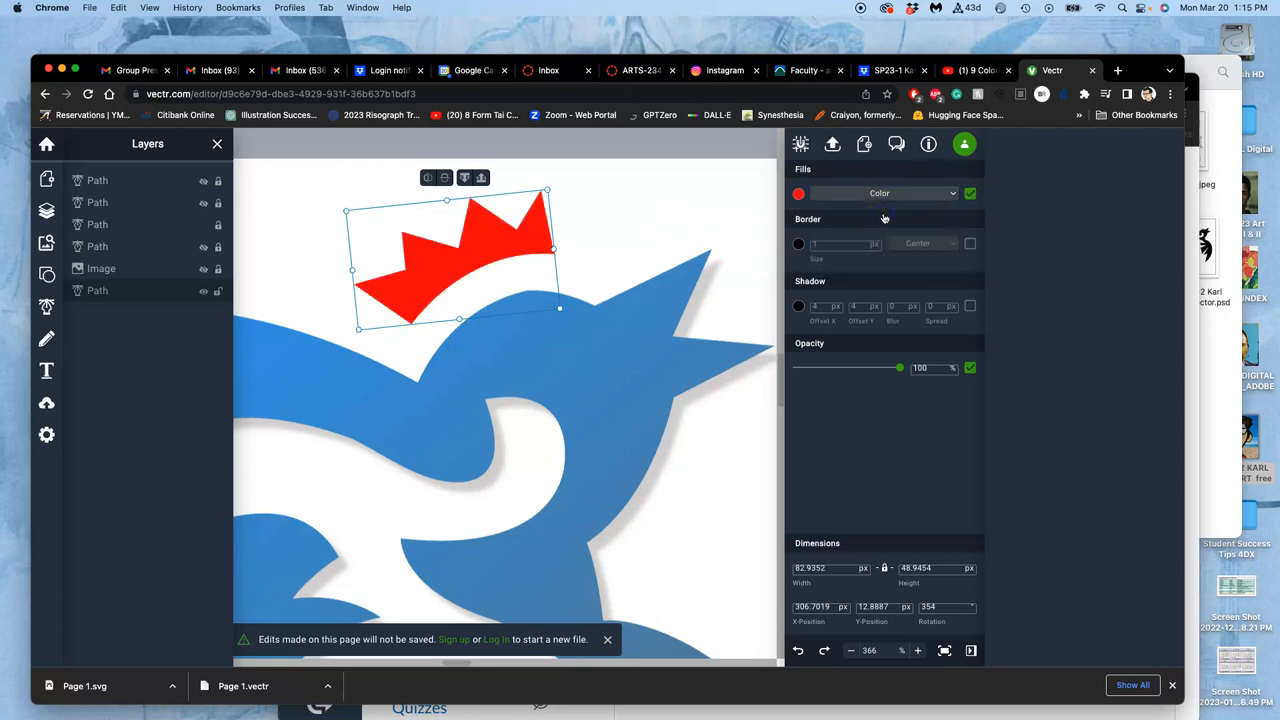
left_click(798, 192)
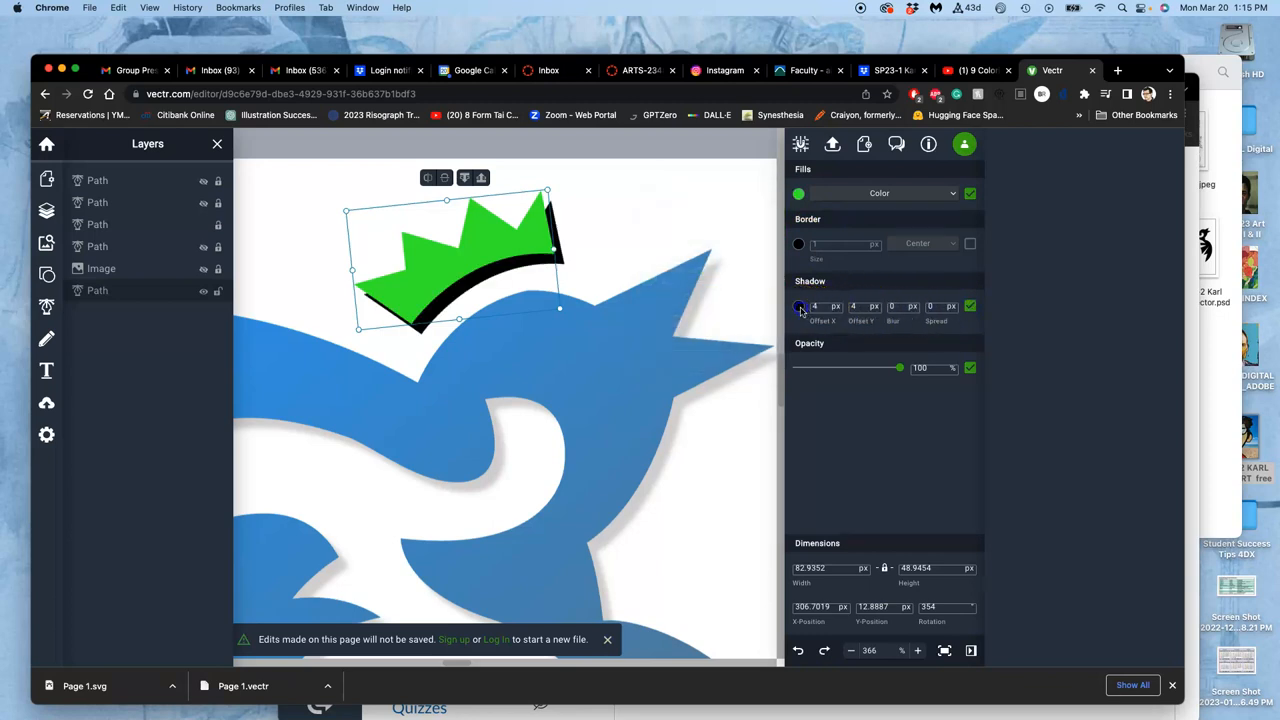
left_click(798, 306)
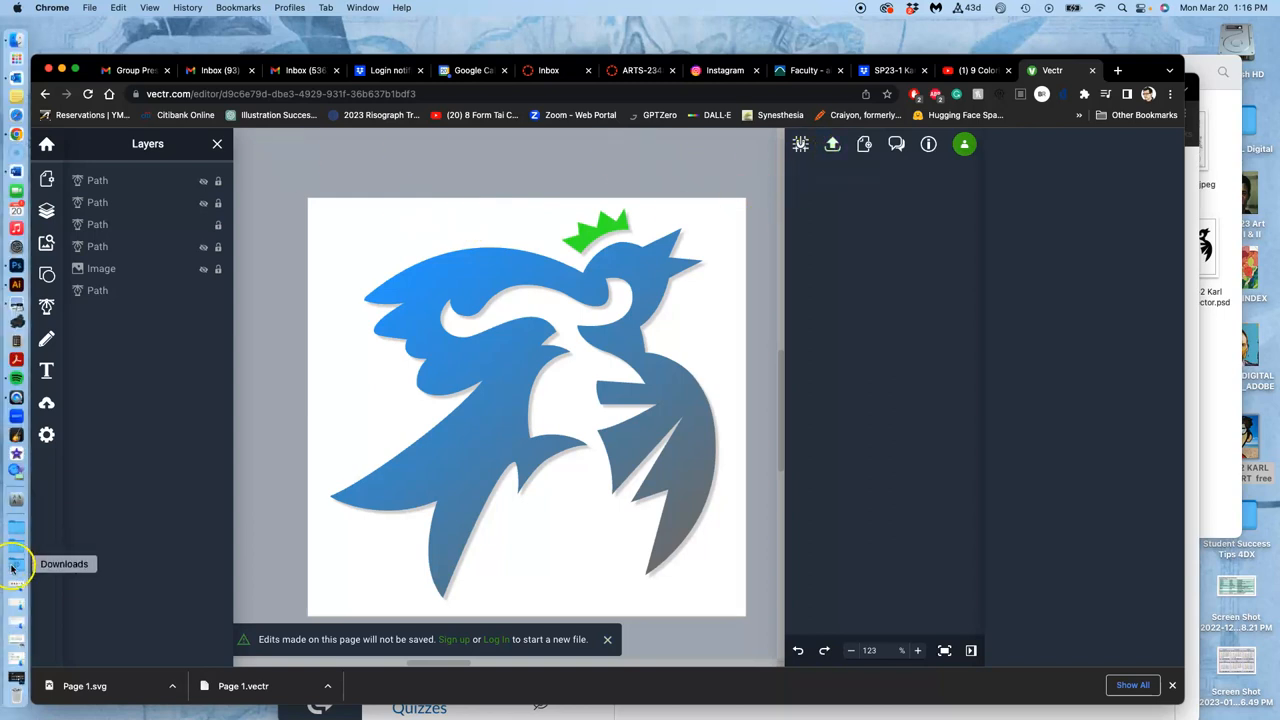
Export the finished logo as a .vectr file and then as an SVG.
left_click(14, 564)
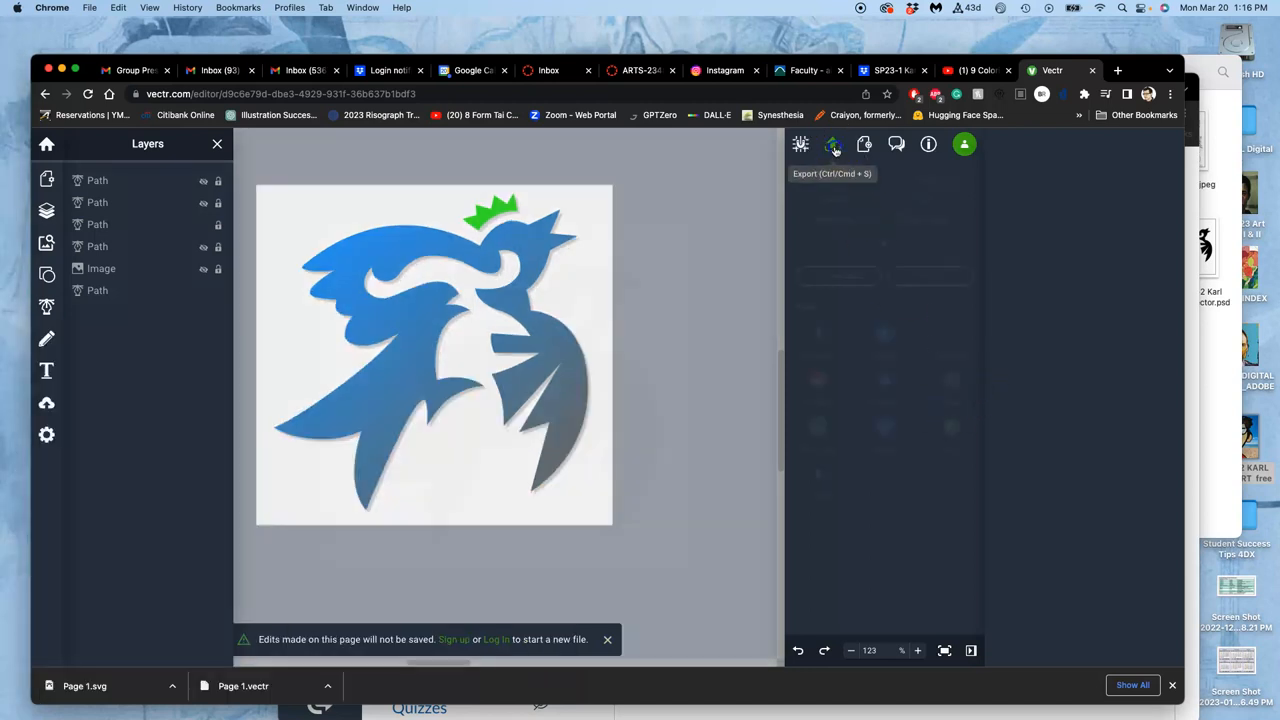
left_click(832, 144)
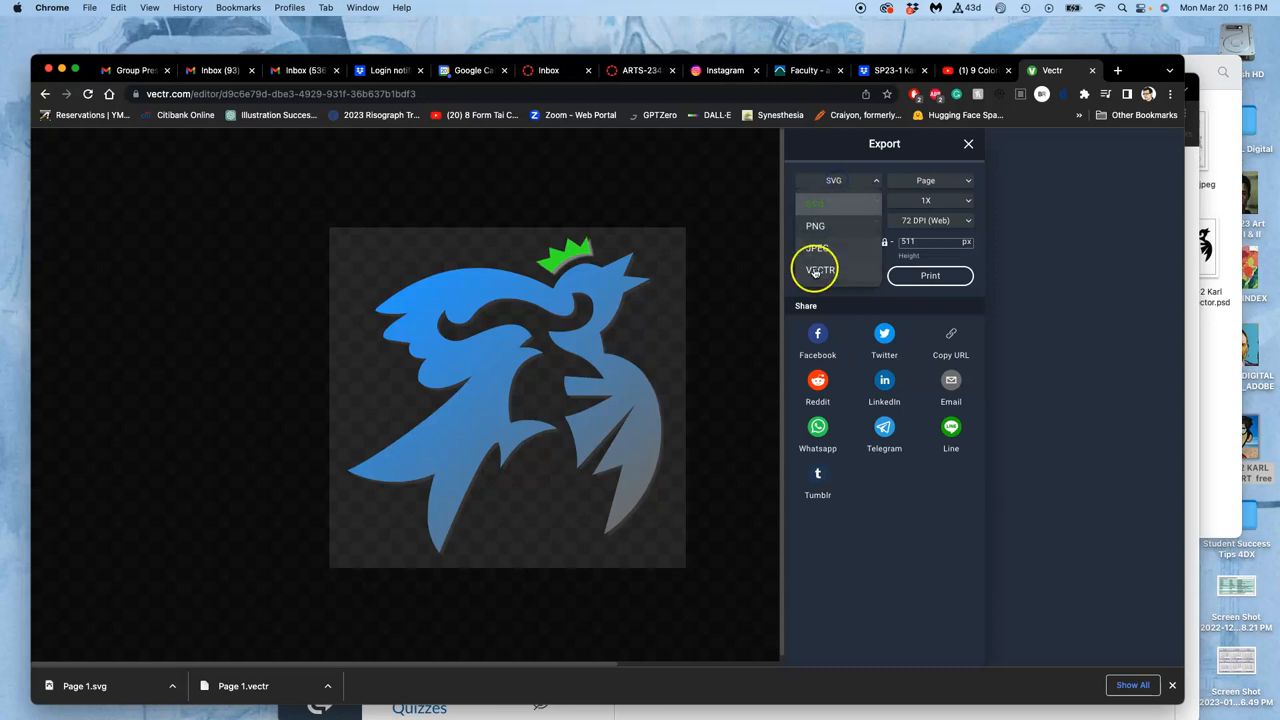
left_click(820, 270)
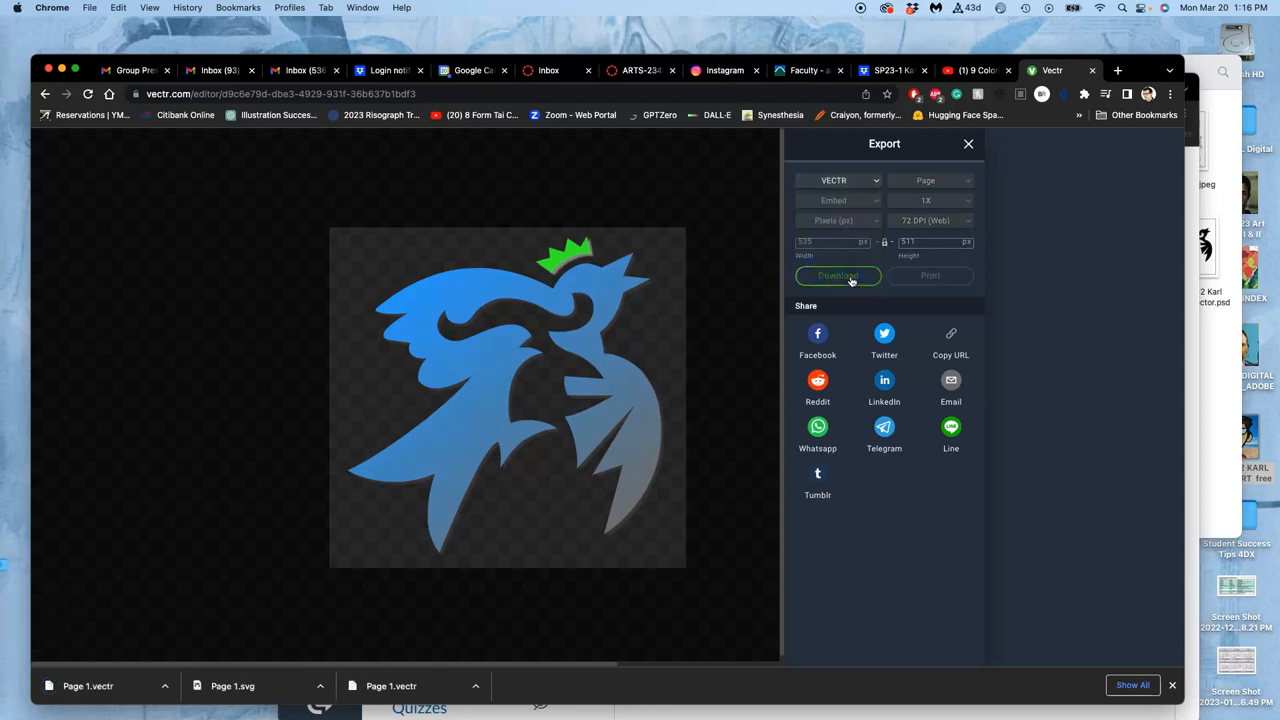
left_click(832, 180)
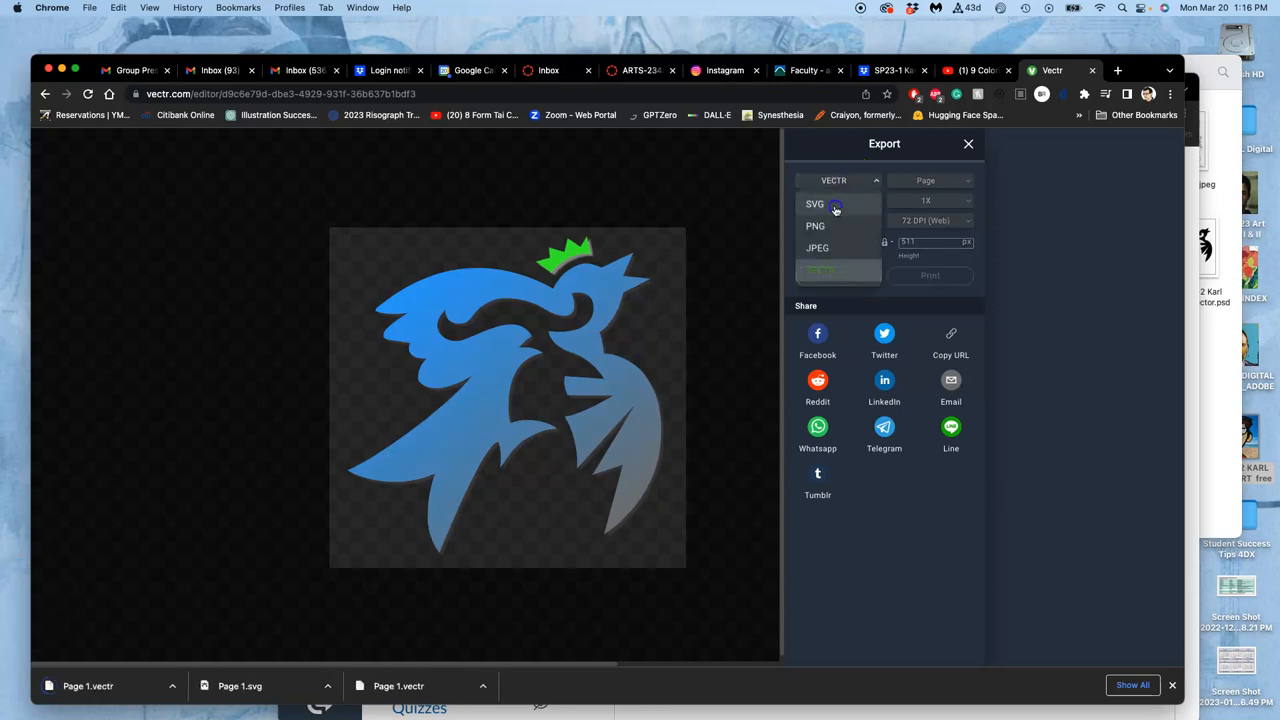
left_click(816, 204)
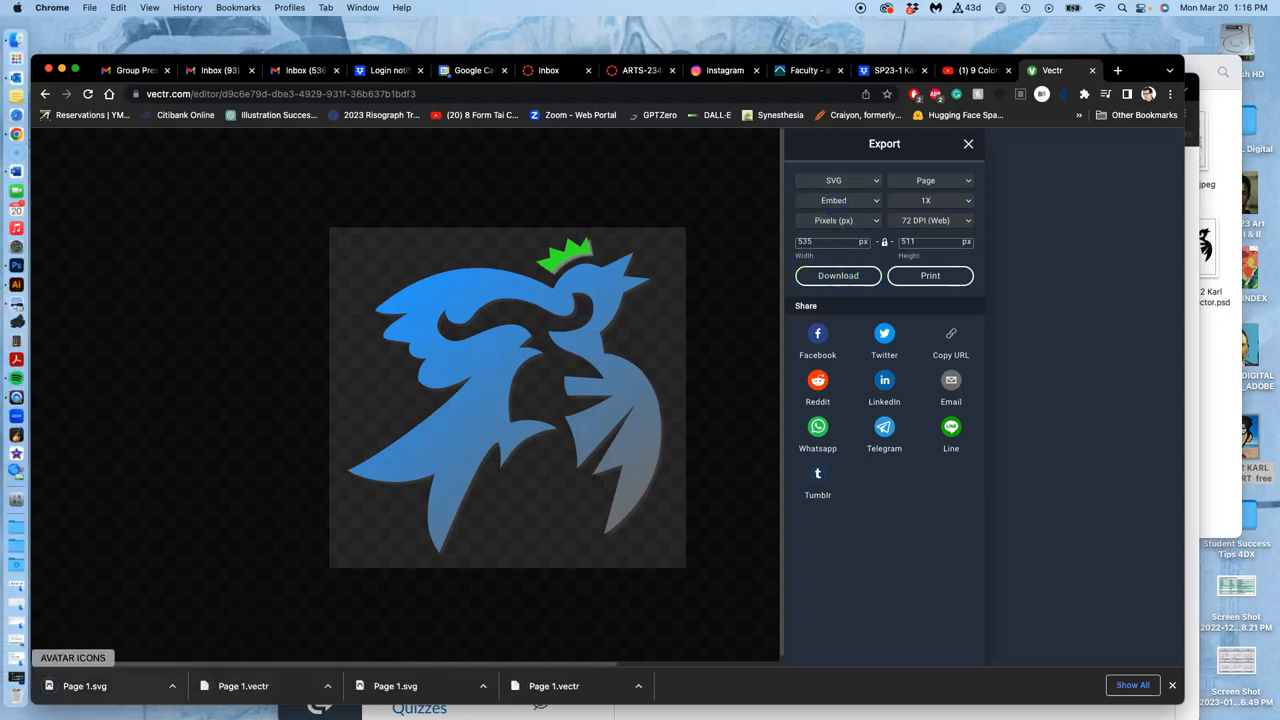
left_click(16, 564)
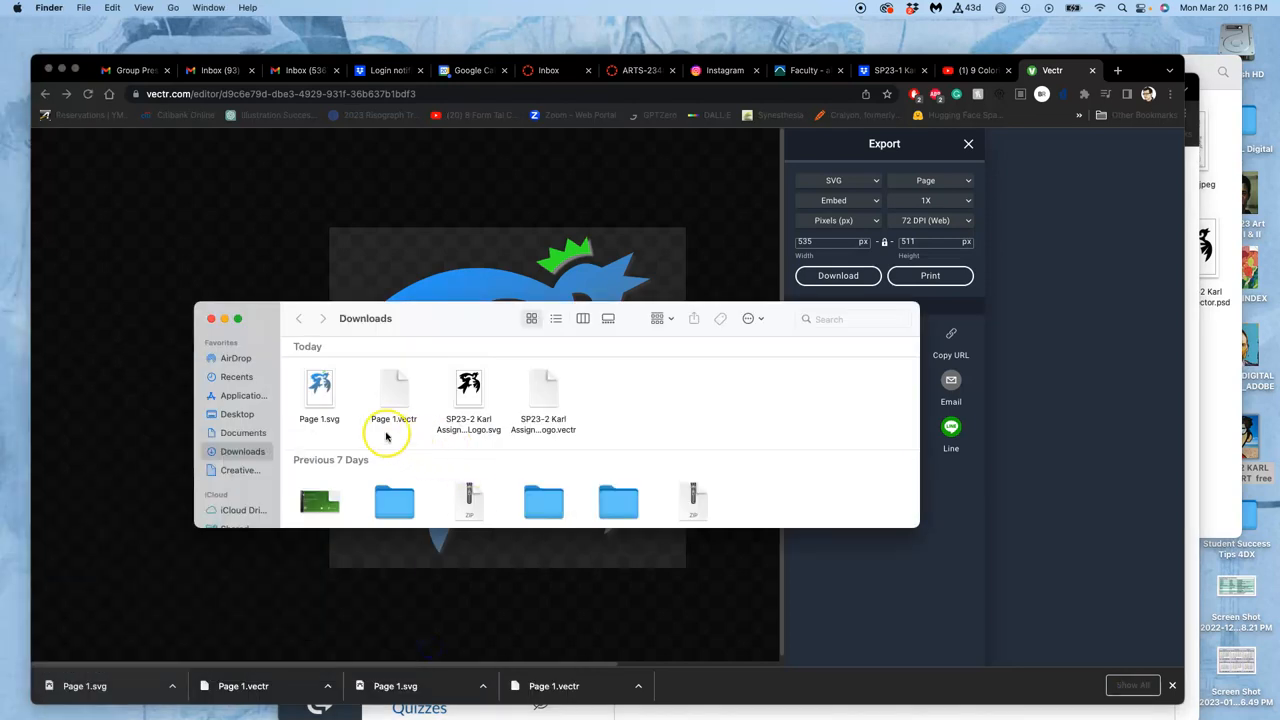
Rename Page 1.svg in Downloads to the assignment logo name and start renaming Page 1.vectr.
left_click(468, 390)
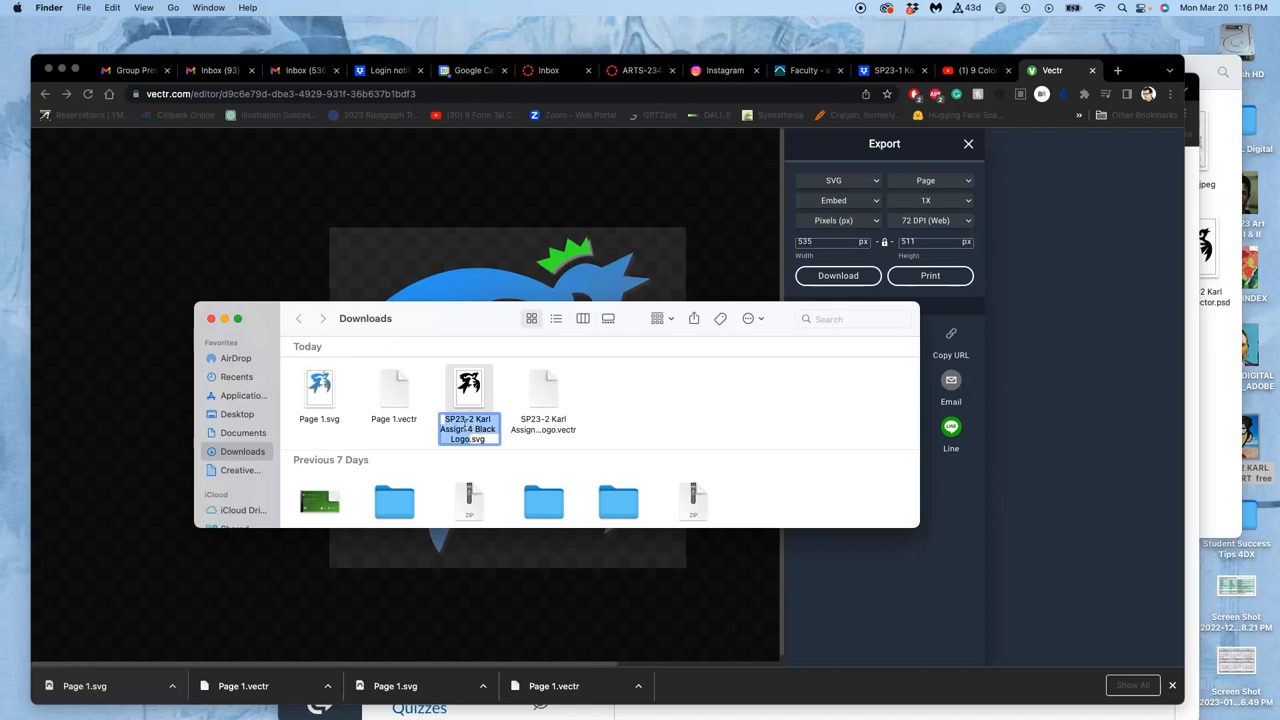
left_click(320, 388)
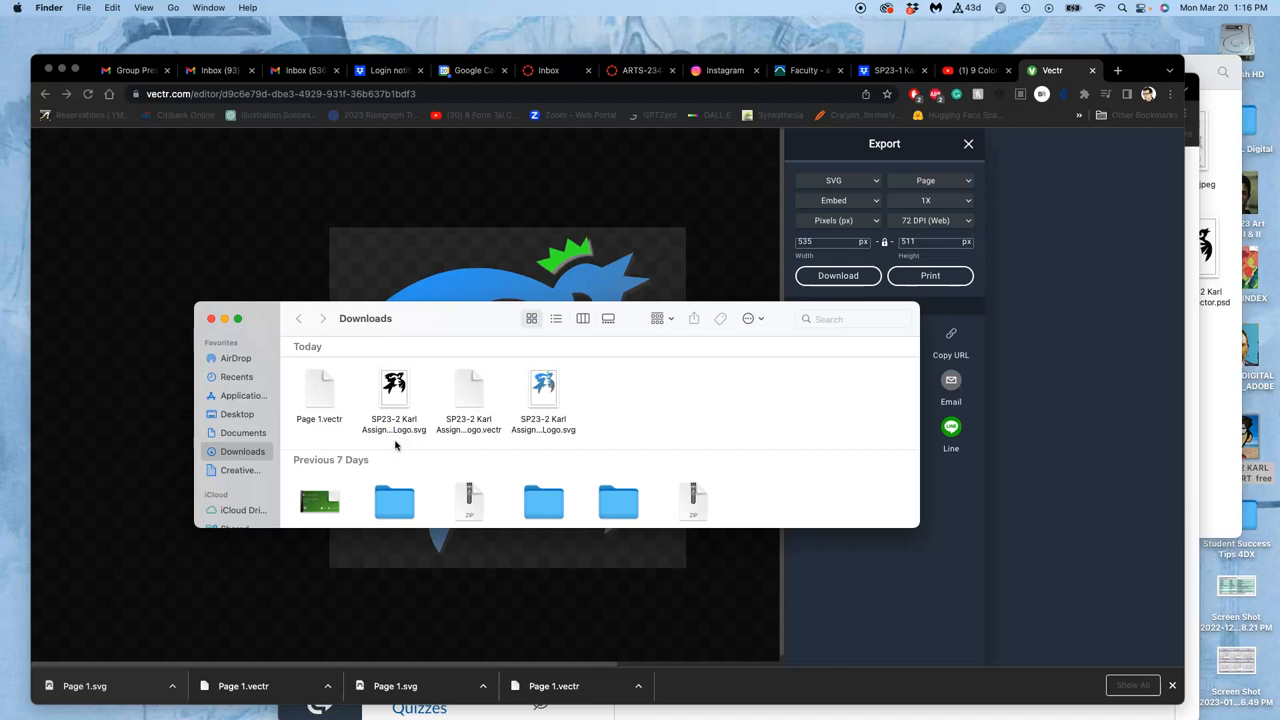
left_click(320, 390)
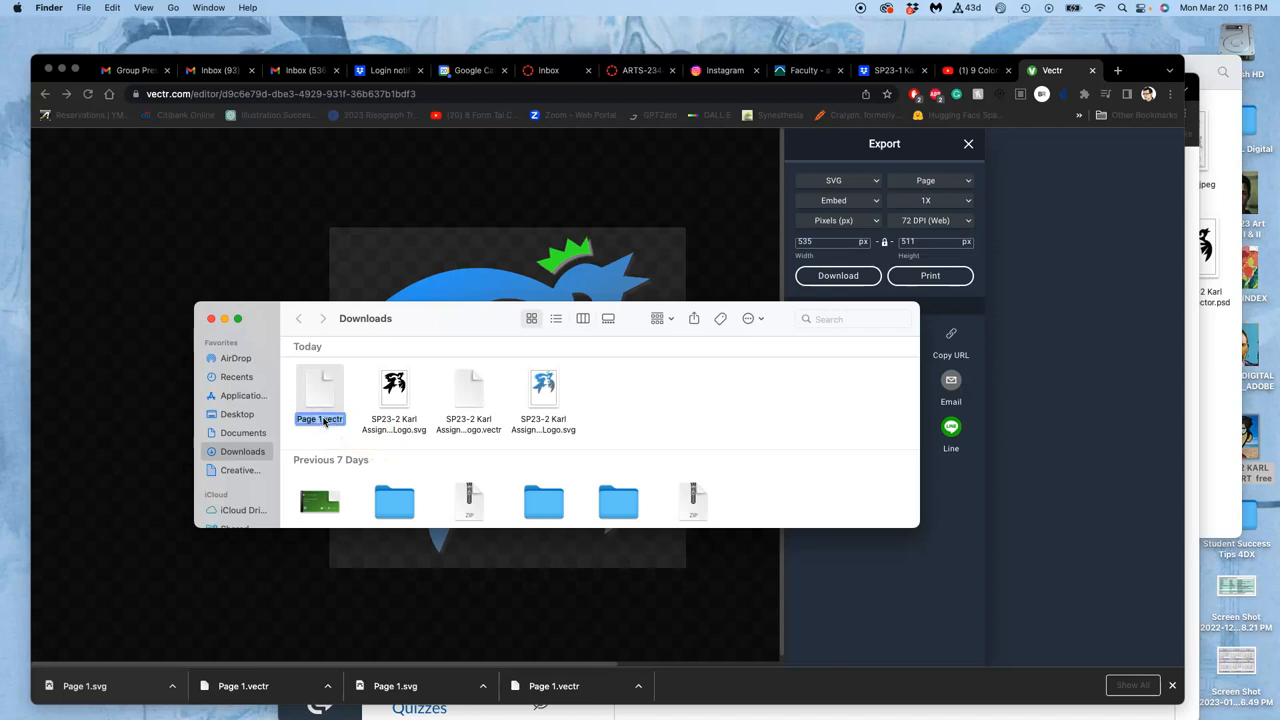
double_click(320, 420)
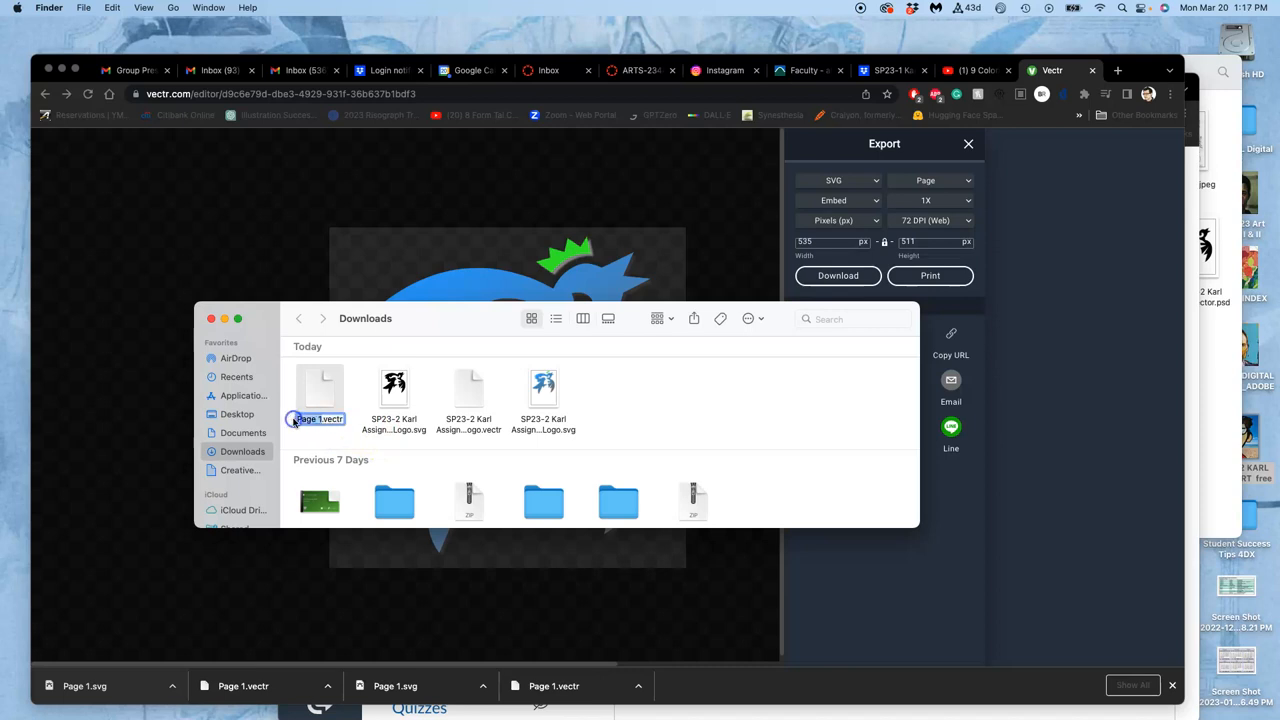